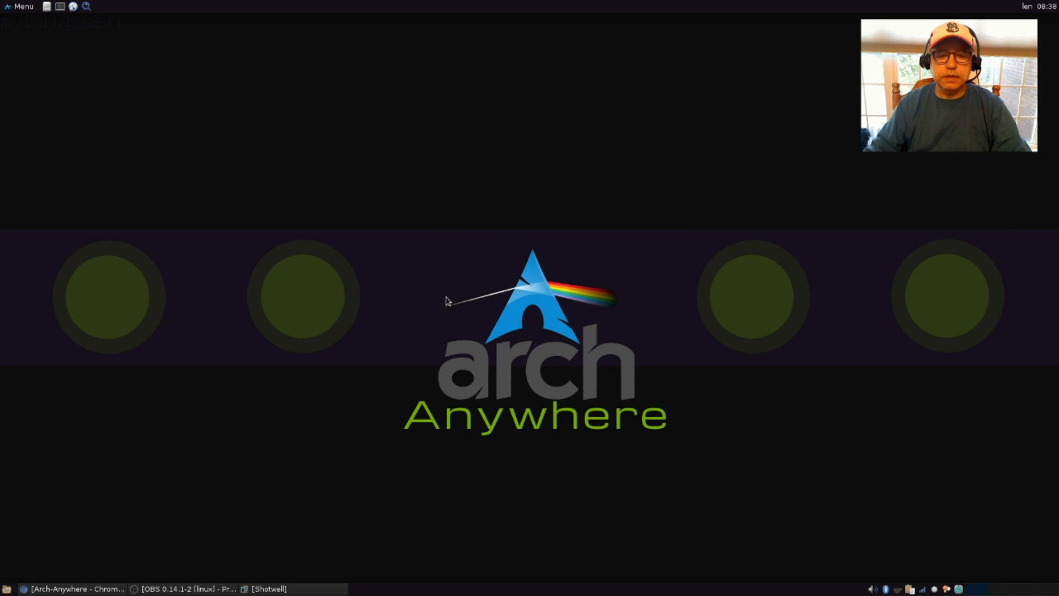
{"action": "mouse_move", "coordinate": [412, 303]}
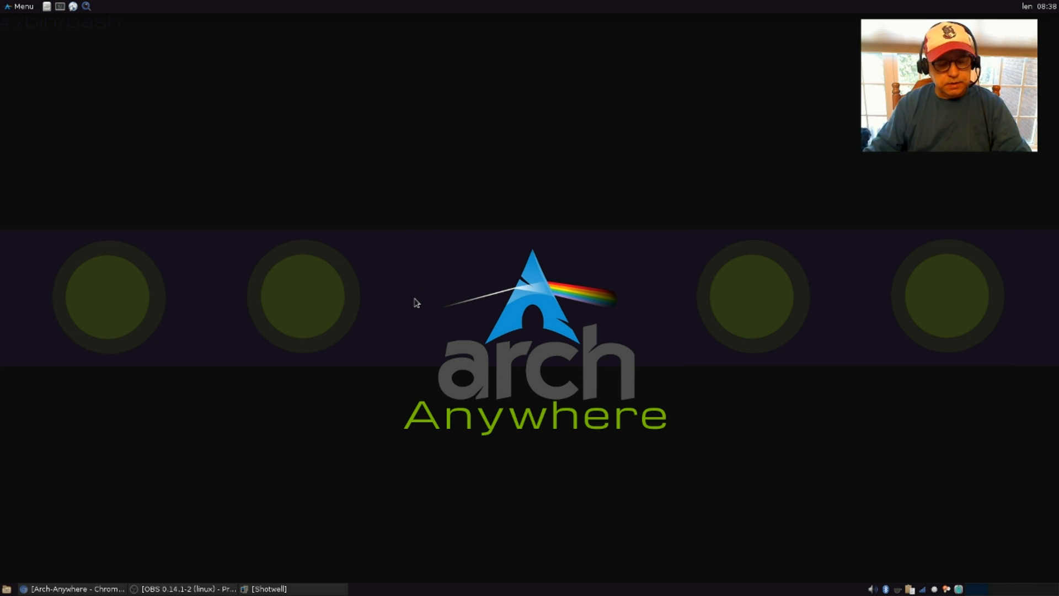
{"action": "mouse_move", "coordinate": [393, 315]}
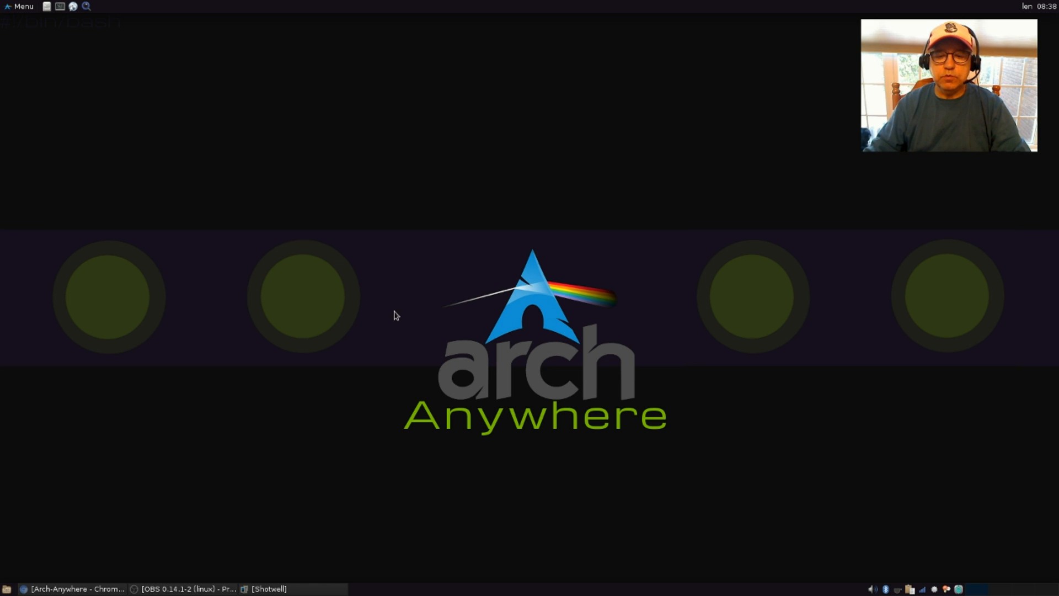
{"action": "mouse_move", "coordinate": [419, 323]}
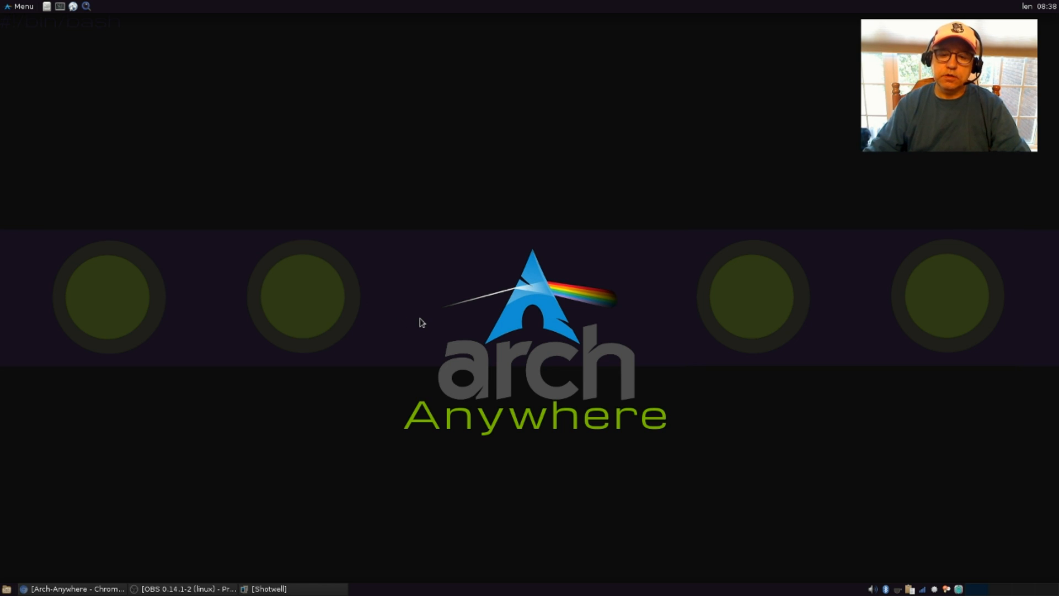
{"action": "mouse_move", "coordinate": [399, 307]}
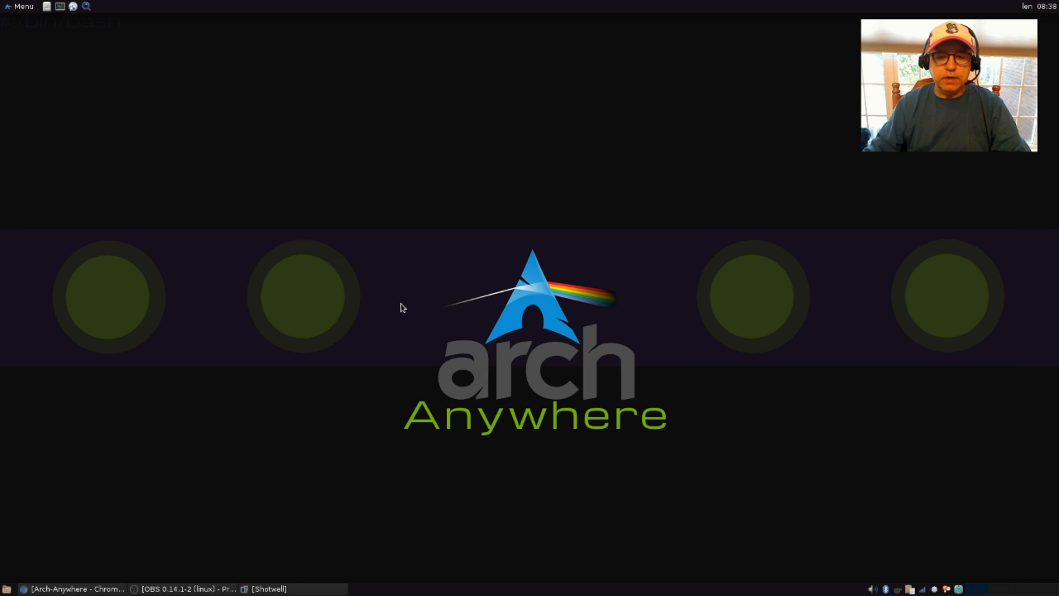
{"action": "mouse_move", "coordinate": [409, 309]}
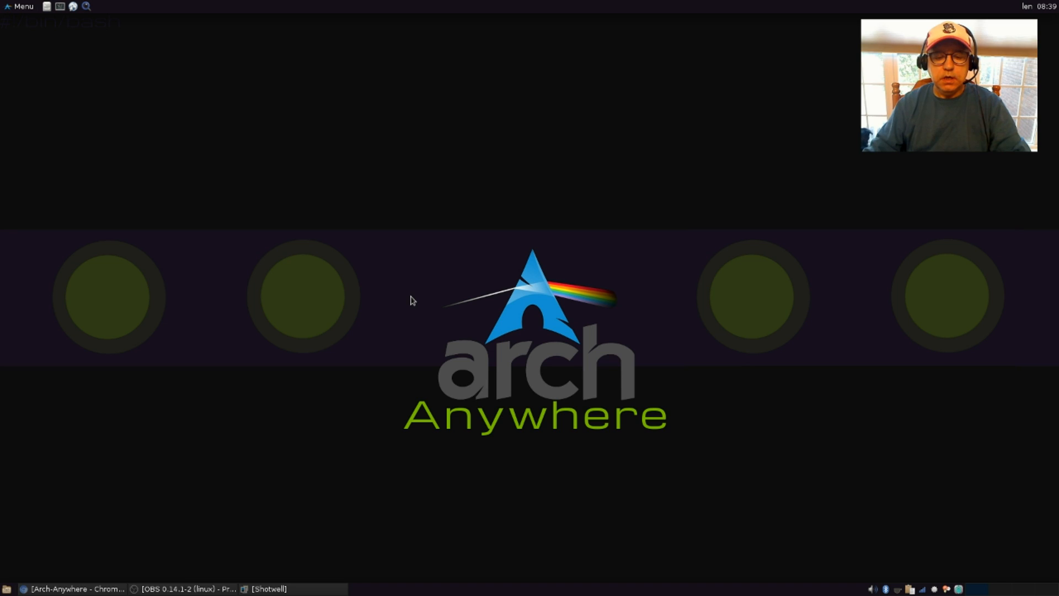
{"action": "mouse_move", "coordinate": [413, 305]}
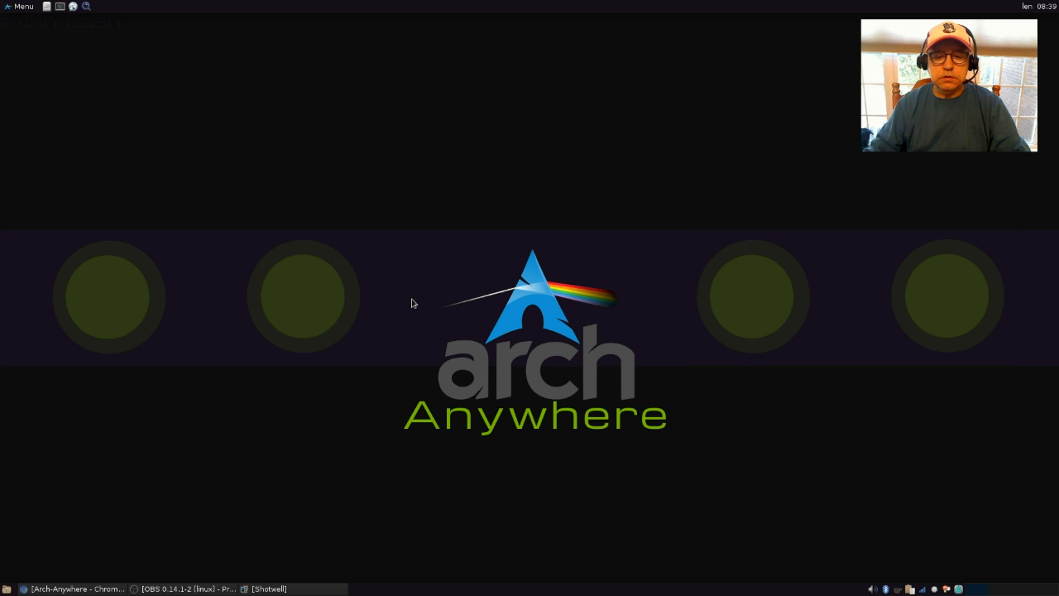
{"action": "mouse_move", "coordinate": [450, 270]}
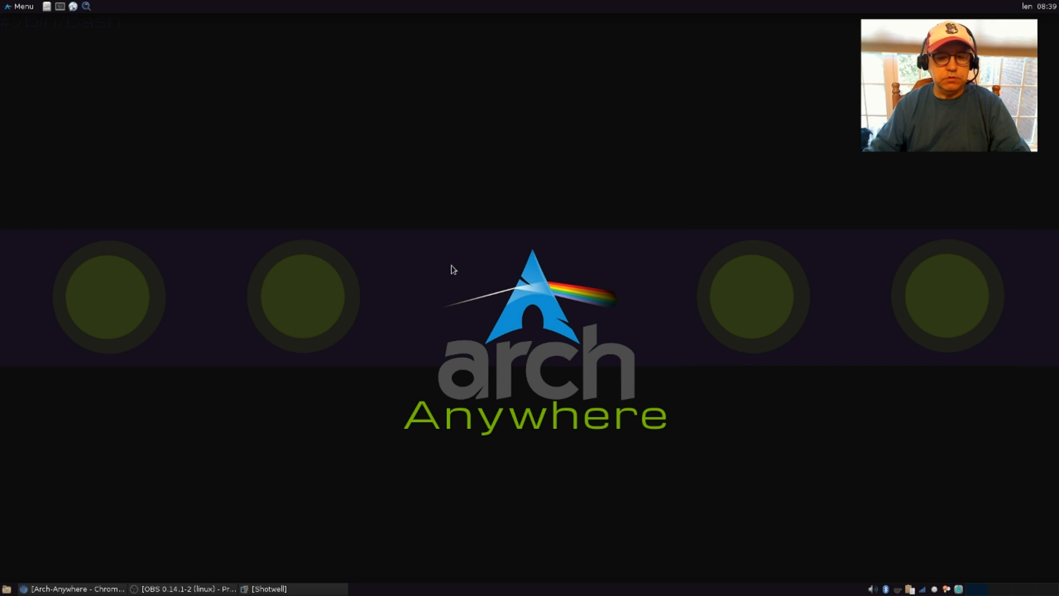
{"action": "mouse_move", "coordinate": [444, 311]}
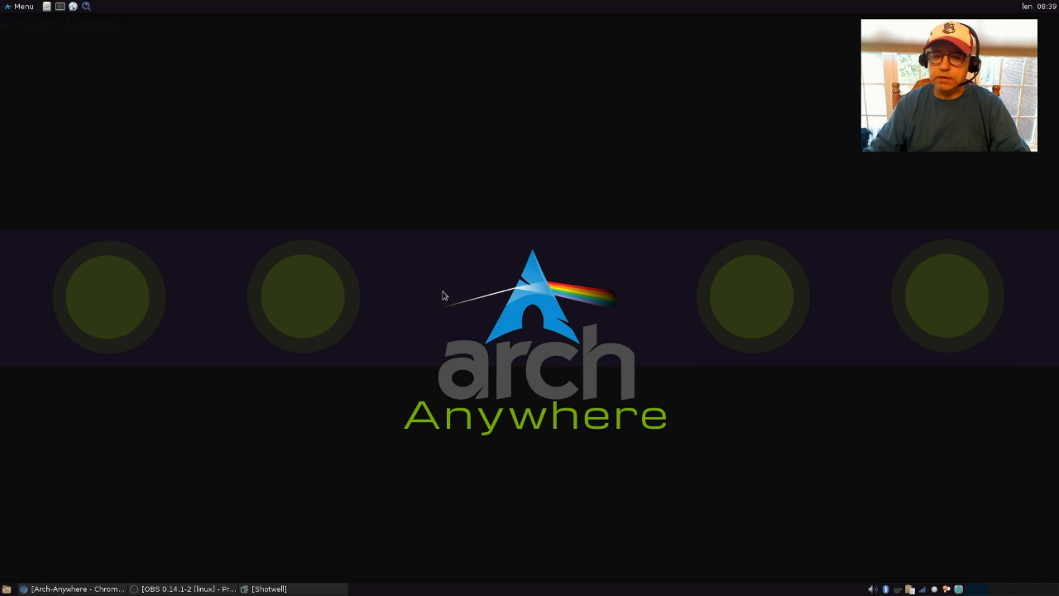
{"action": "mouse_move", "coordinate": [431, 295]}
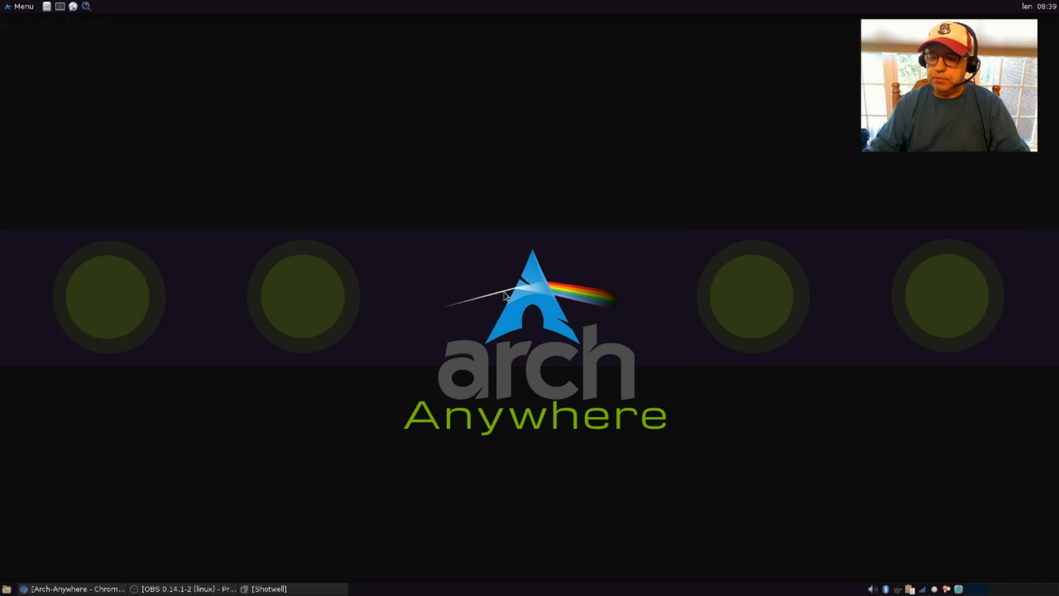
{"action": "mouse_move", "coordinate": [493, 282]}
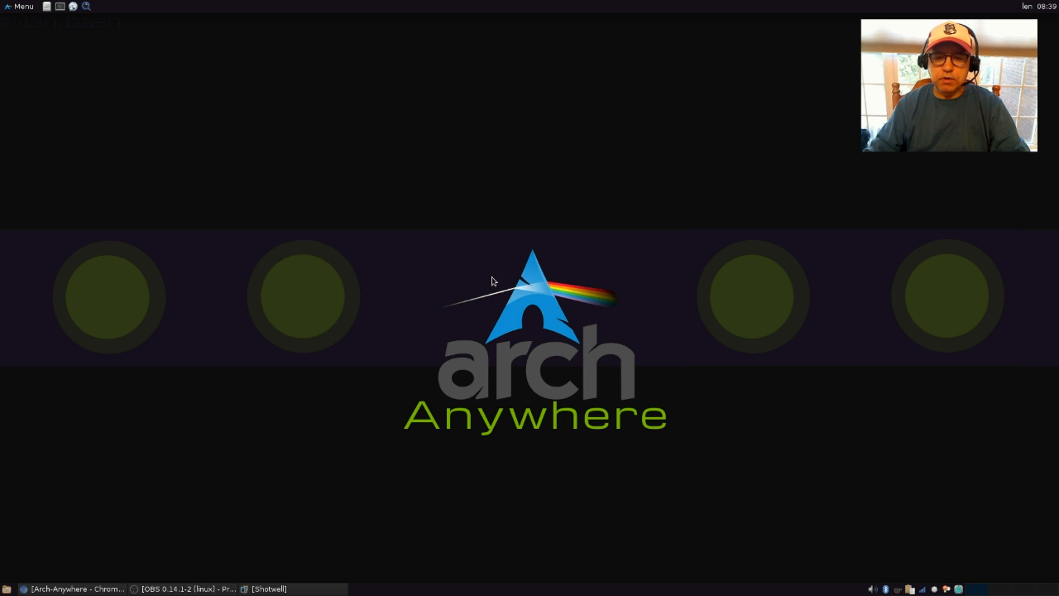
{"action": "mouse_move", "coordinate": [381, 298]}
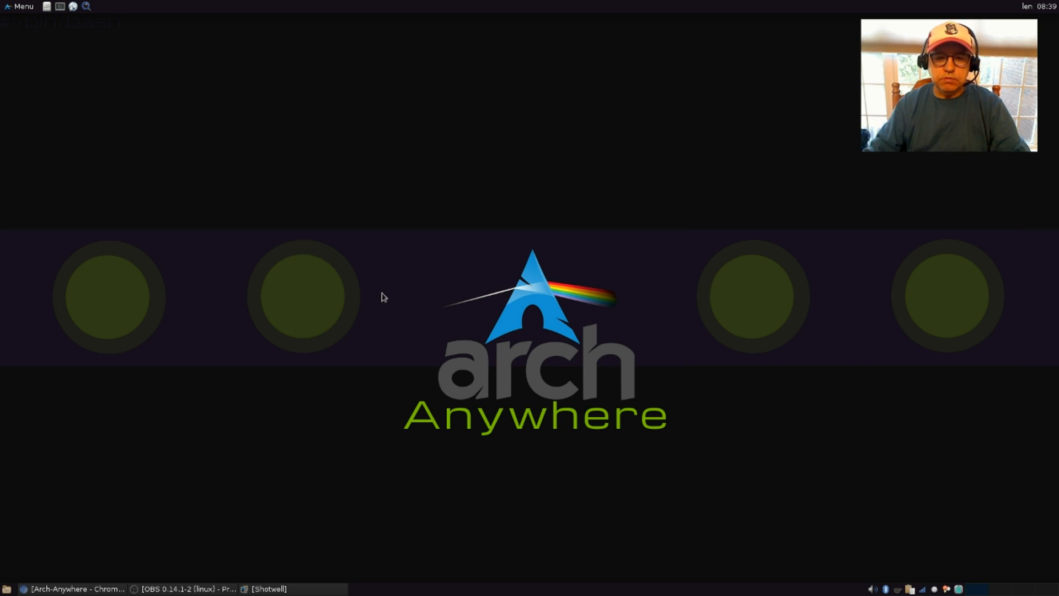
{"action": "mouse_move", "coordinate": [391, 307]}
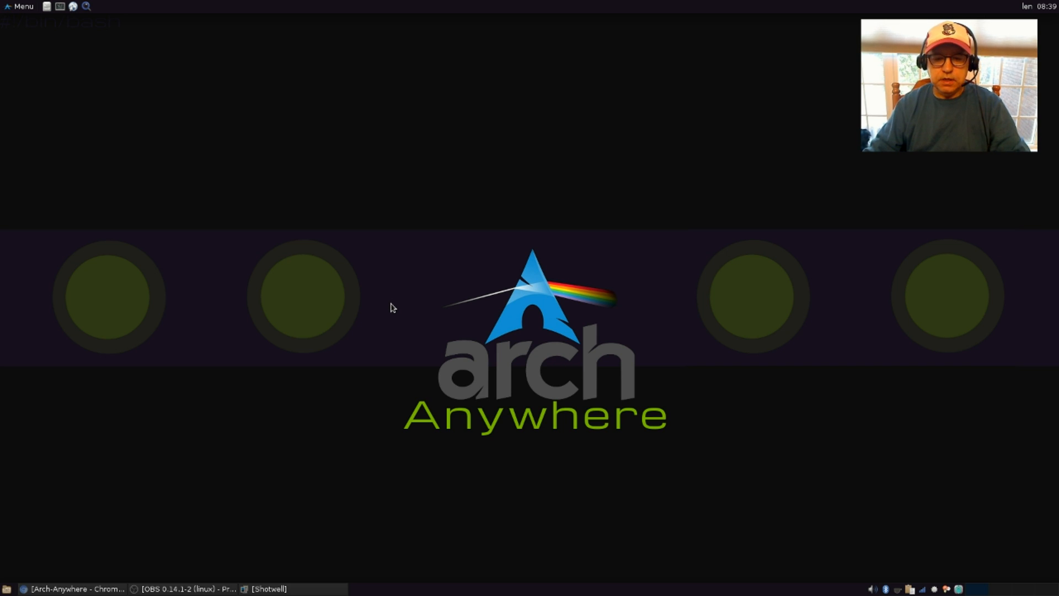
{"action": "mouse_move", "coordinate": [396, 312]}
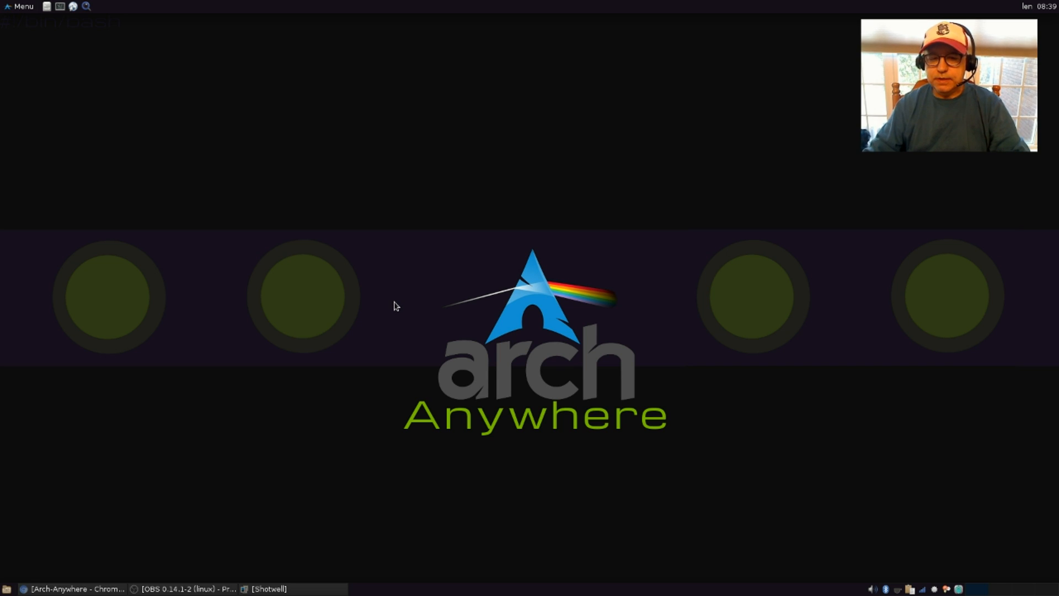
{"action": "mouse_move", "coordinate": [385, 310]}
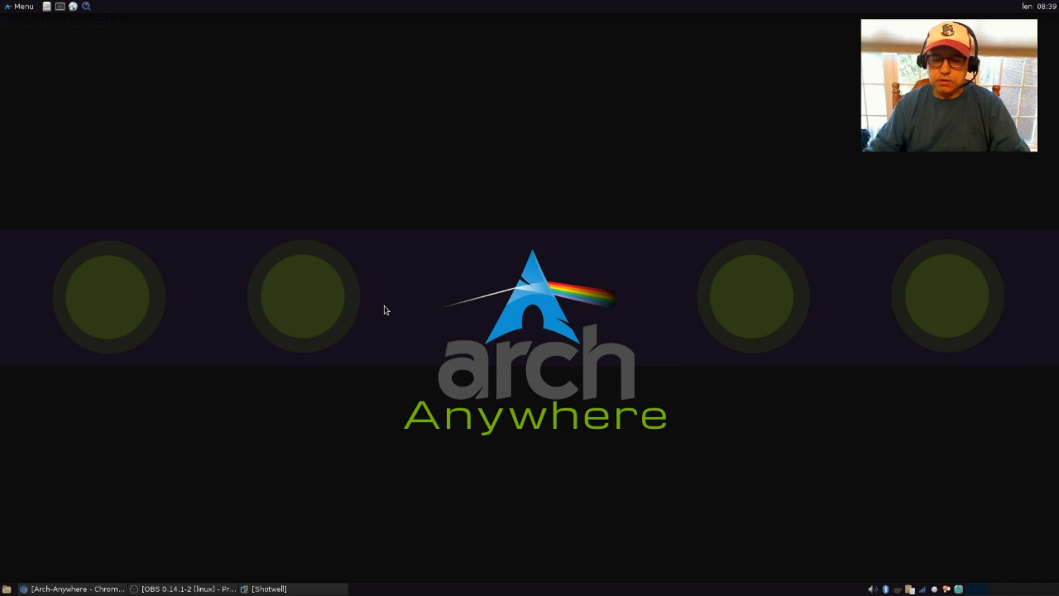
{"action": "mouse_move", "coordinate": [371, 306]}
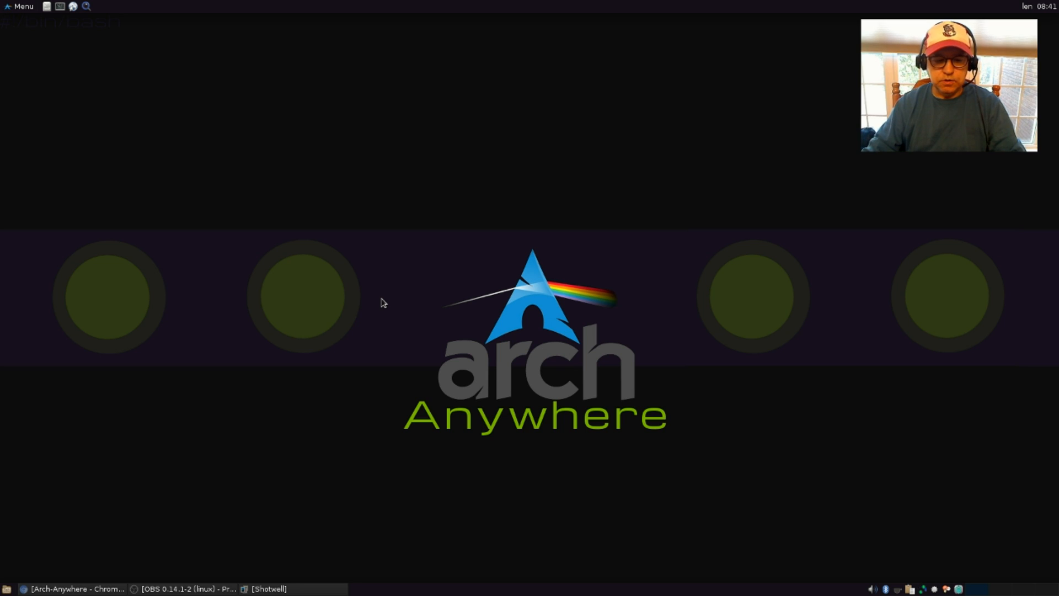
{"action": "mouse_move", "coordinate": [122, 377]}
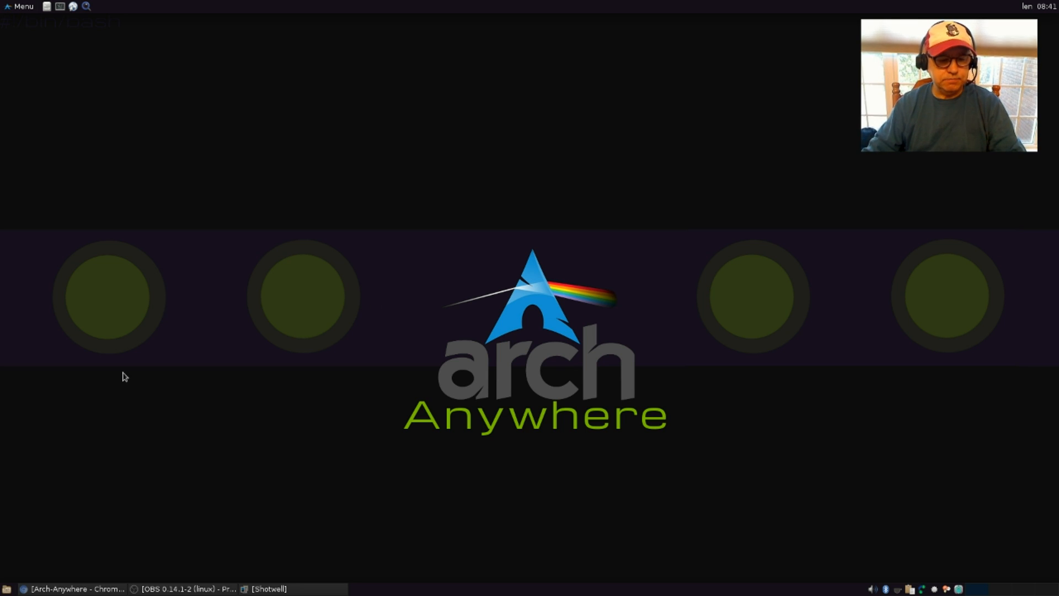
{"action": "mouse_move", "coordinate": [95, 570]}
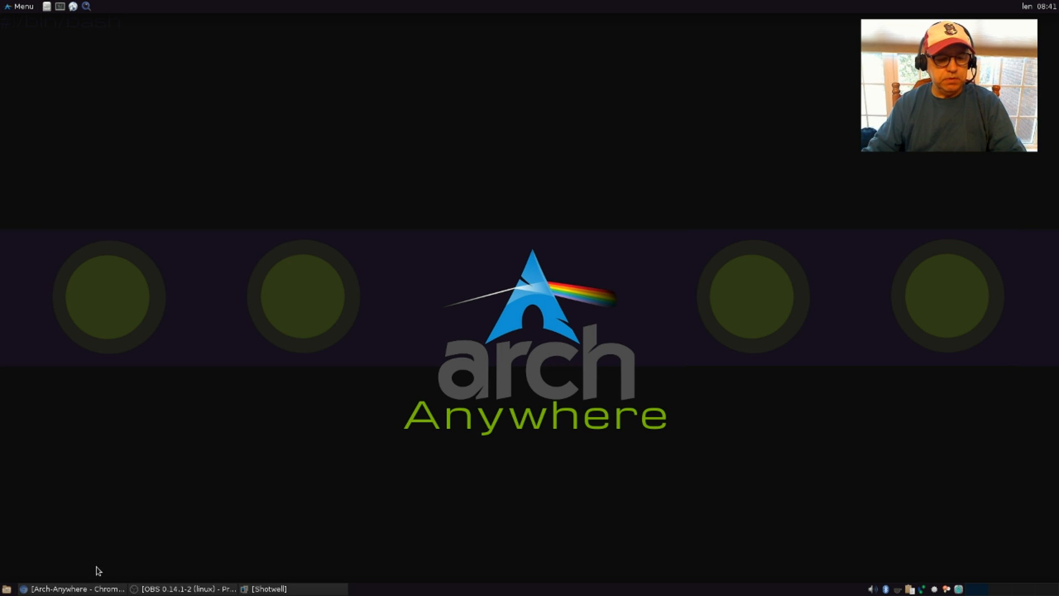
{"action": "mouse_move", "coordinate": [110, 565]}
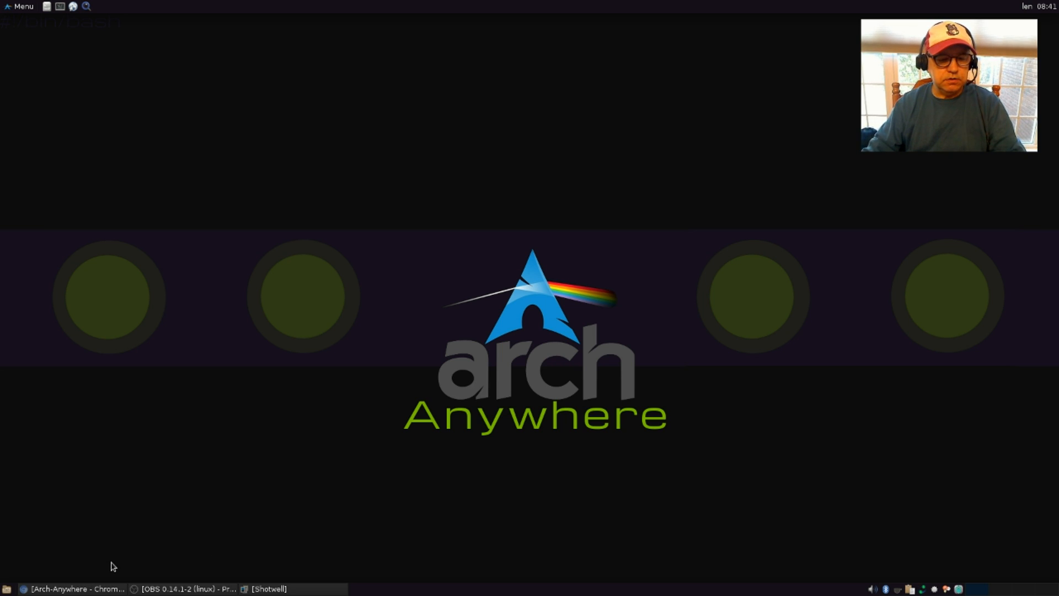
{"action": "mouse_move", "coordinate": [218, 525]}
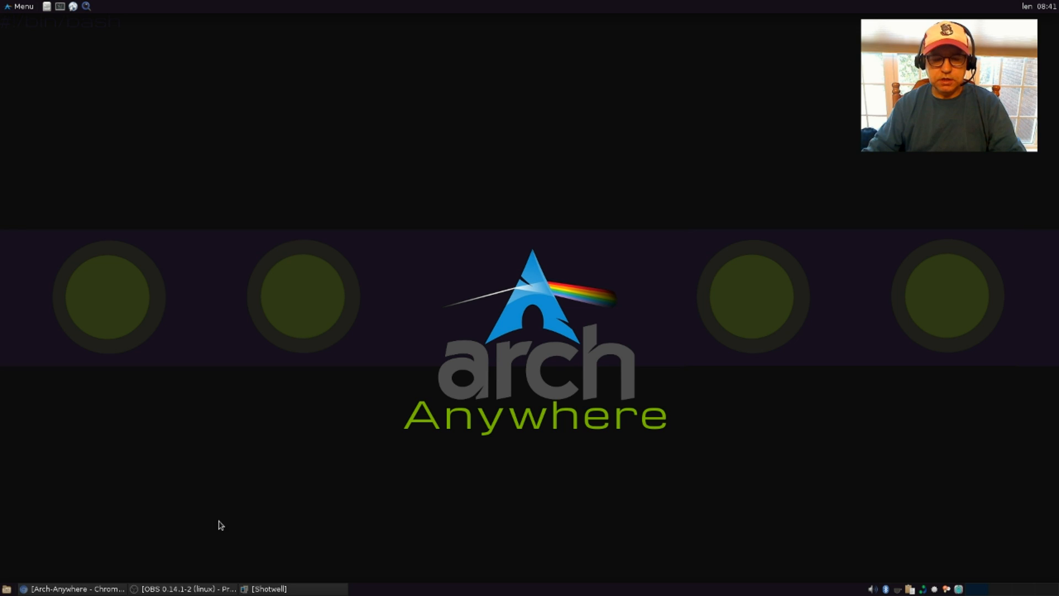
{"action": "mouse_move", "coordinate": [228, 474]}
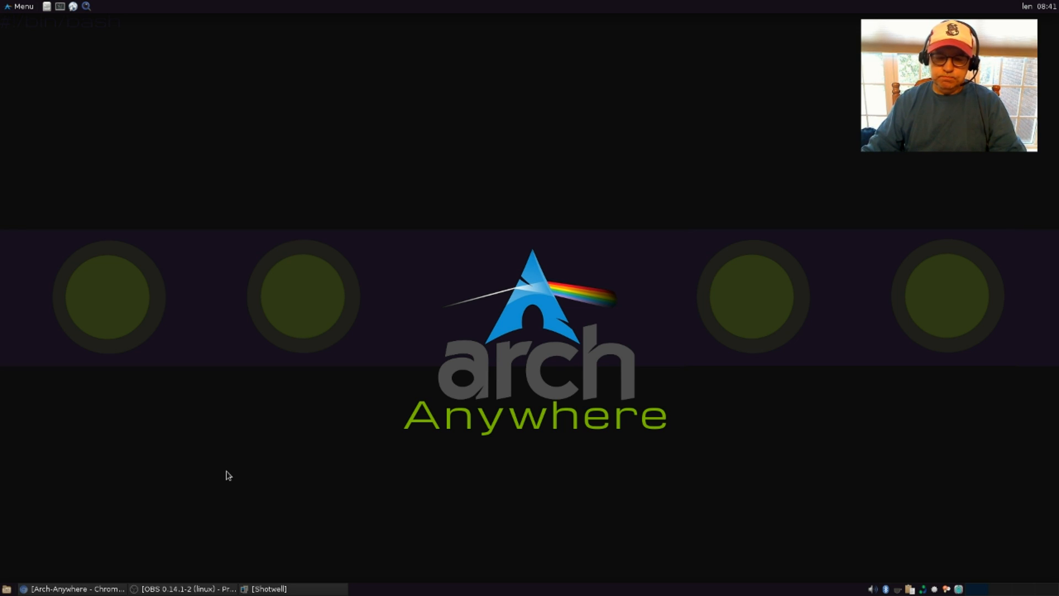
{"action": "mouse_move", "coordinate": [256, 455]}
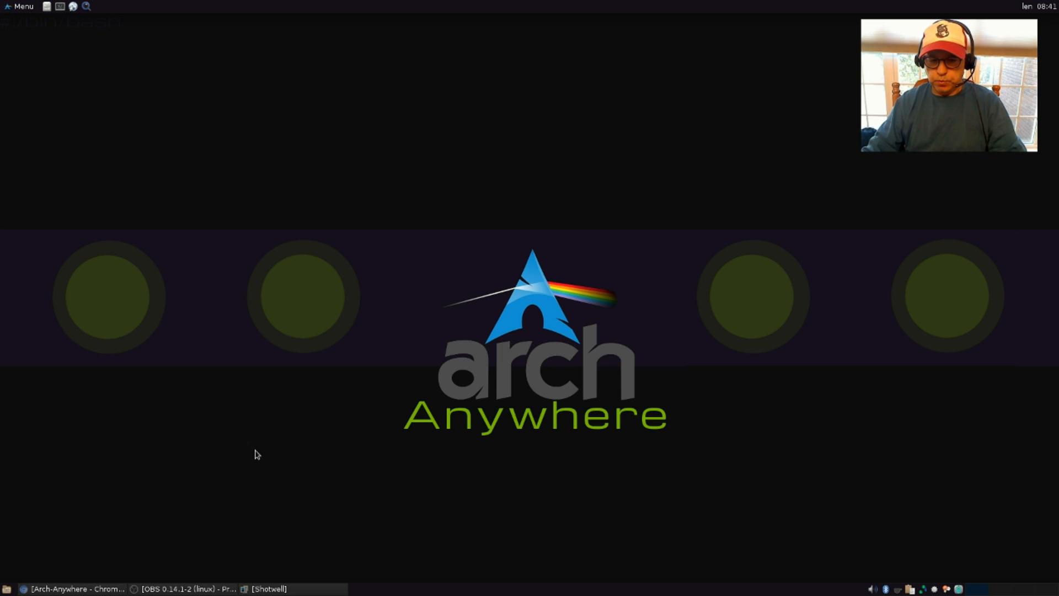
{"action": "mouse_move", "coordinate": [330, 424]}
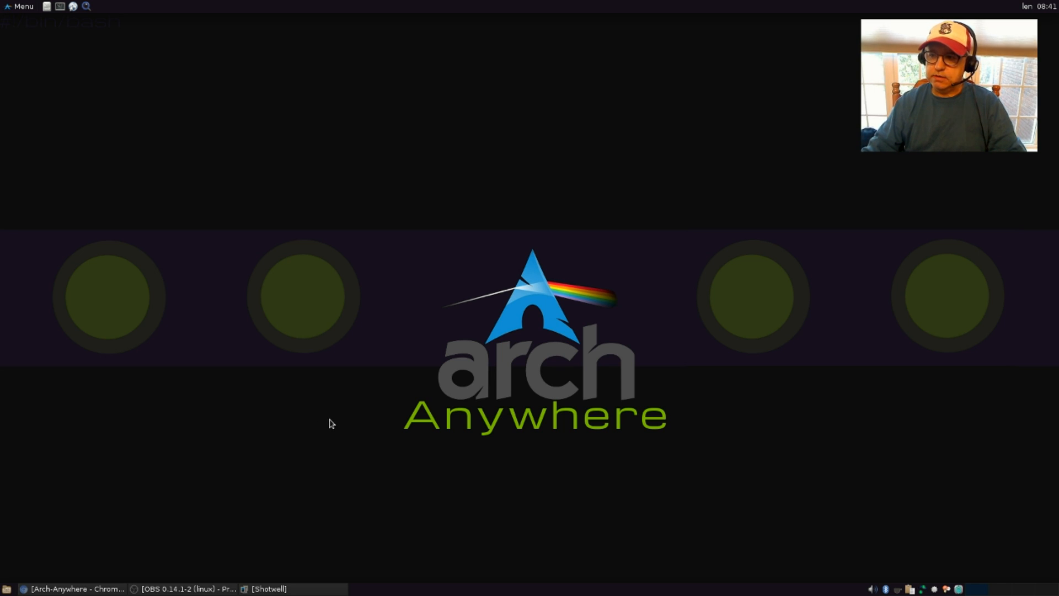
{"action": "mouse_move", "coordinate": [364, 406]}
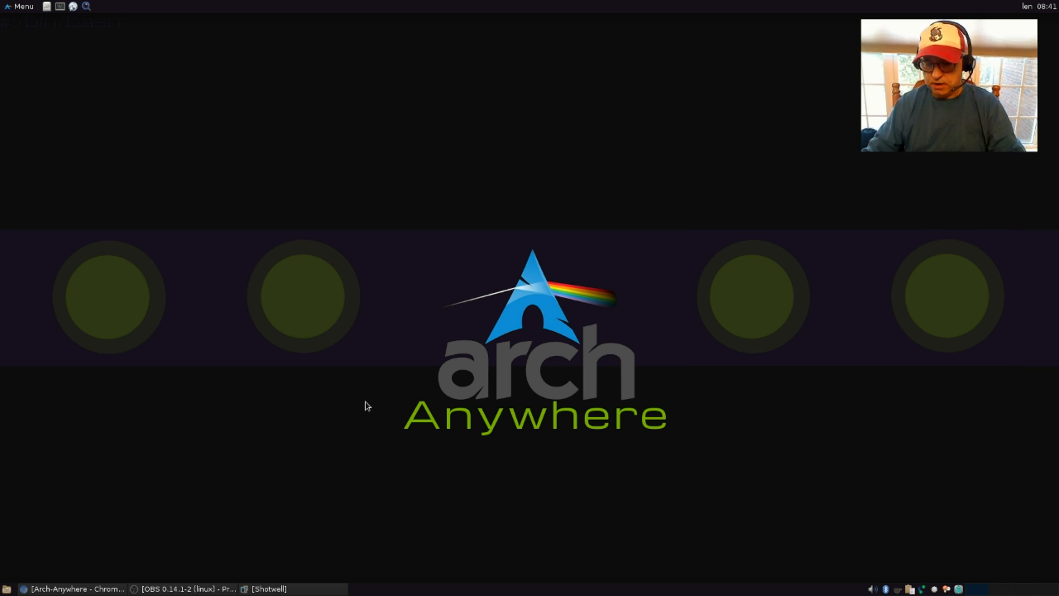
{"action": "mouse_move", "coordinate": [344, 414]}
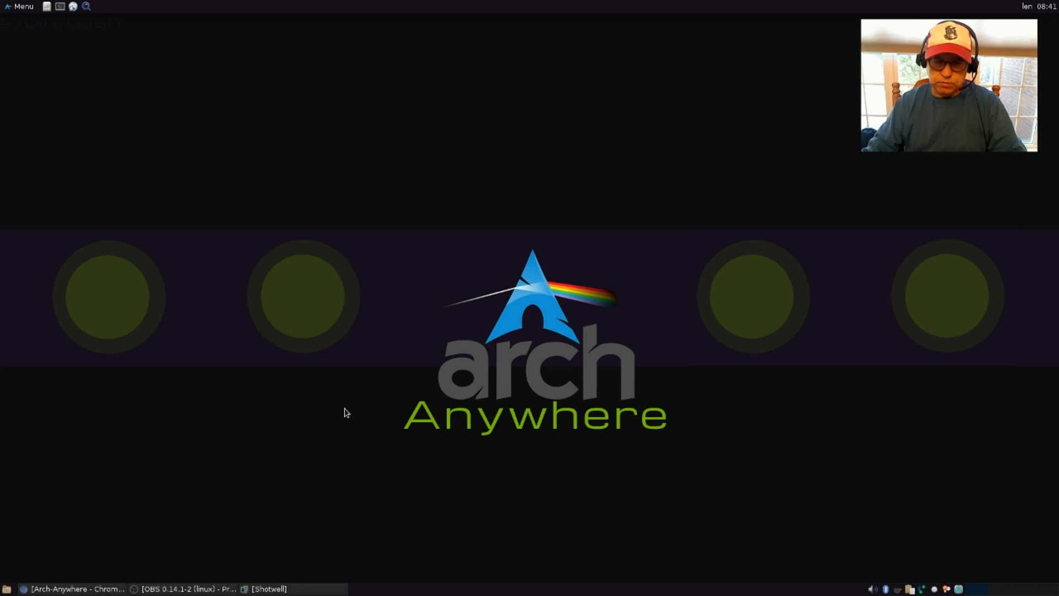
{"action": "mouse_move", "coordinate": [351, 409]}
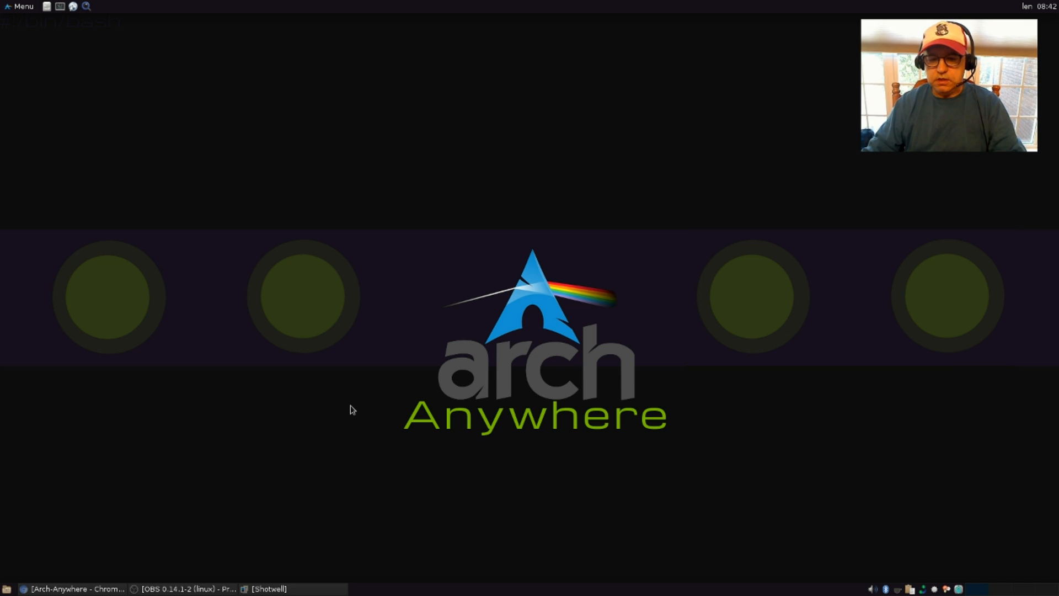
{"action": "mouse_move", "coordinate": [337, 342]}
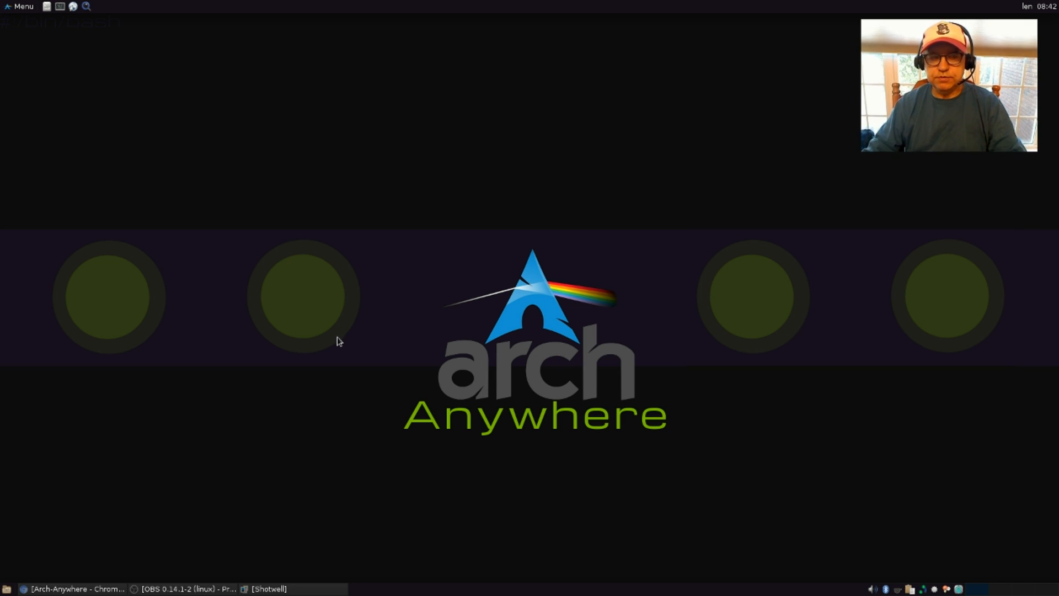
{"action": "mouse_move", "coordinate": [521, 393]}
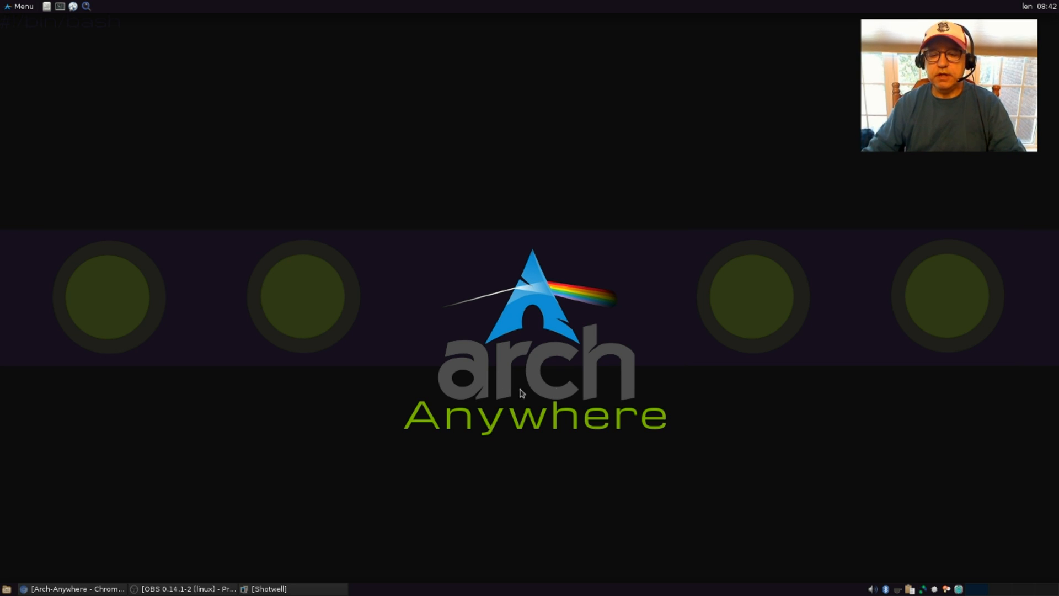
{"action": "mouse_move", "coordinate": [562, 392]}
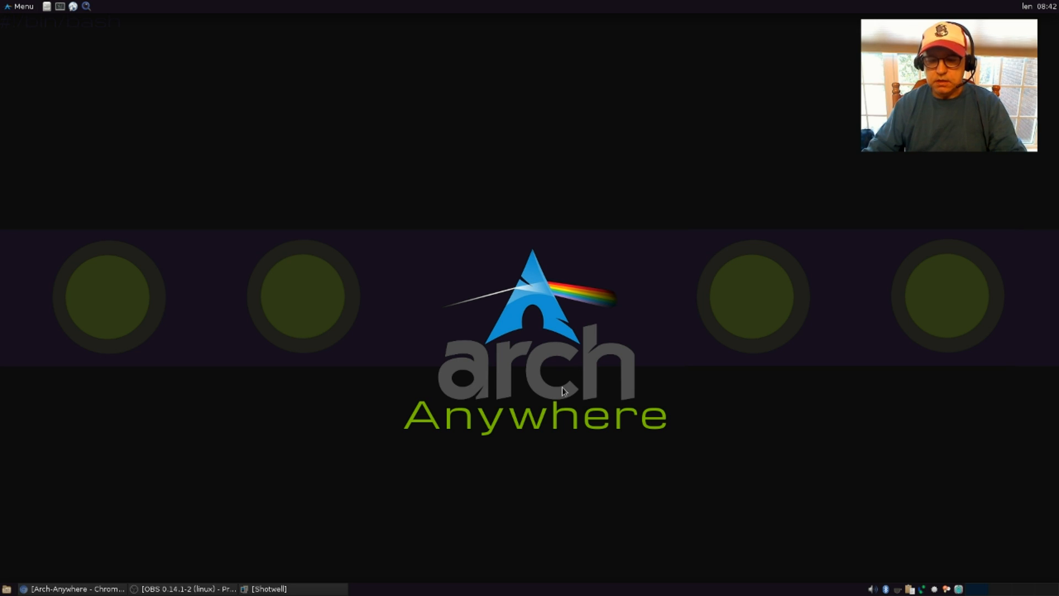
{"action": "mouse_move", "coordinate": [557, 364]}
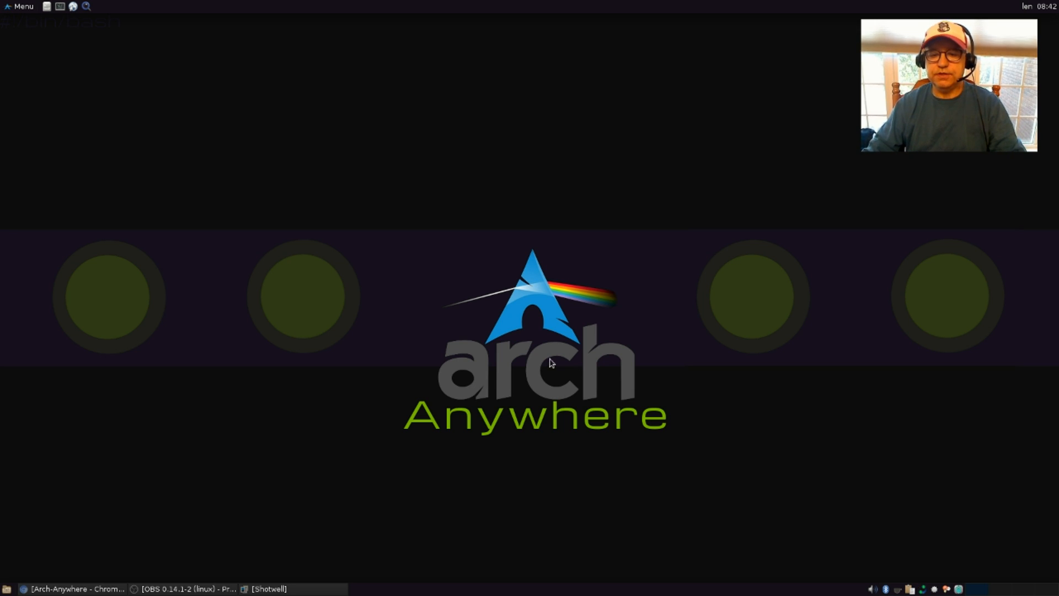
{"action": "mouse_move", "coordinate": [501, 333]}
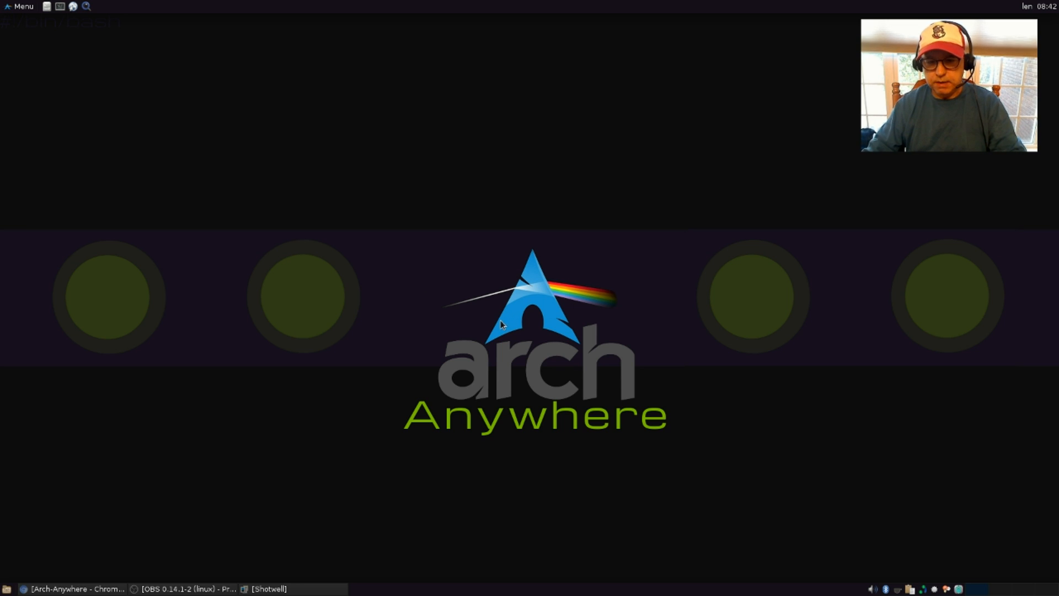
{"action": "mouse_move", "coordinate": [473, 362]}
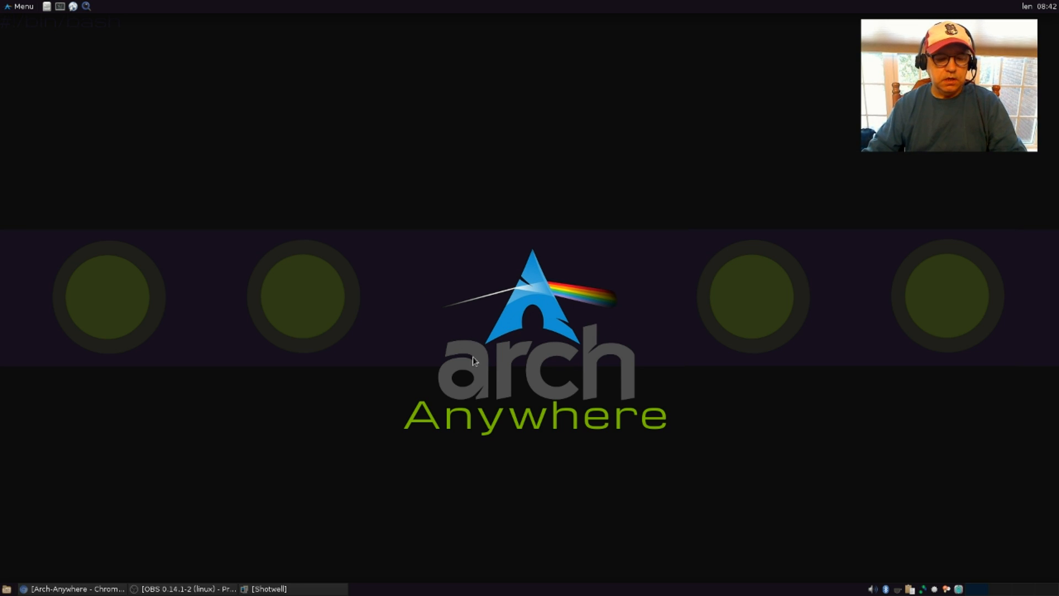
{"action": "mouse_move", "coordinate": [518, 384]}
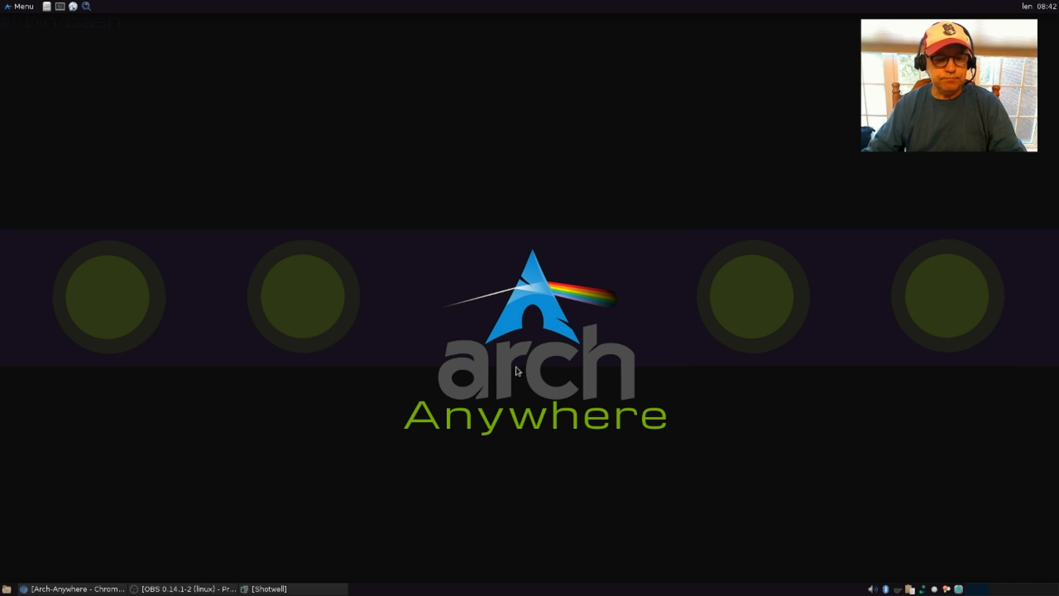
{"action": "mouse_move", "coordinate": [545, 371]}
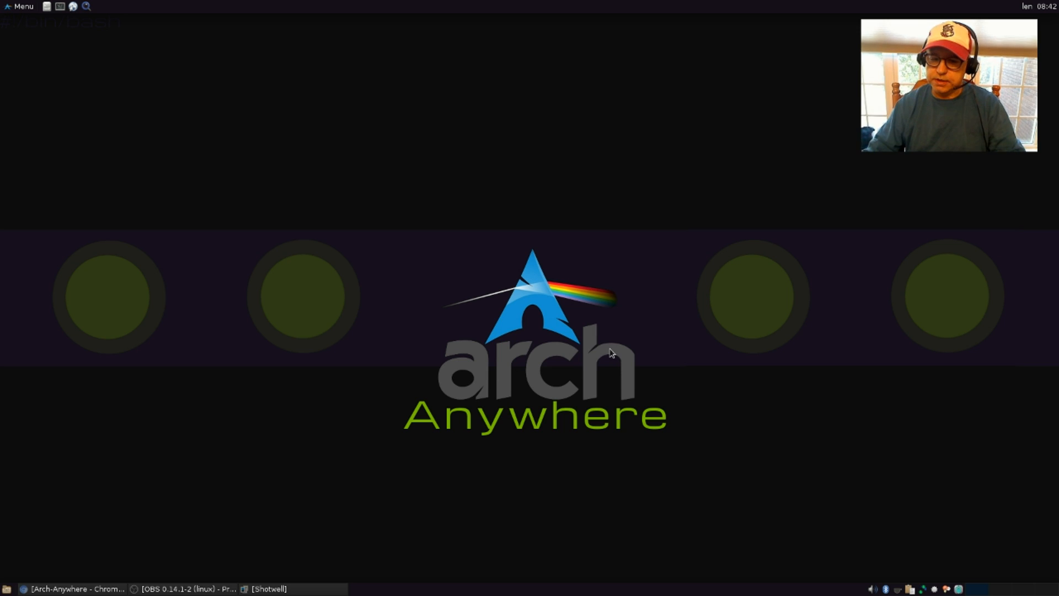
{"action": "mouse_move", "coordinate": [446, 392]}
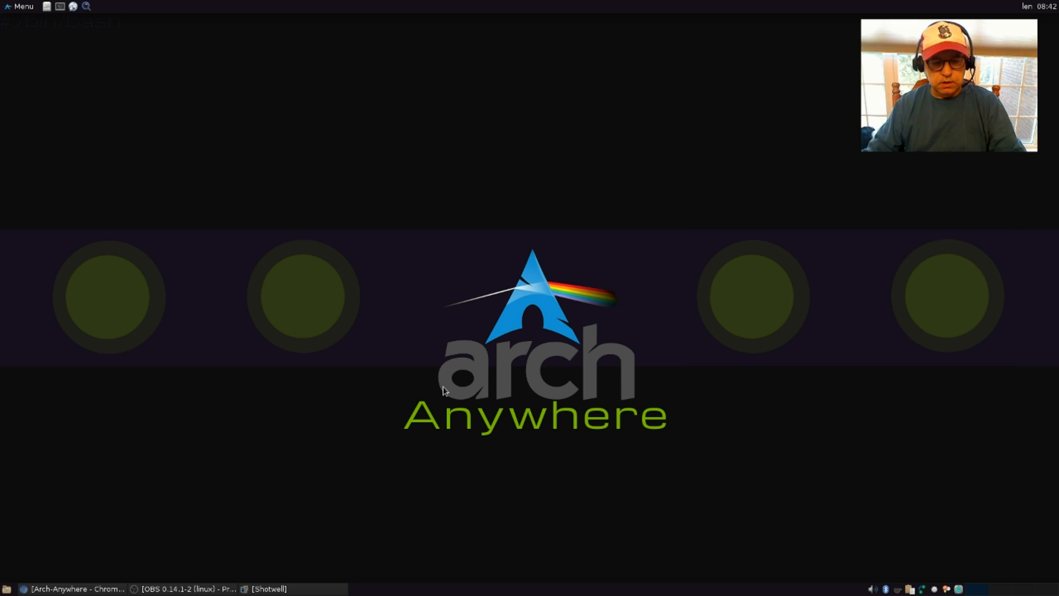
{"action": "mouse_move", "coordinate": [520, 371]}
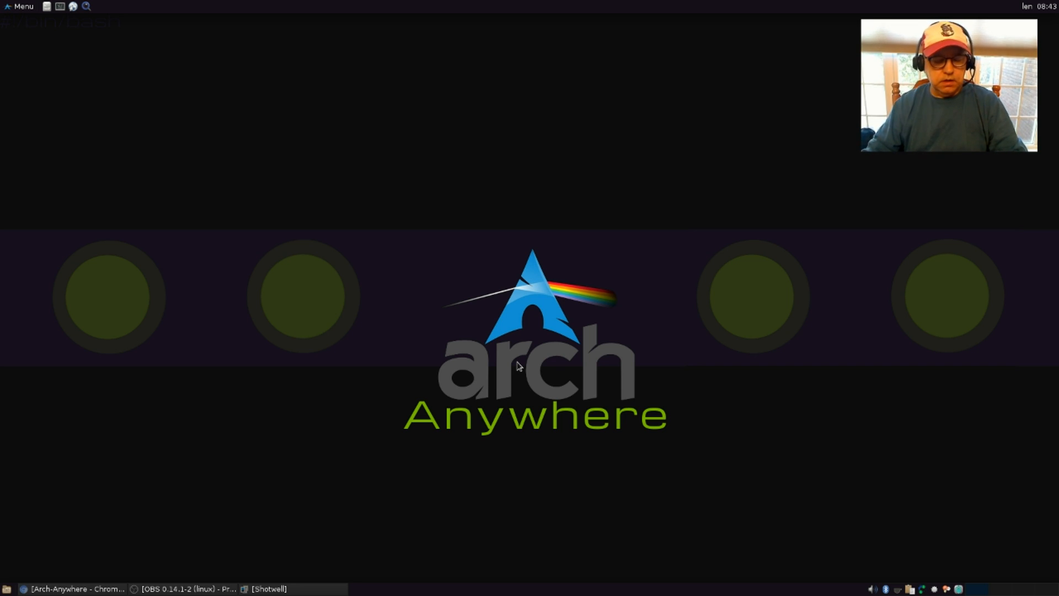
{"action": "mouse_move", "coordinate": [656, 393]}
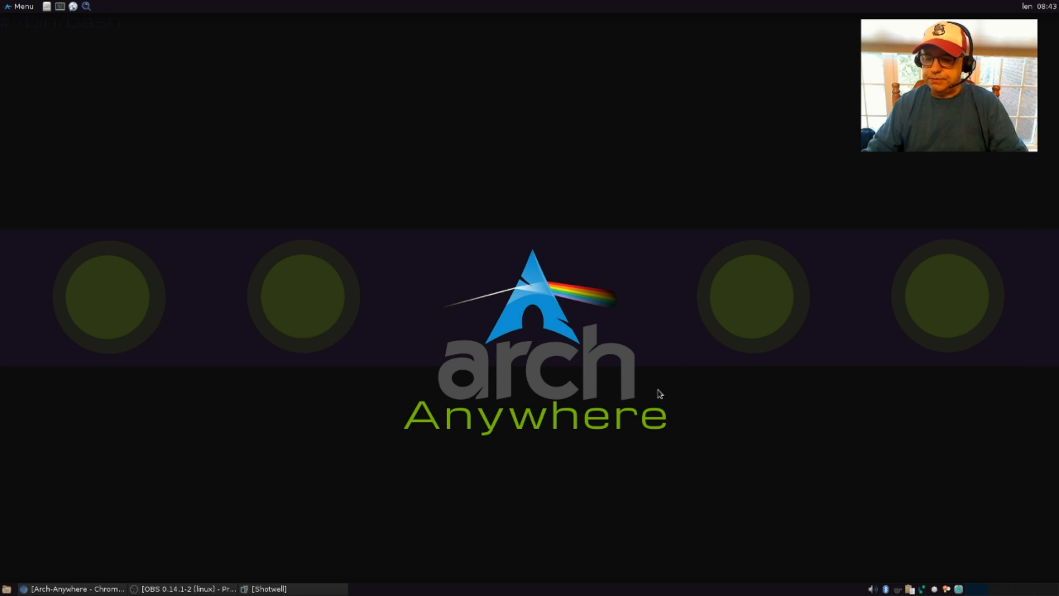
{"action": "mouse_move", "coordinate": [603, 377]}
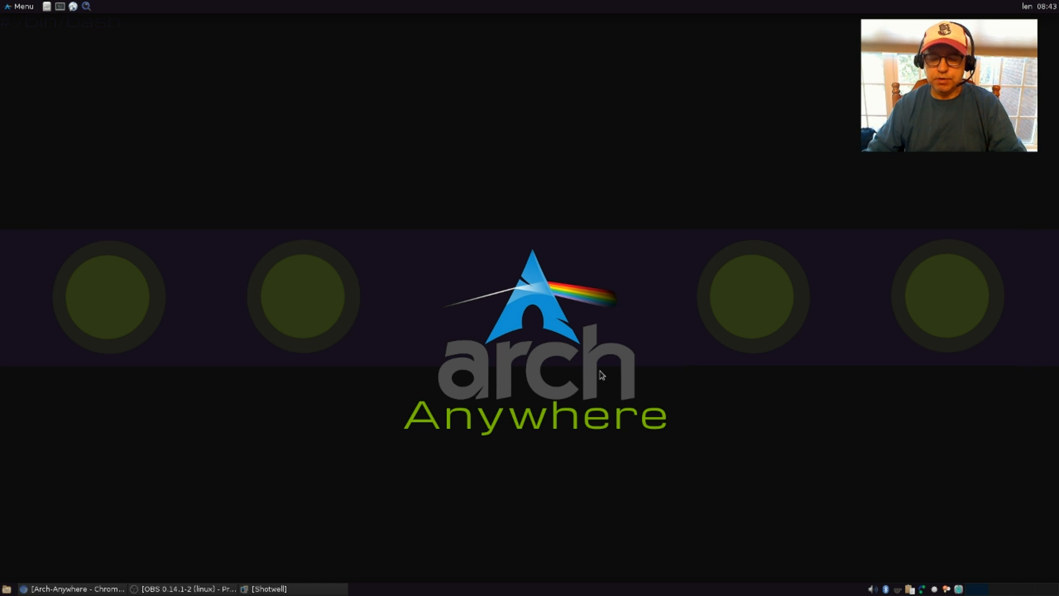
{"action": "mouse_move", "coordinate": [428, 527]}
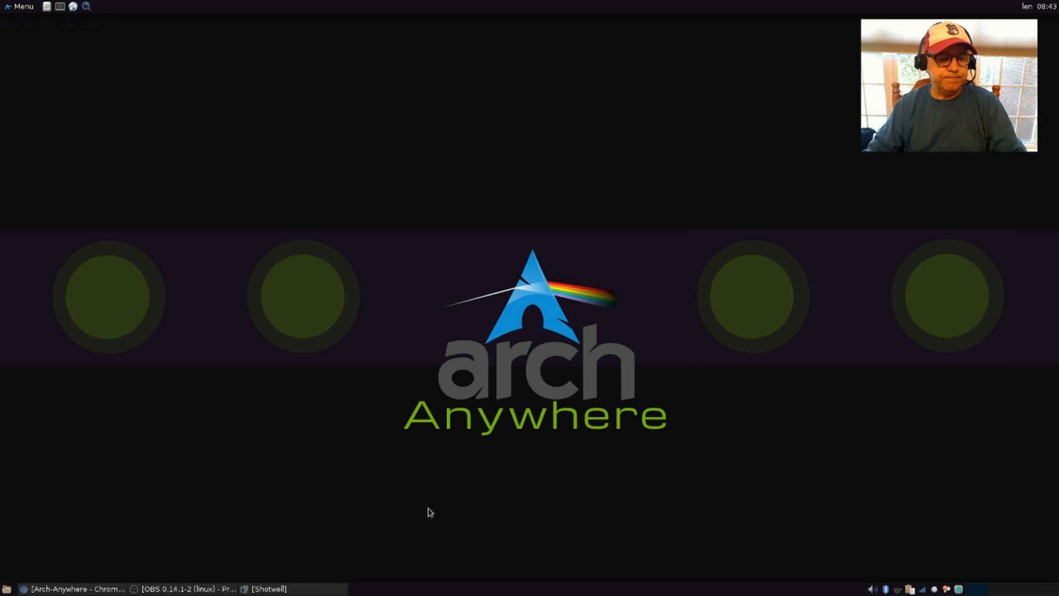
{"action": "mouse_move", "coordinate": [535, 484]}
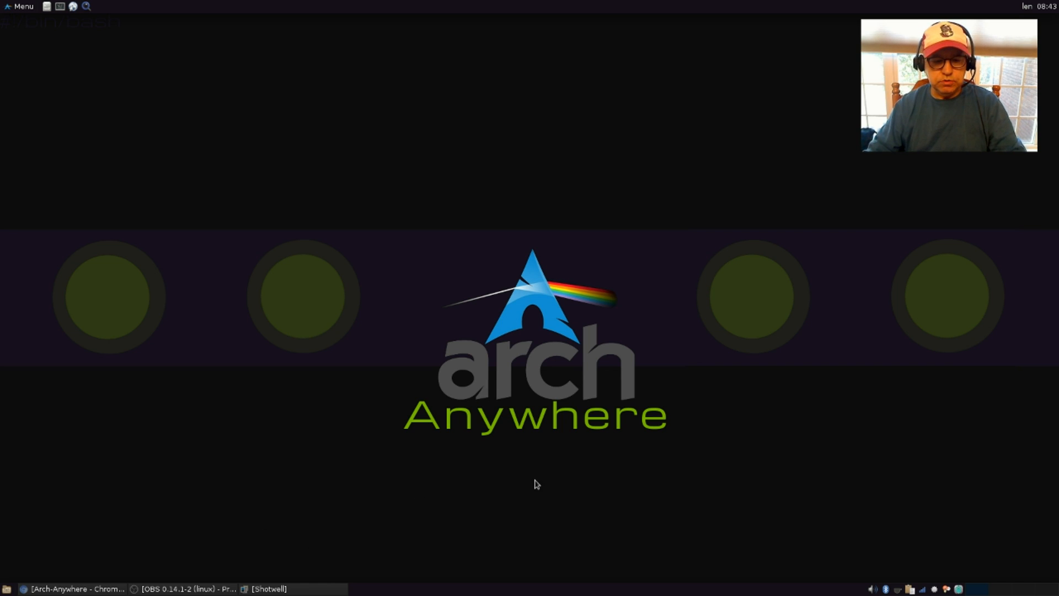
{"action": "mouse_move", "coordinate": [411, 554]}
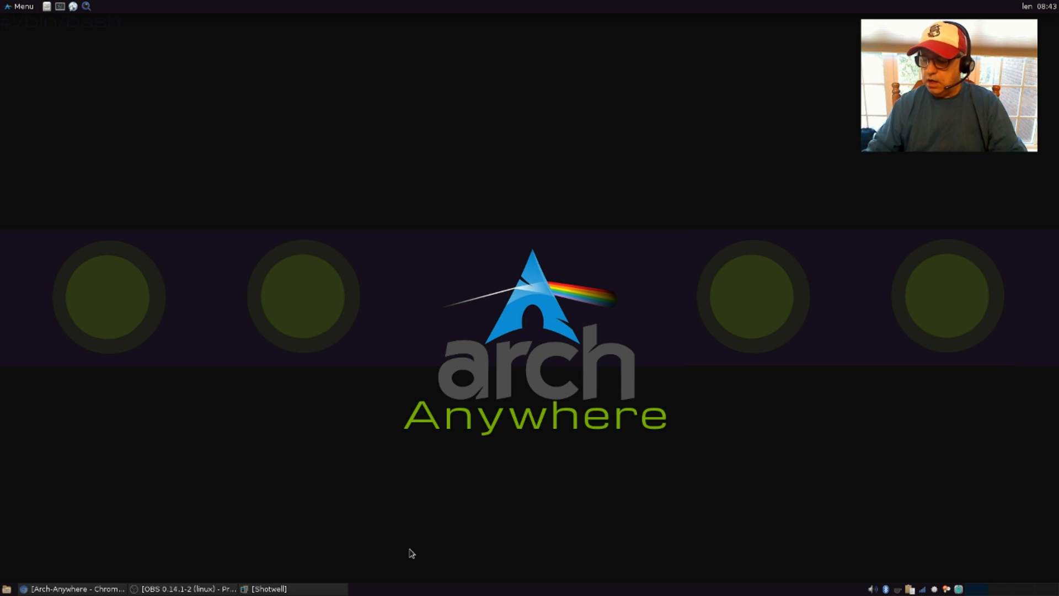
Step through the Whisker Menu's All, Multimedia, System, Favorites and Accessories categories.
{"action": "left_click", "coordinate": [266, 589]}
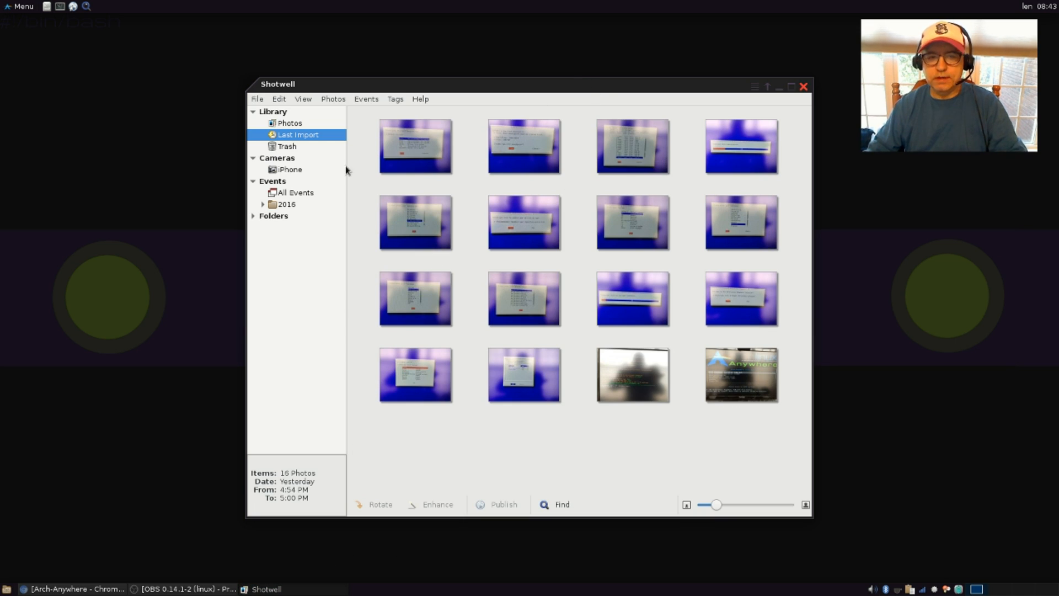
{"action": "mouse_move", "coordinate": [411, 185]}
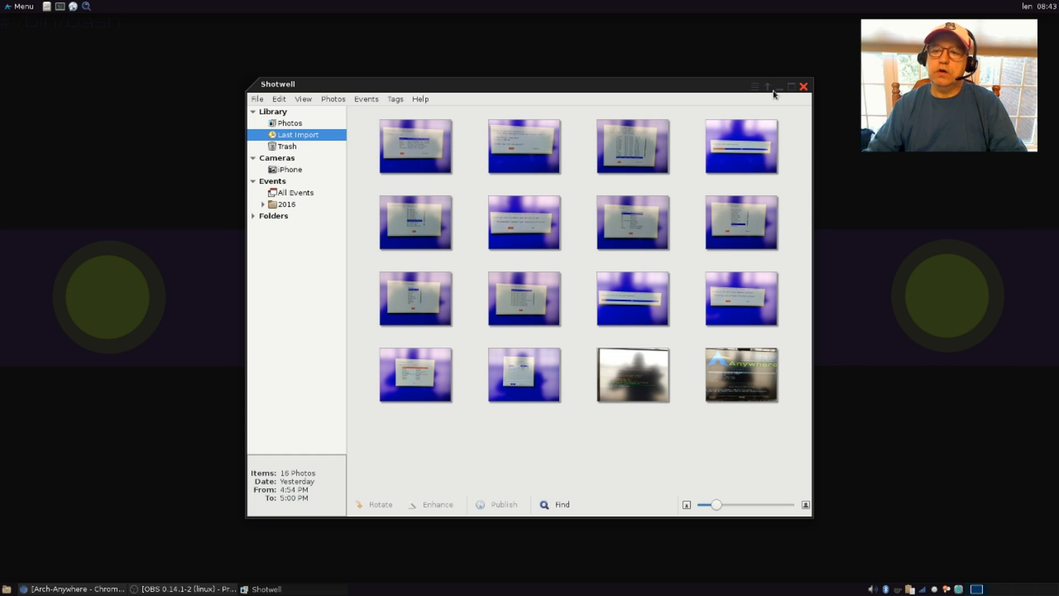
{"action": "mouse_move", "coordinate": [784, 95]}
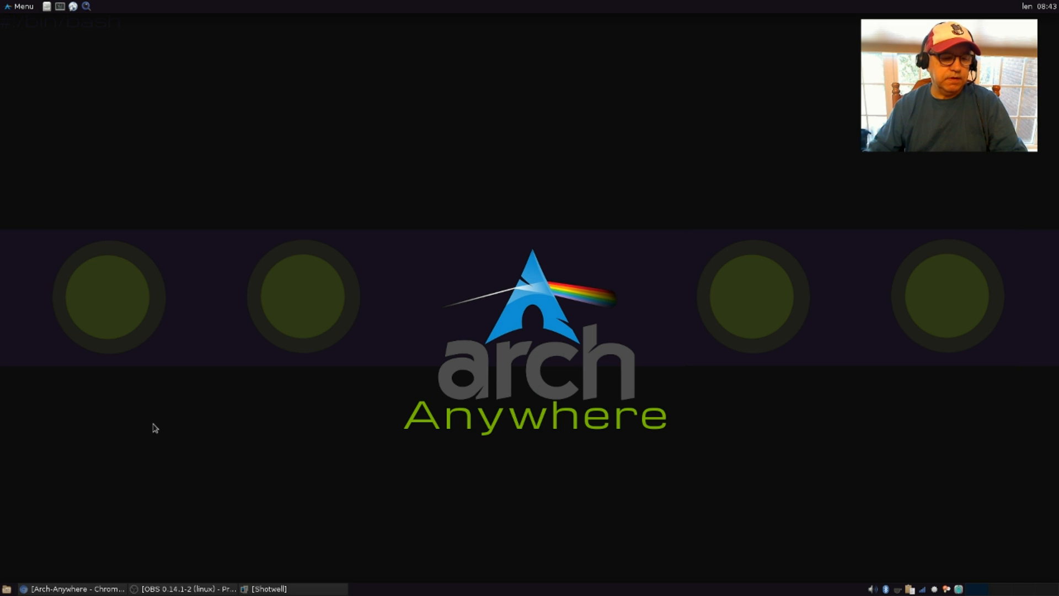
{"action": "mouse_move", "coordinate": [79, 290]}
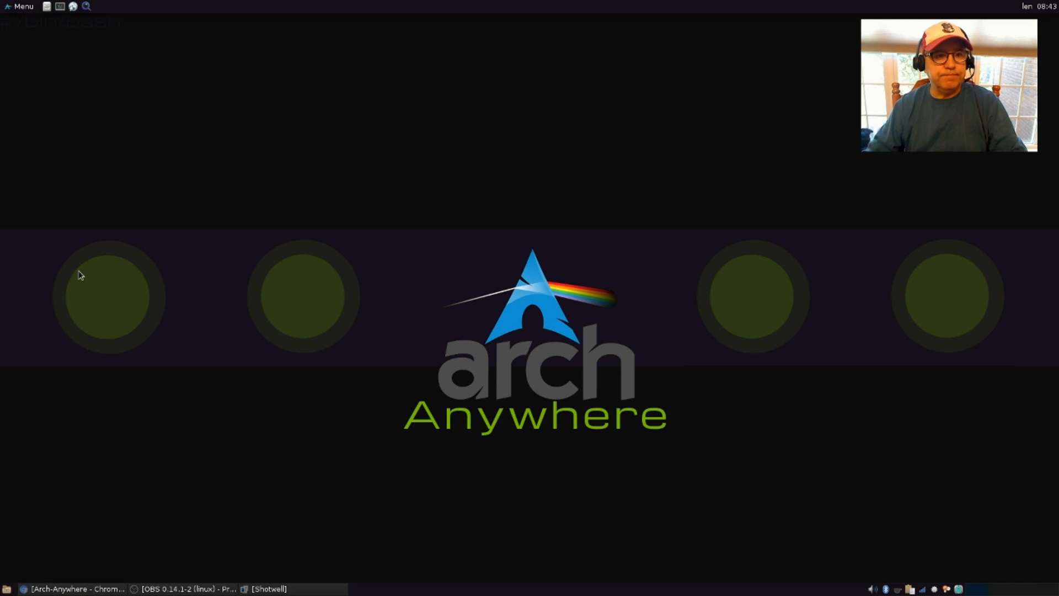
{"action": "left_click", "coordinate": [21, 6]}
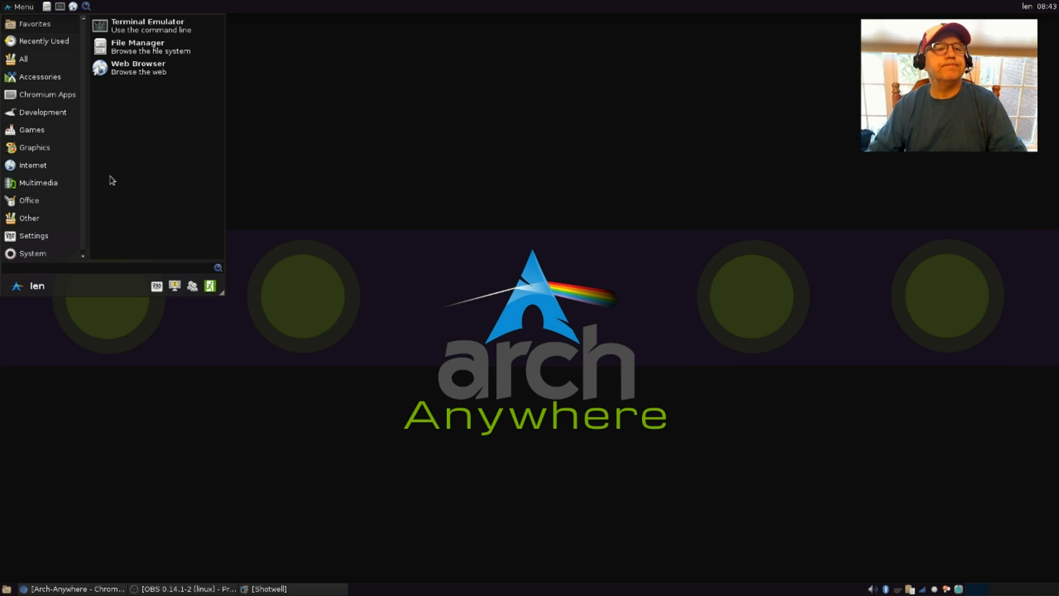
{"action": "left_click", "coordinate": [24, 58]}
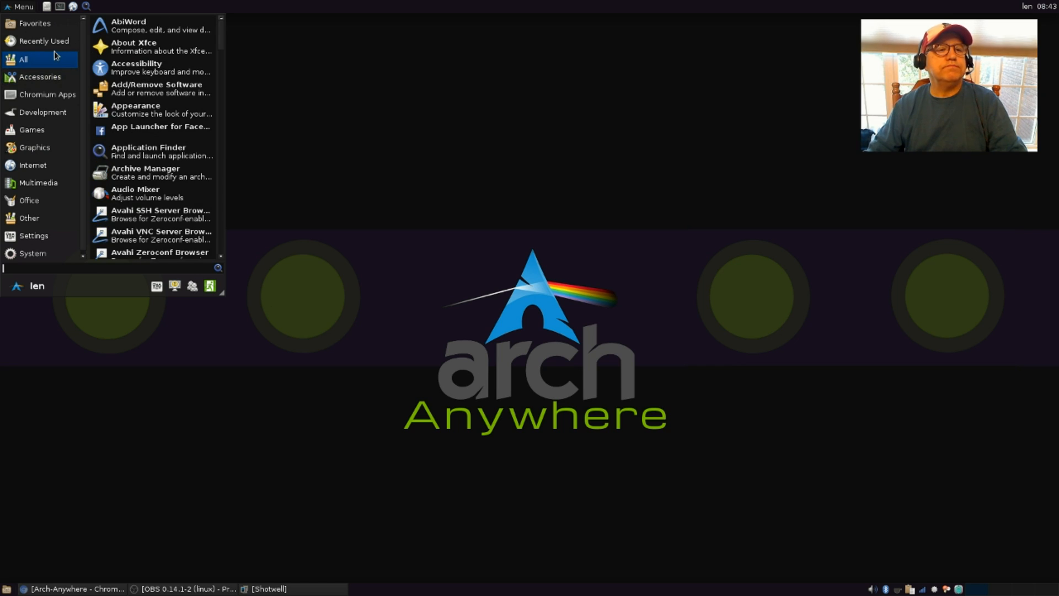
{"action": "left_click", "coordinate": [39, 77]}
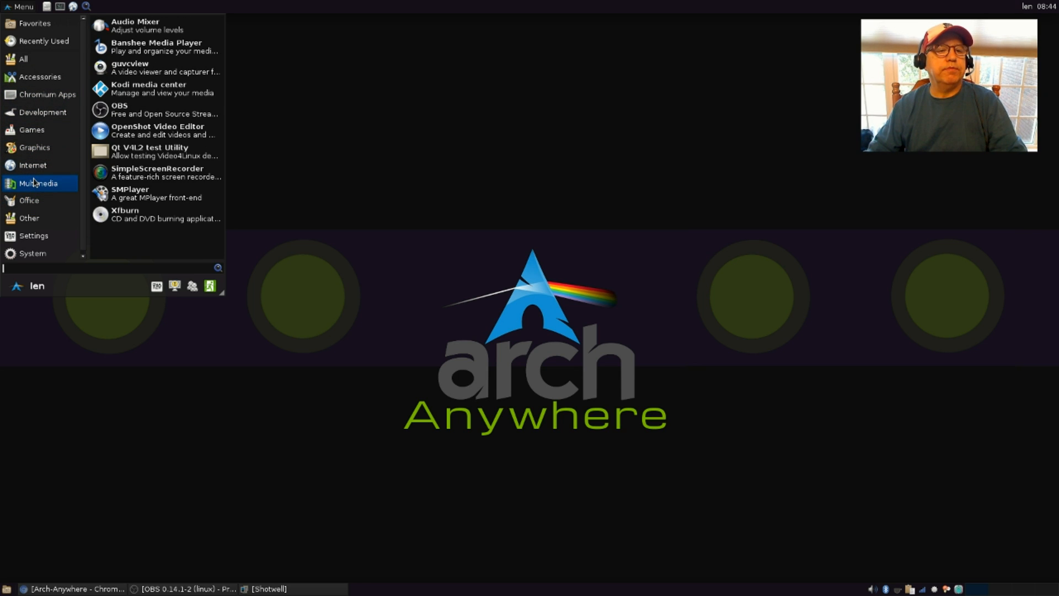
{"action": "left_click", "coordinate": [31, 254]}
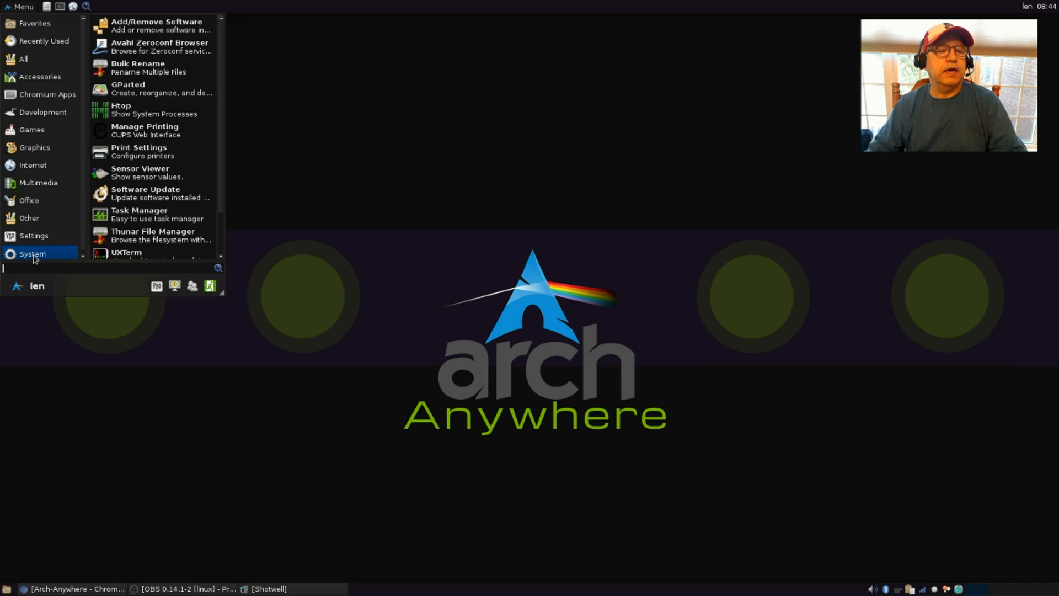
{"action": "left_click", "coordinate": [39, 183]}
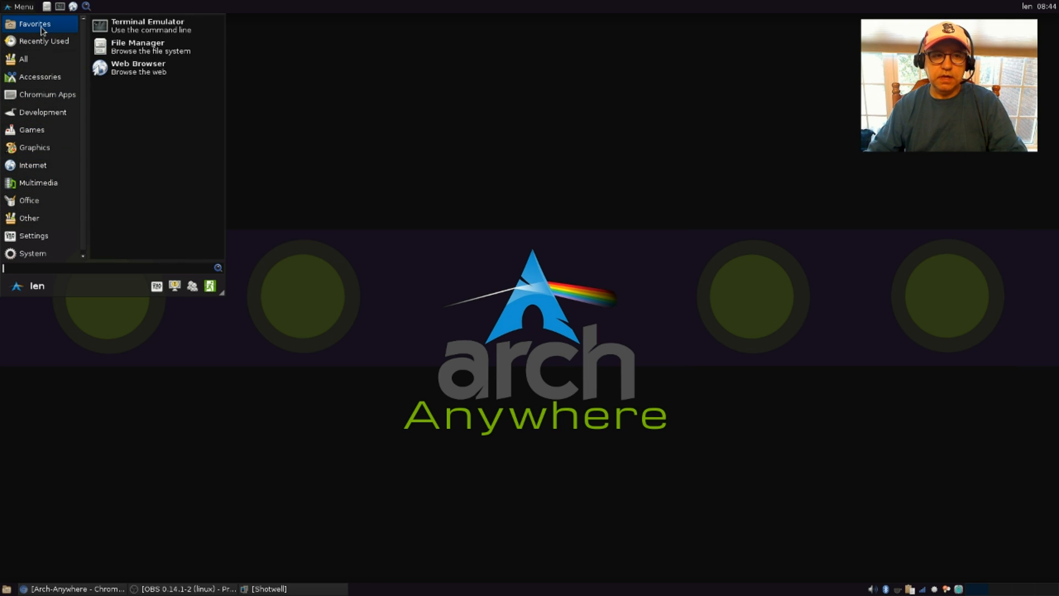
{"action": "left_click", "coordinate": [33, 254]}
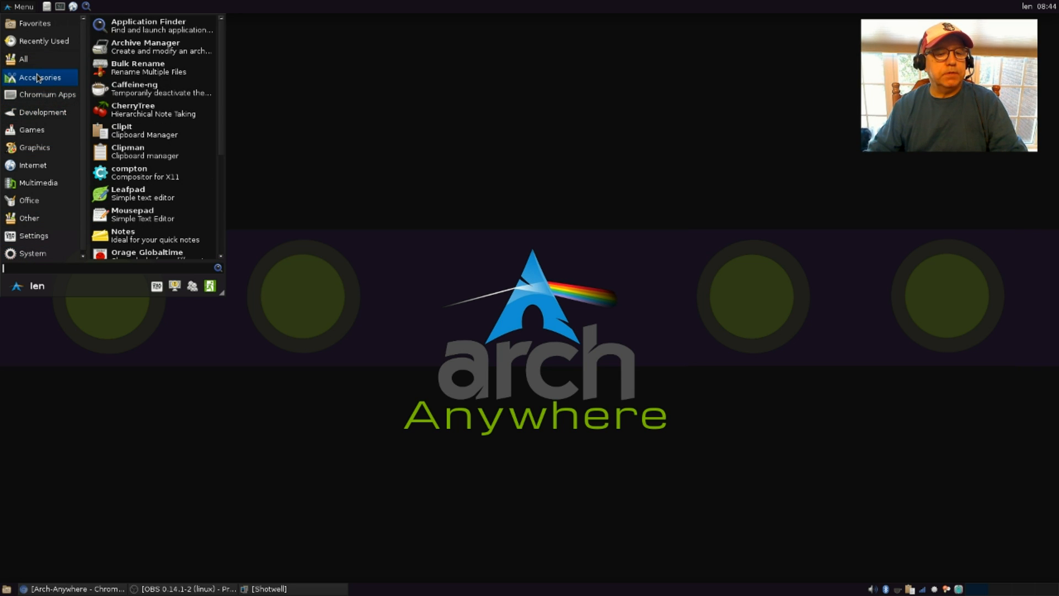
{"action": "mouse_move", "coordinate": [140, 148]}
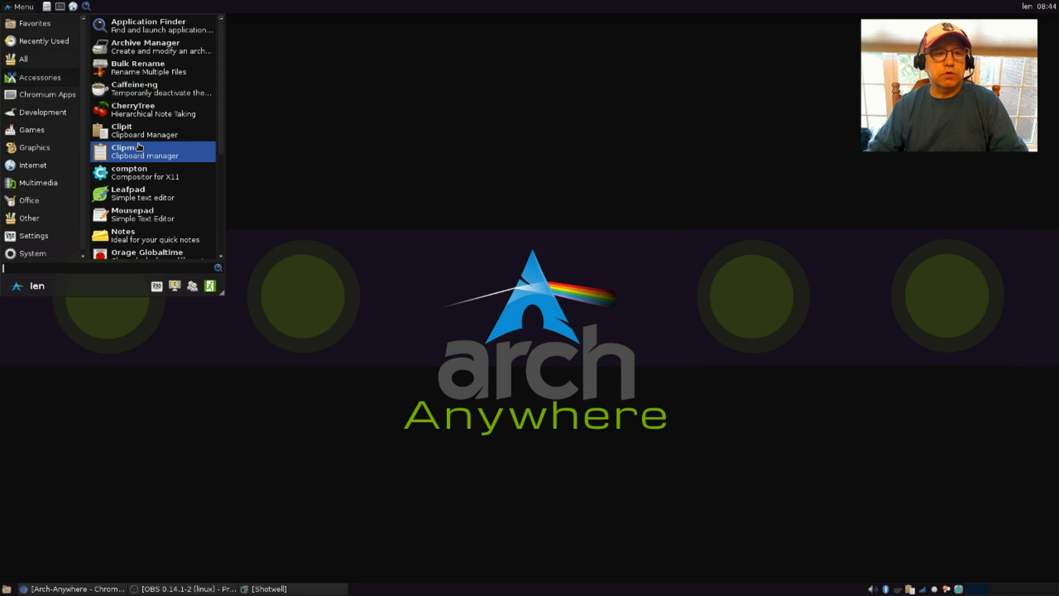
{"action": "mouse_move", "coordinate": [358, 130]}
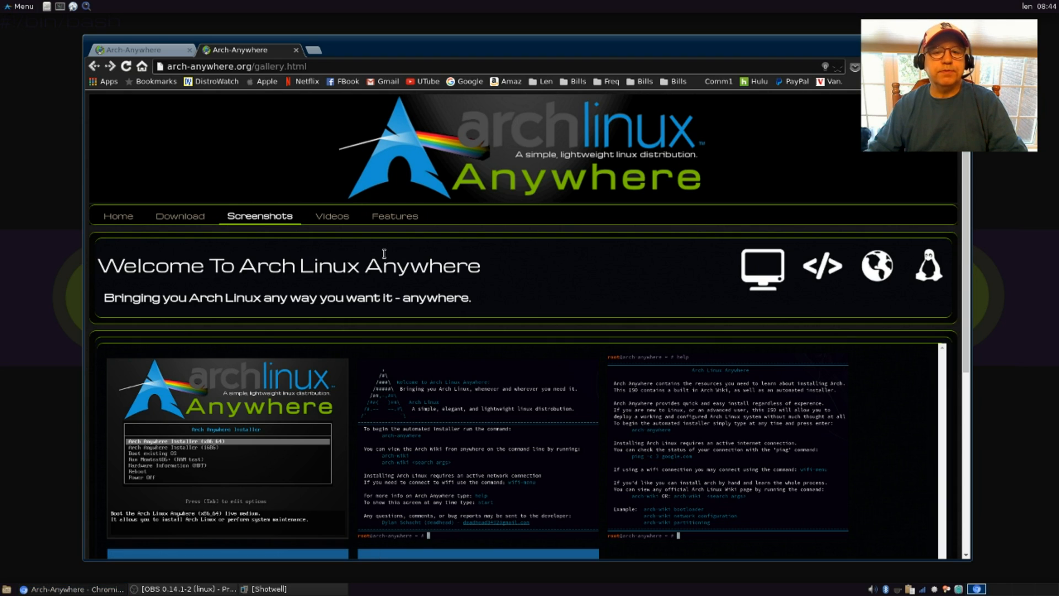
{"action": "mouse_move", "coordinate": [550, 239]}
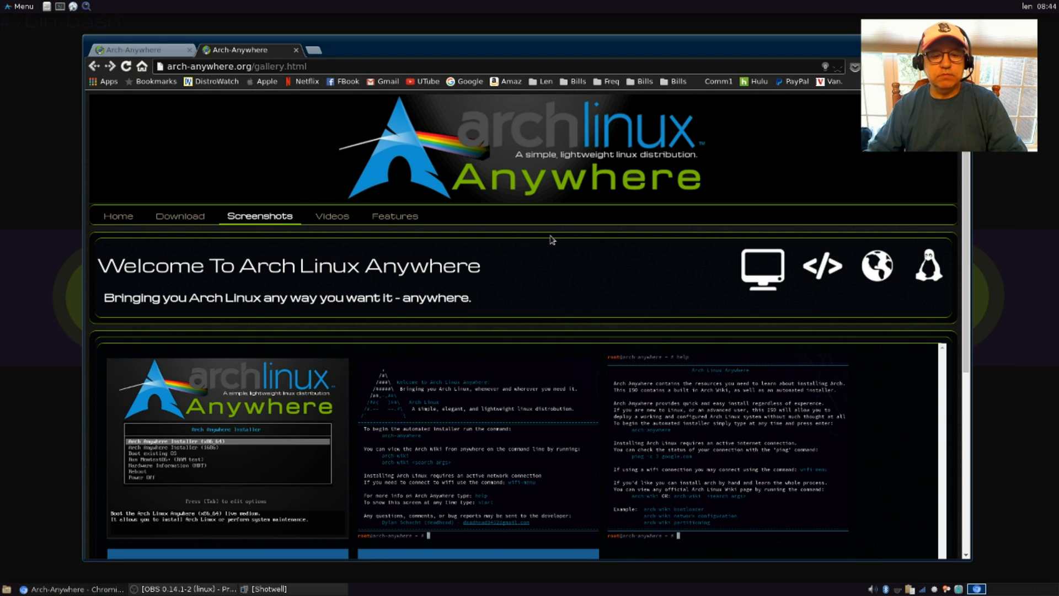
{"action": "mouse_move", "coordinate": [344, 364]}
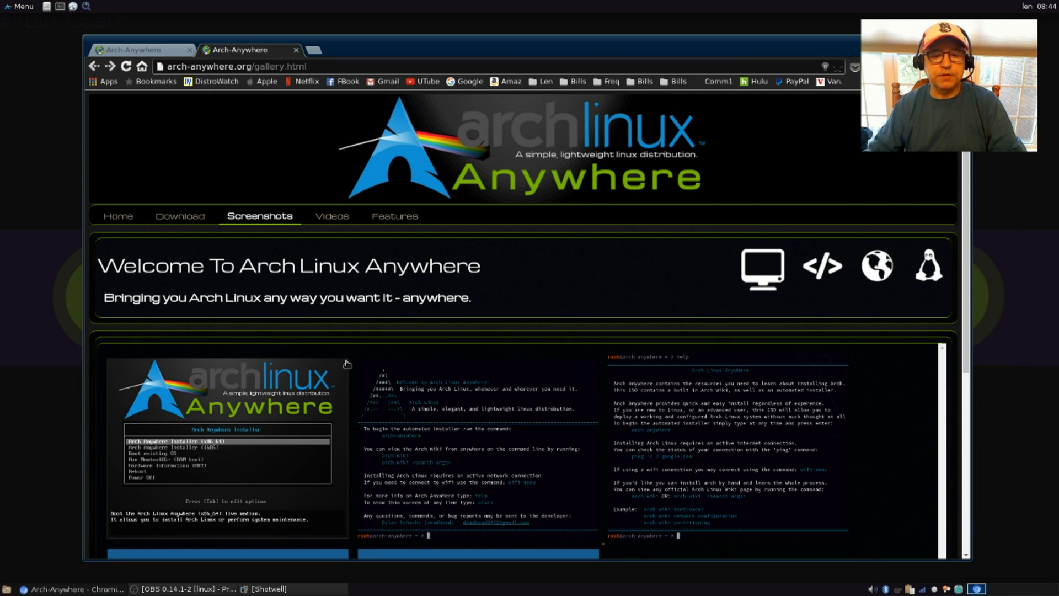
Scroll down the arch-anywhere.org gallery page to the installer screenshots and footer.
{"action": "scroll", "scroll_direction": "down", "scroll_amount": 3}
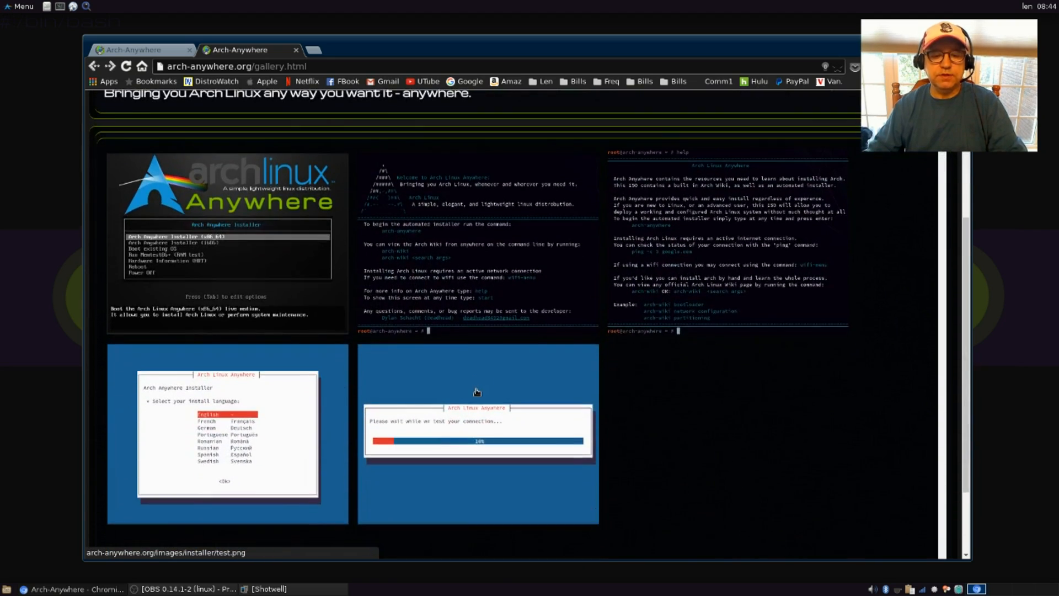
{"action": "scroll", "scroll_direction": "down", "scroll_amount": 3}
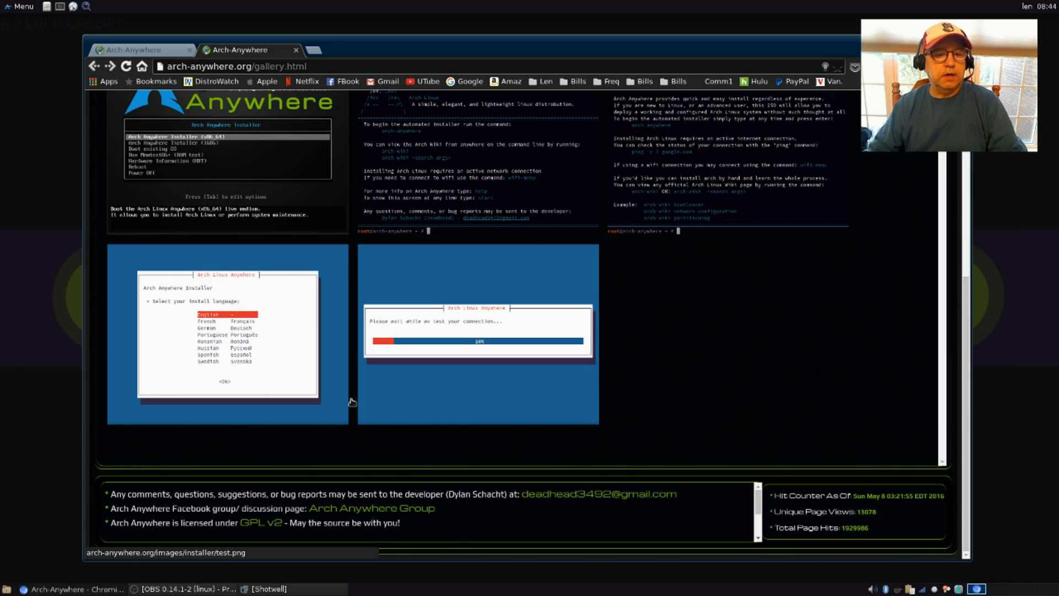
{"action": "mouse_move", "coordinate": [453, 321]}
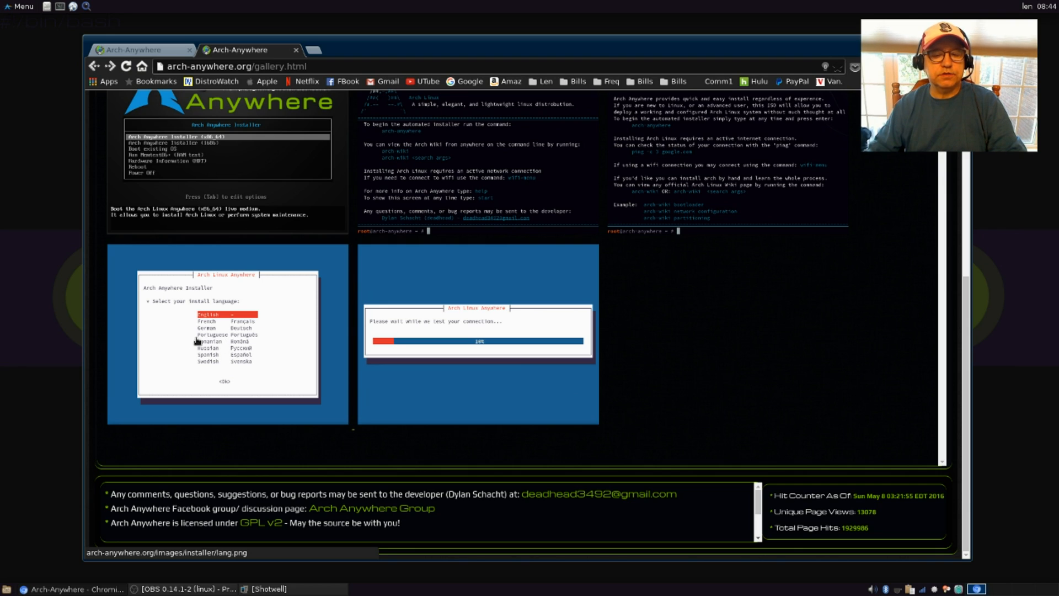
{"action": "mouse_move", "coordinate": [545, 339]}
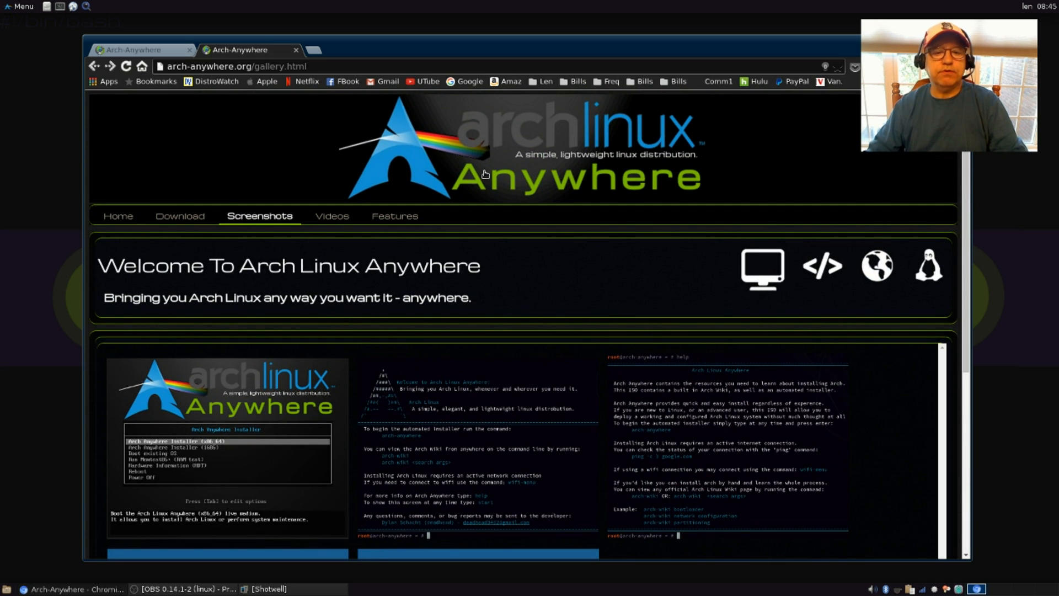
{"action": "mouse_move", "coordinate": [335, 224]}
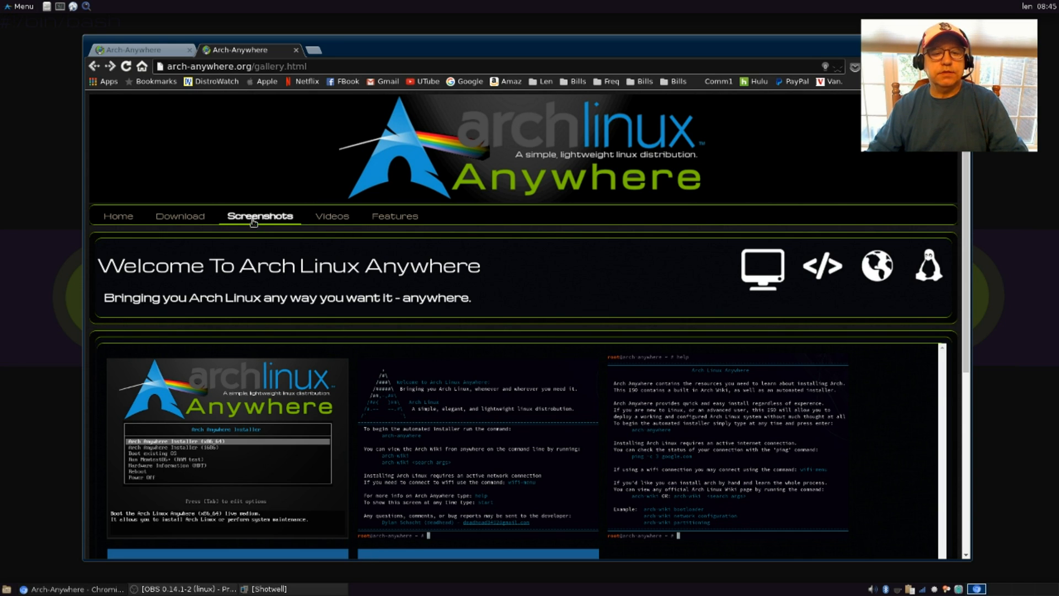
{"action": "mouse_move", "coordinate": [265, 215]}
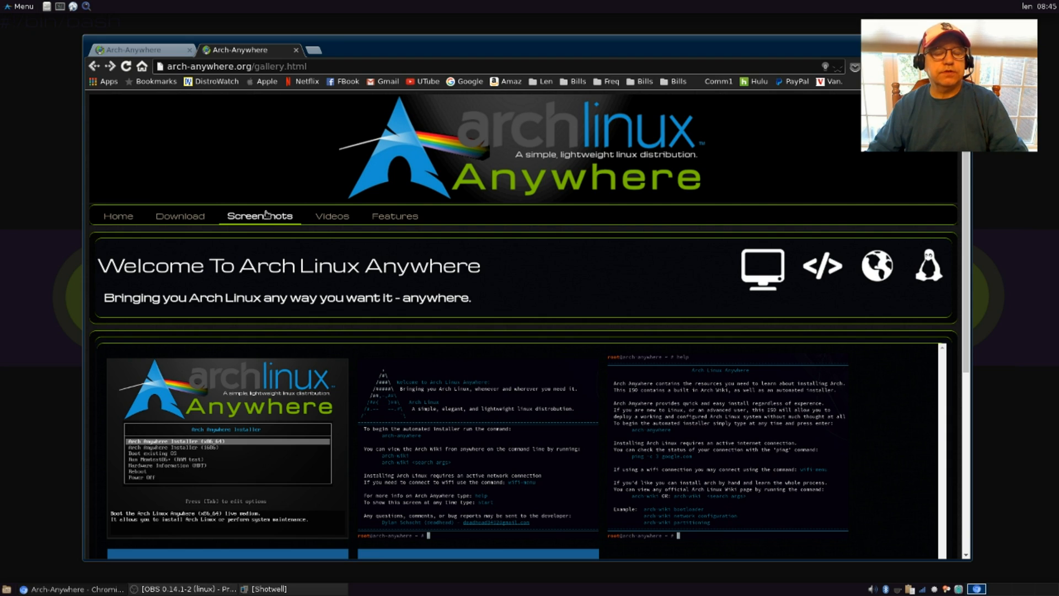
{"action": "mouse_move", "coordinate": [182, 221]}
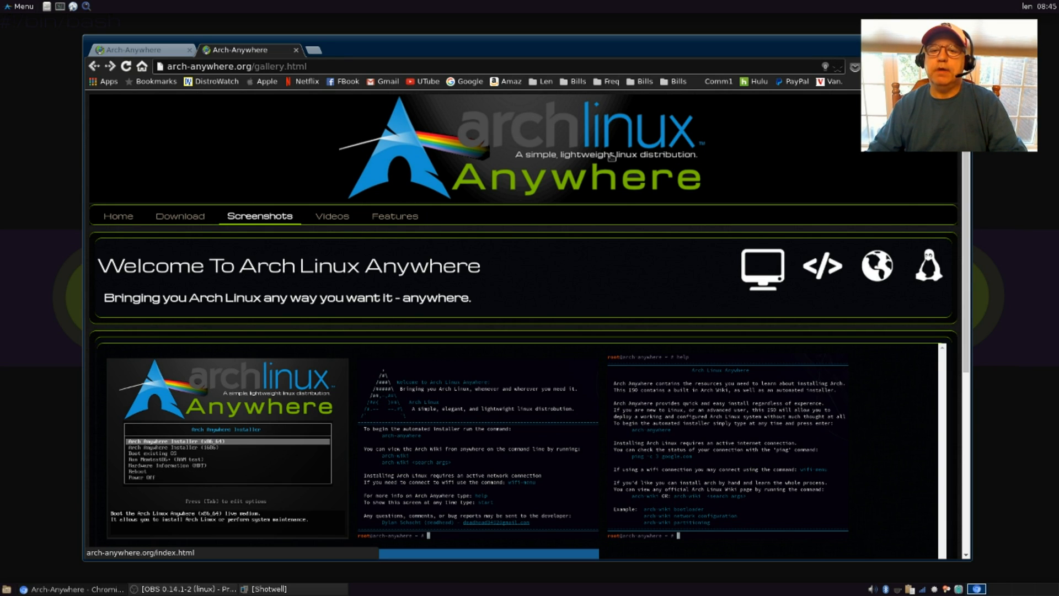
{"action": "mouse_move", "coordinate": [560, 134]}
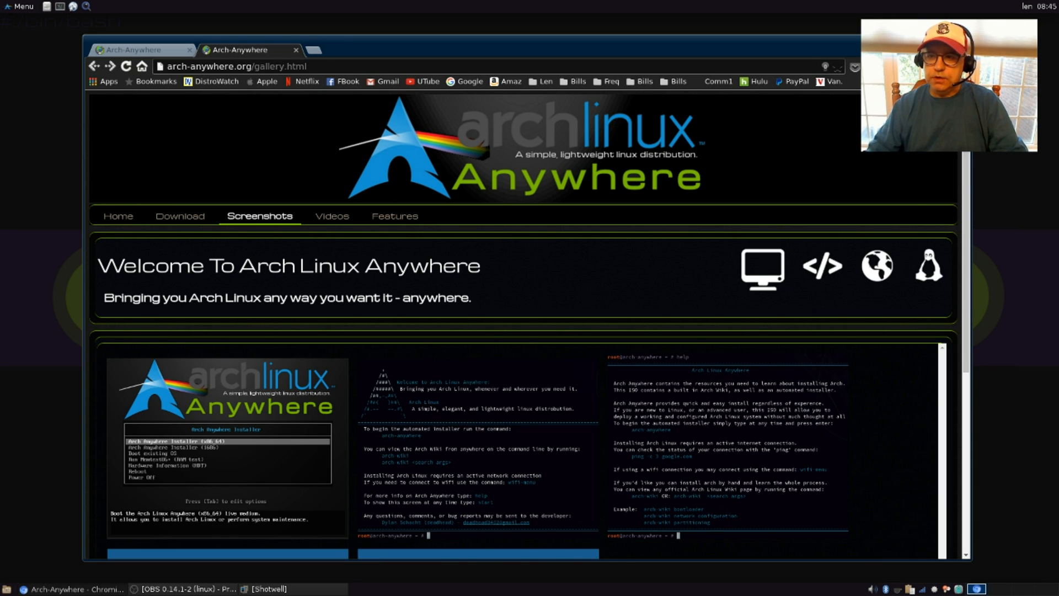
Switch back to Shotwell and show the Last Import collection of 16 installer photos.
{"action": "left_click", "coordinate": [267, 589]}
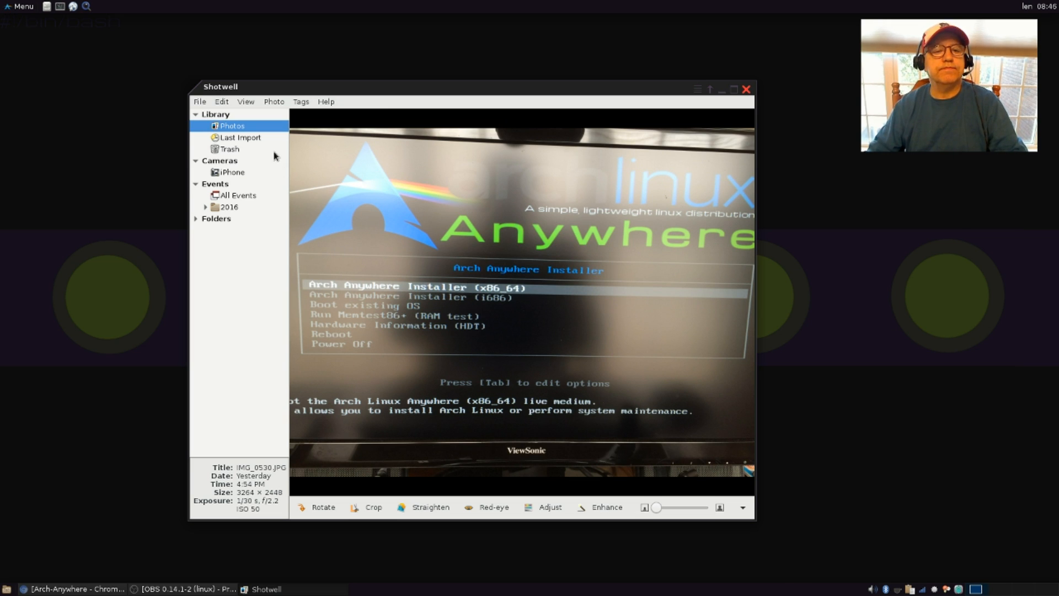
{"action": "left_click", "coordinate": [243, 137]}
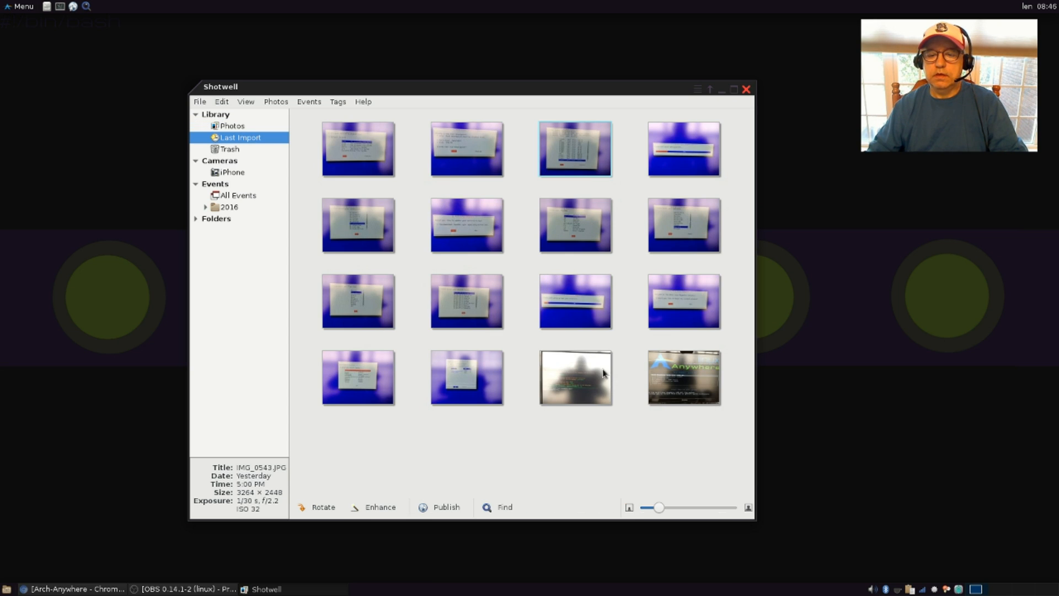
View the blurry Arch Anywhere login-prompt photo full size from the Last Import grid.
{"action": "double_click", "coordinate": [574, 377]}
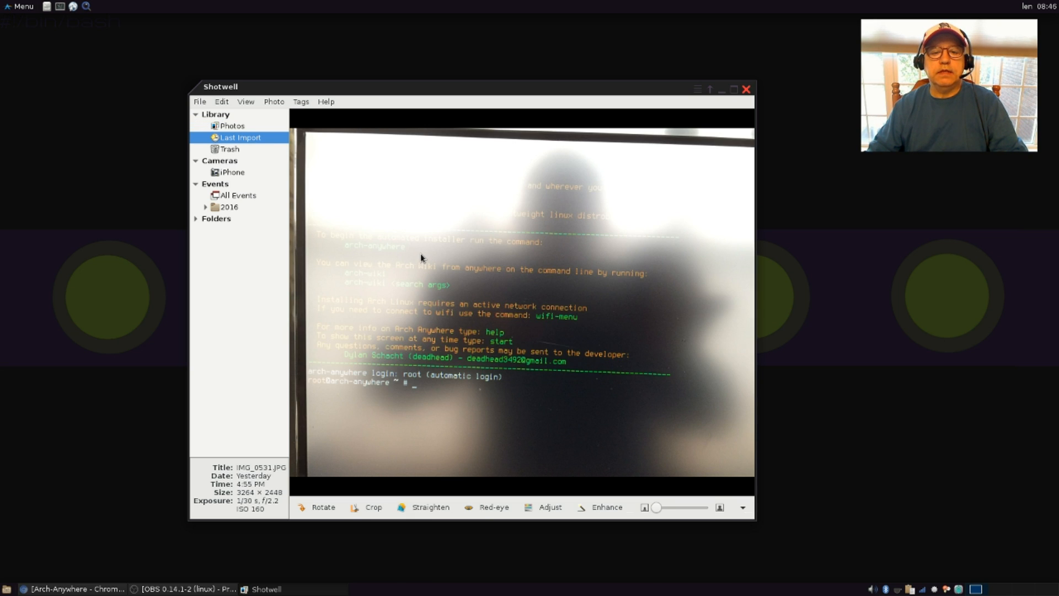
{"action": "mouse_move", "coordinate": [465, 278]}
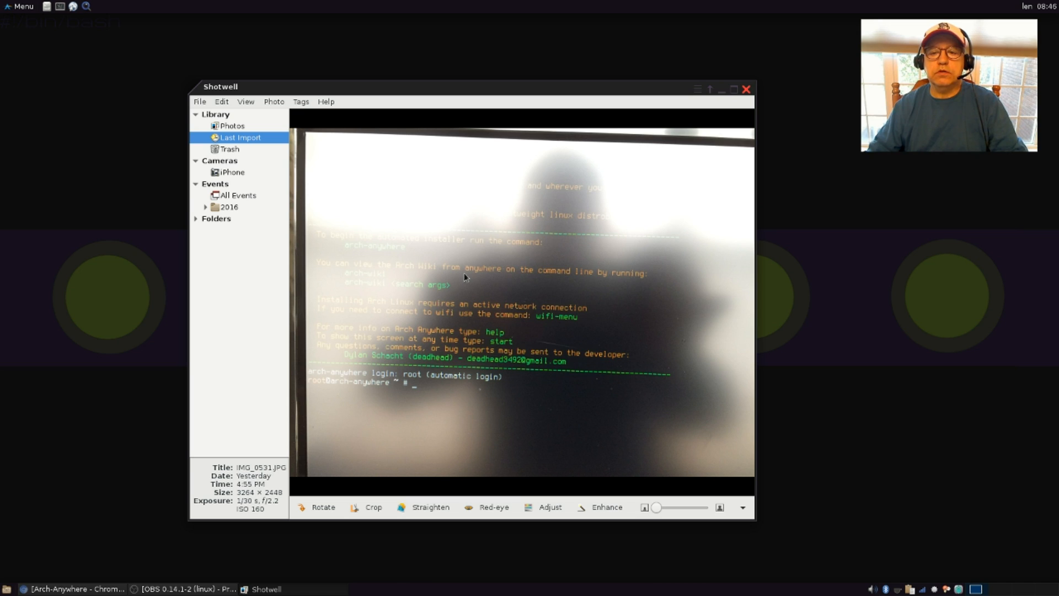
{"action": "mouse_move", "coordinate": [431, 280]}
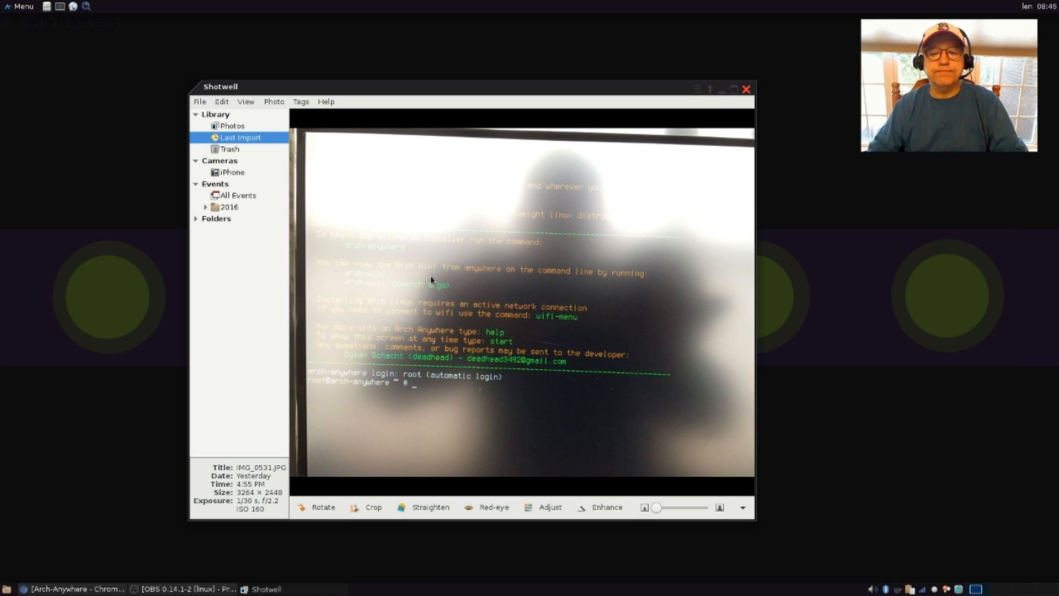
{"action": "mouse_move", "coordinate": [433, 291]}
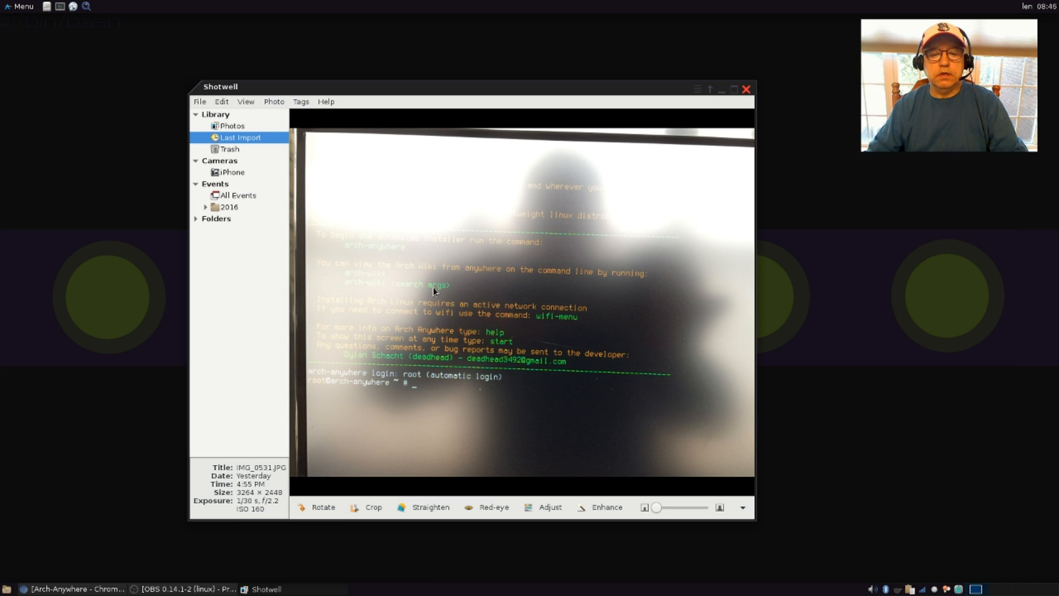
{"action": "mouse_move", "coordinate": [534, 266]}
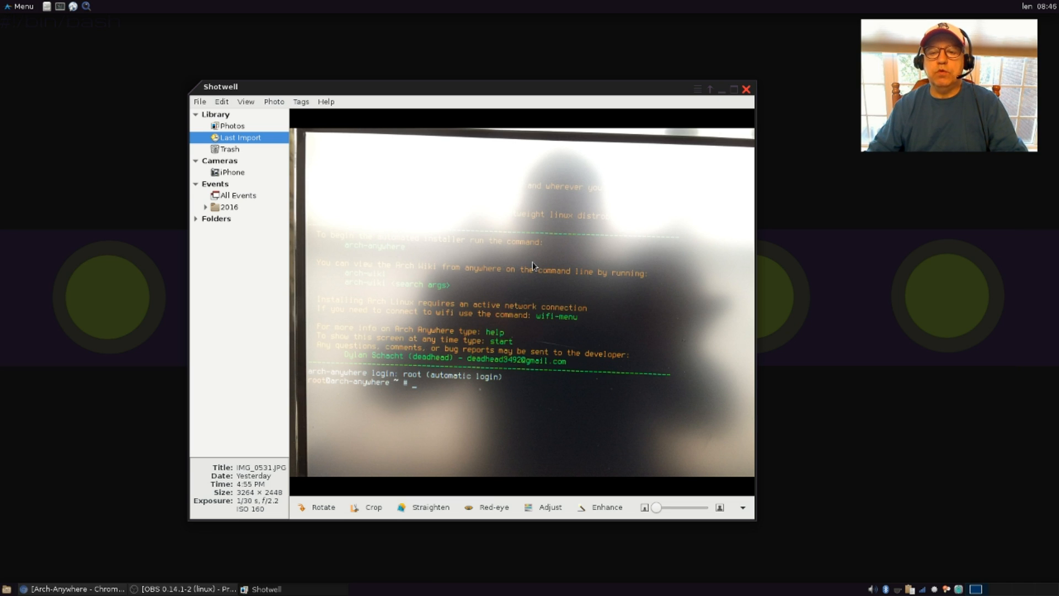
{"action": "mouse_move", "coordinate": [548, 257]}
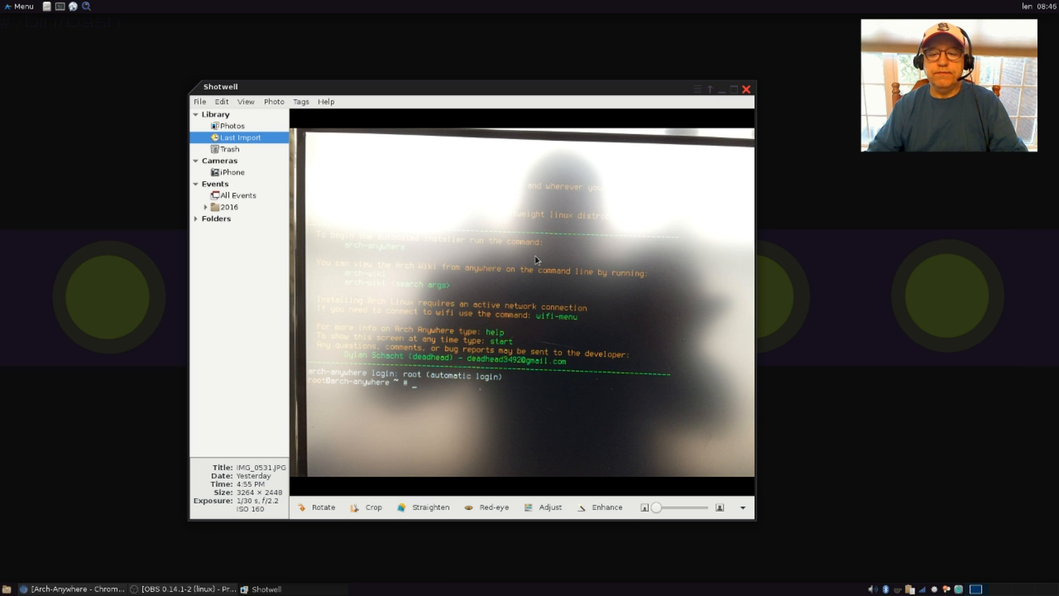
{"action": "mouse_move", "coordinate": [543, 328]}
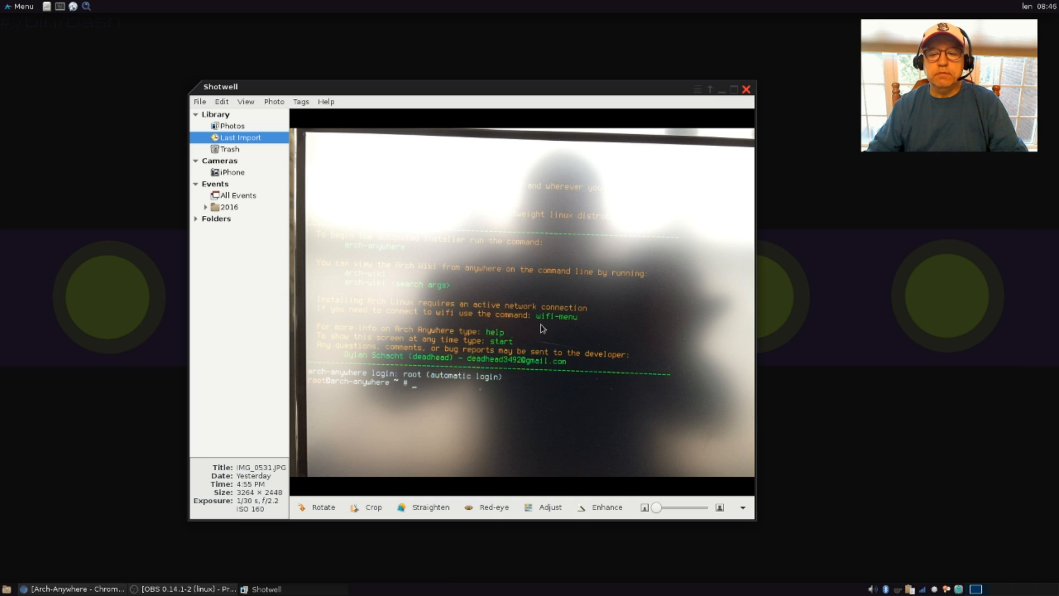
{"action": "mouse_move", "coordinate": [417, 394]}
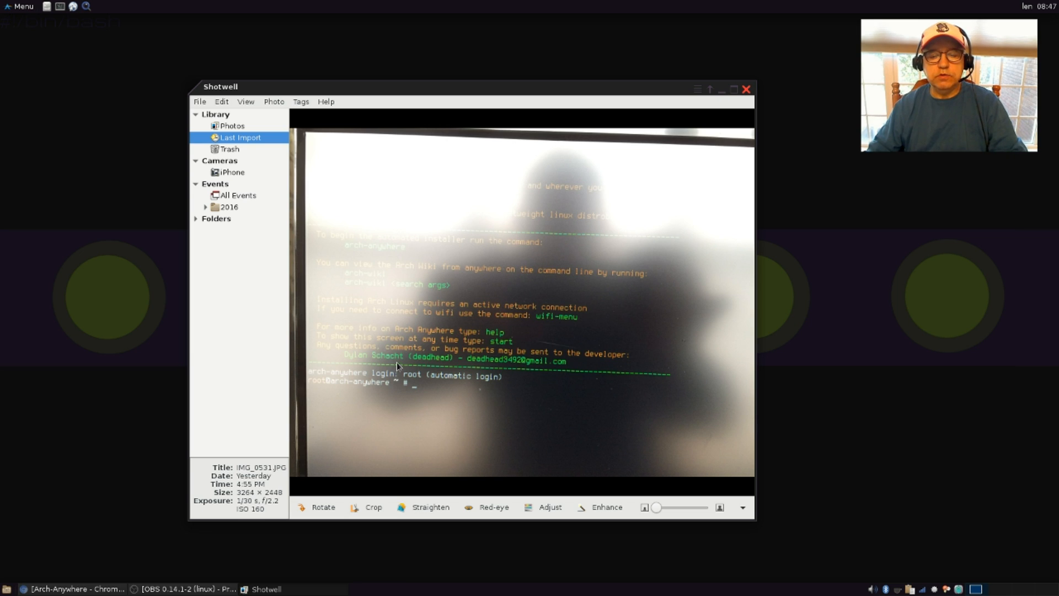
{"action": "mouse_move", "coordinate": [414, 392]}
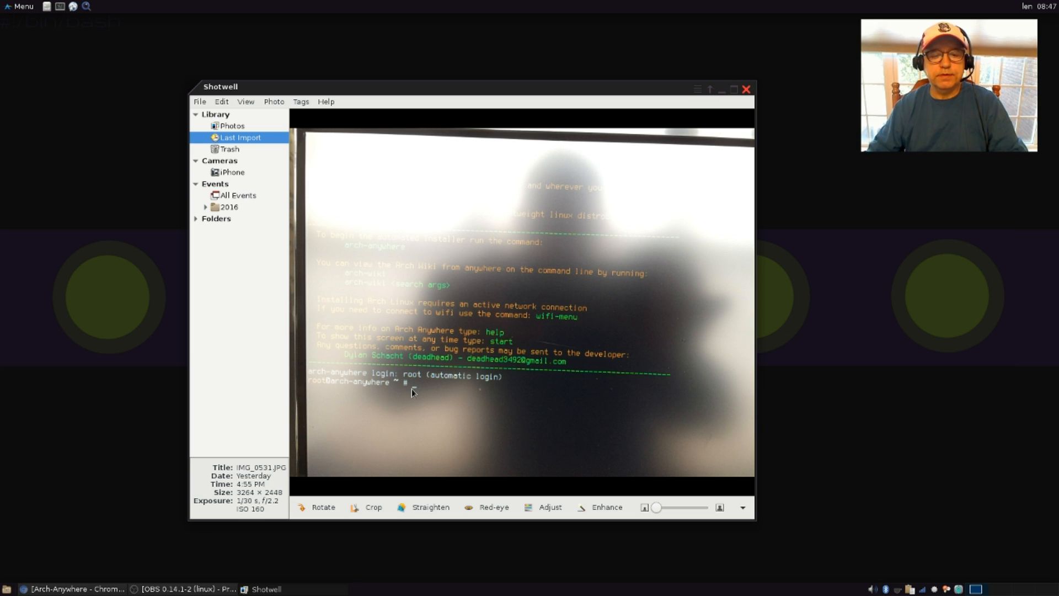
{"action": "mouse_move", "coordinate": [540, 331]}
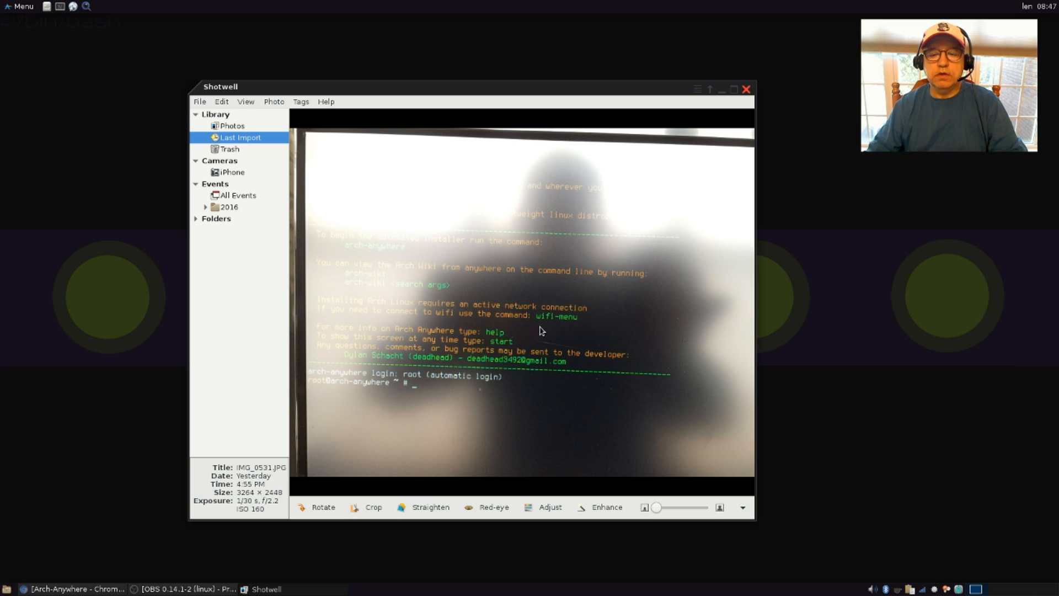
{"action": "mouse_move", "coordinate": [564, 331]}
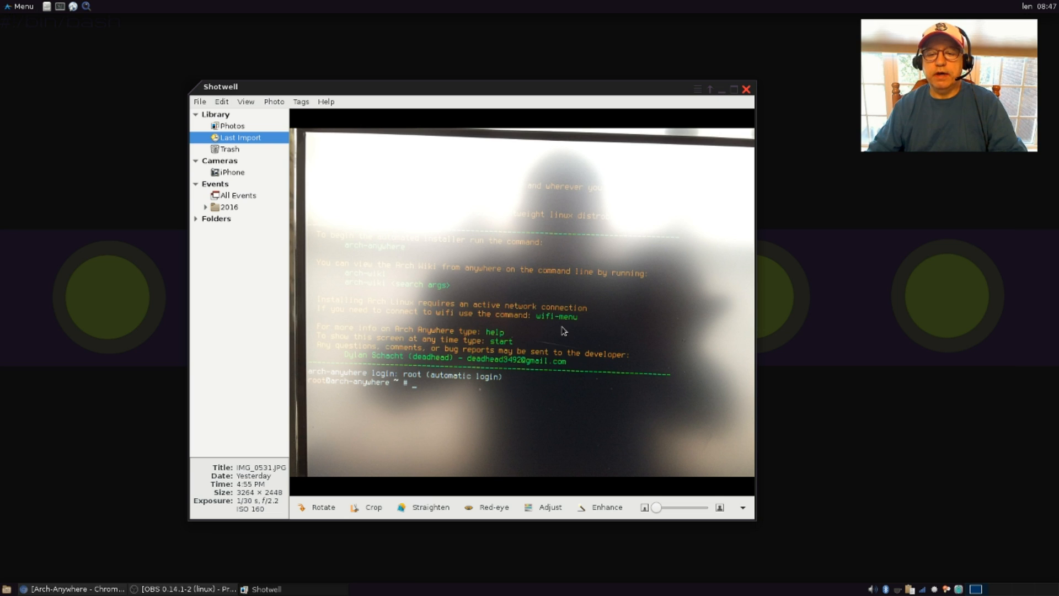
{"action": "mouse_move", "coordinate": [537, 324]}
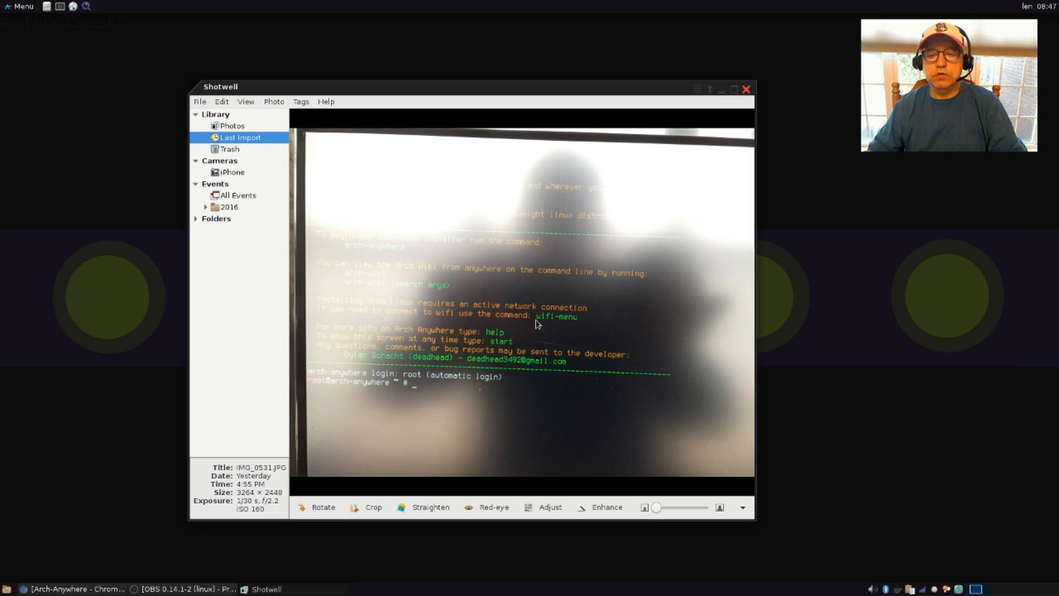
{"action": "mouse_move", "coordinate": [415, 393]}
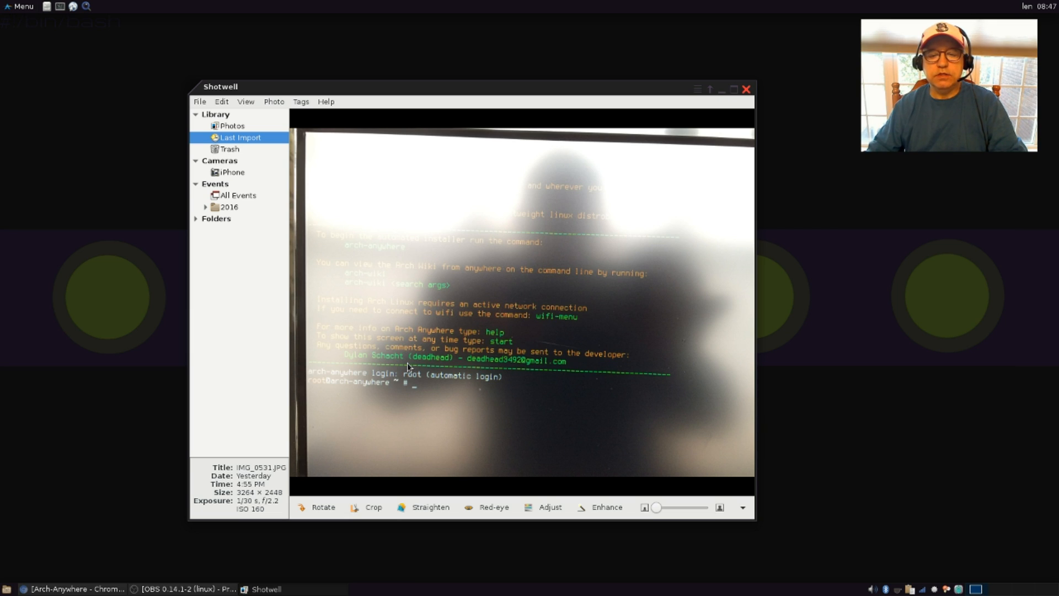
{"action": "mouse_move", "coordinate": [415, 392]}
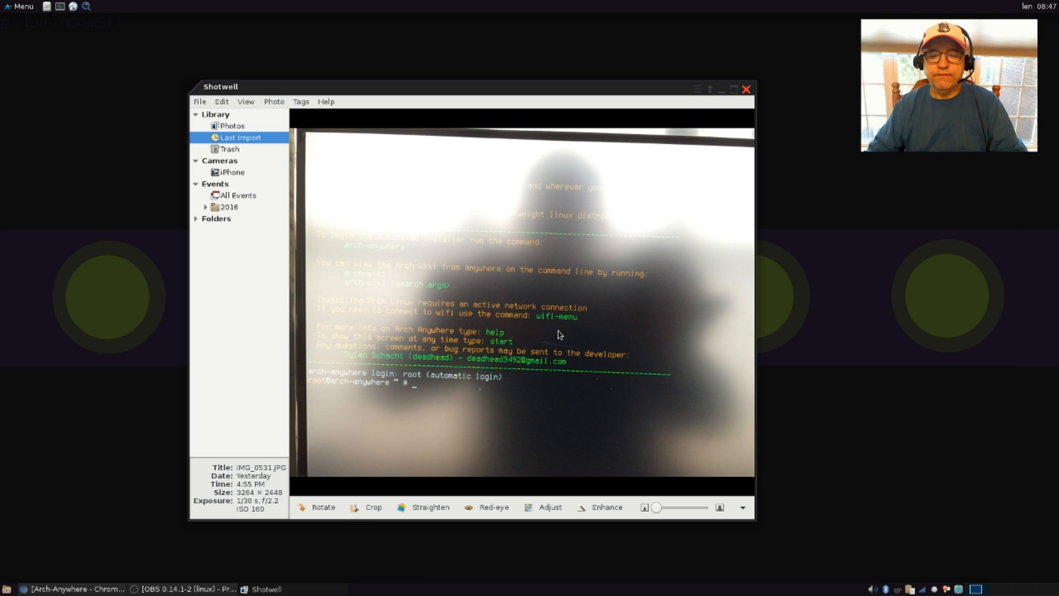
{"action": "mouse_move", "coordinate": [555, 325]}
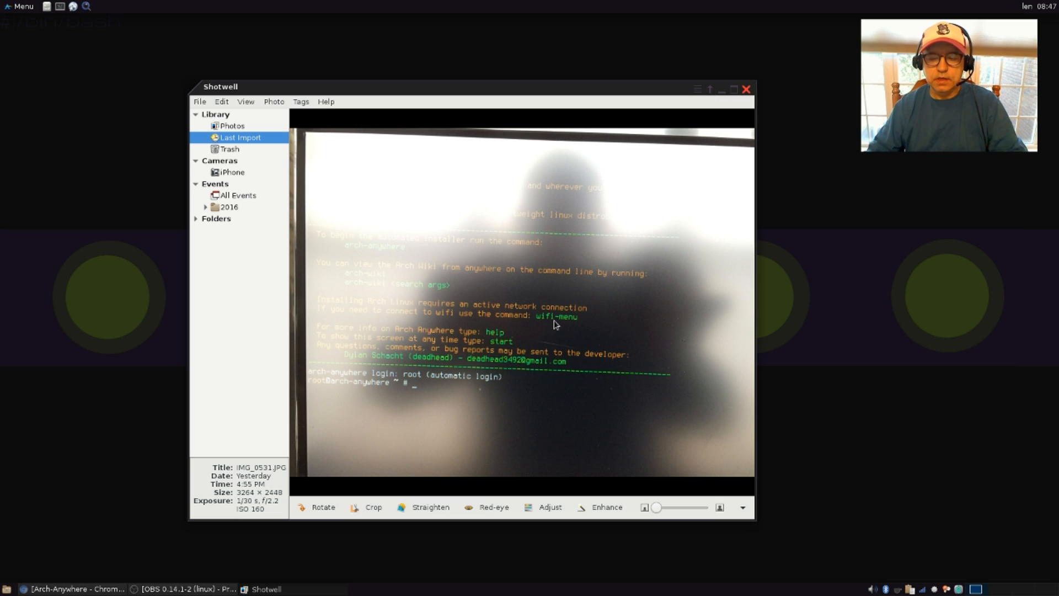
{"action": "mouse_move", "coordinate": [570, 322]}
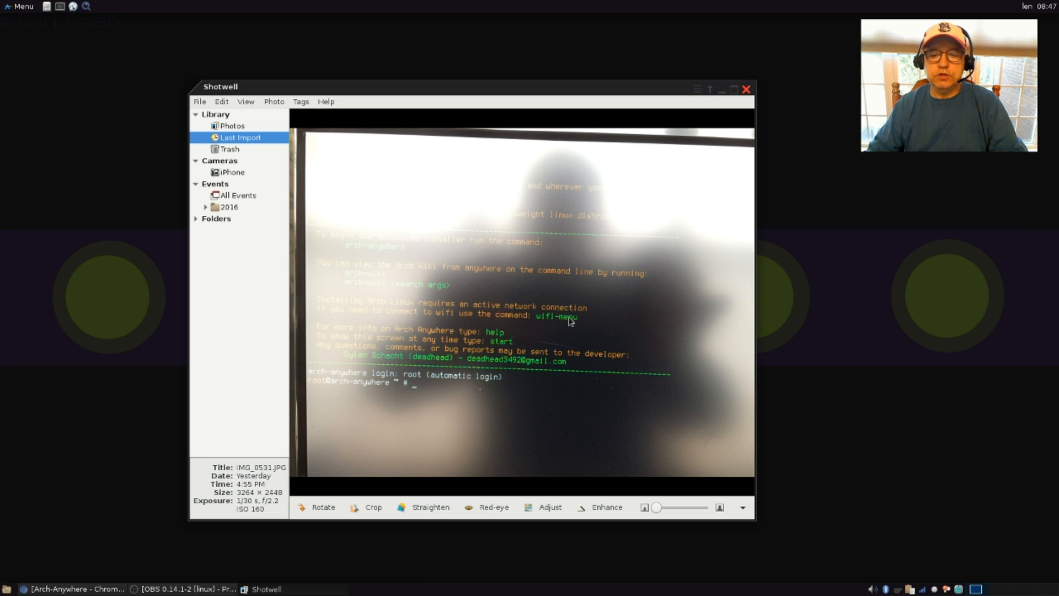
{"action": "mouse_move", "coordinate": [552, 327]}
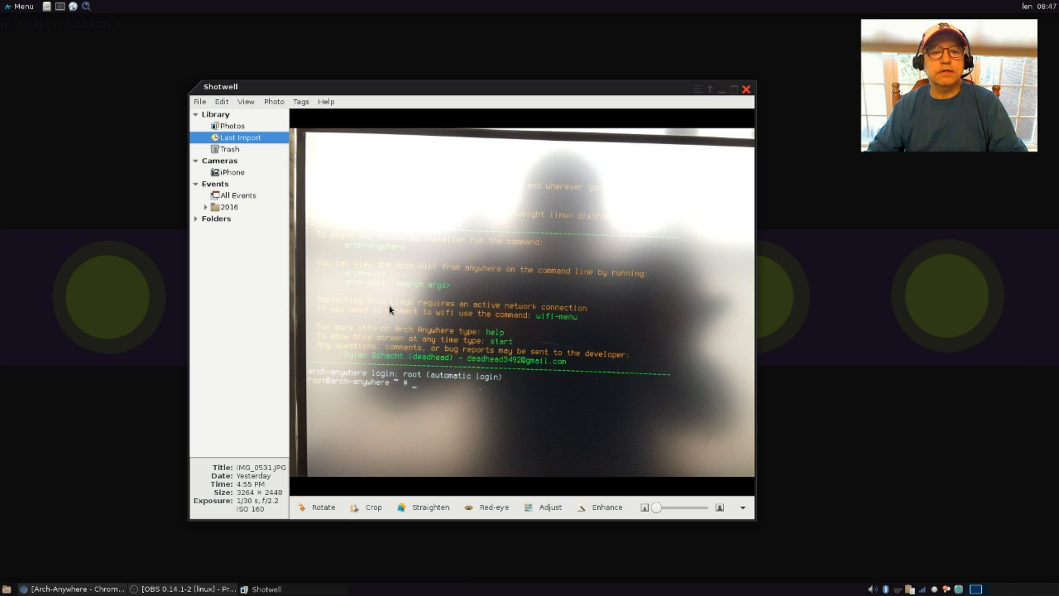
View the installer language-selection and welcome photos full size, then return to Last Import.
{"action": "left_click", "coordinate": [231, 126]}
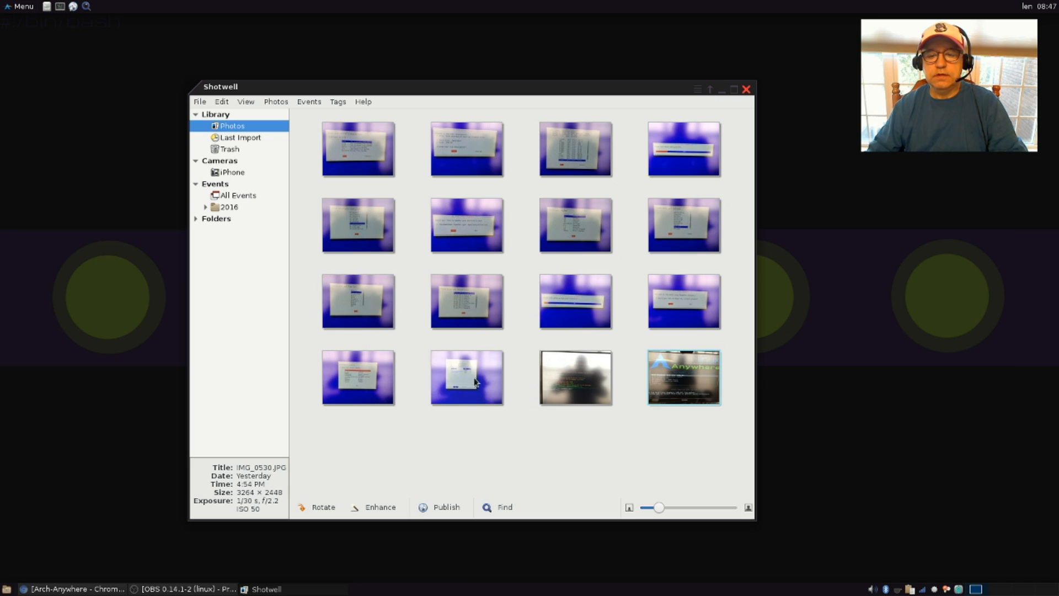
{"action": "double_click", "coordinate": [466, 377]}
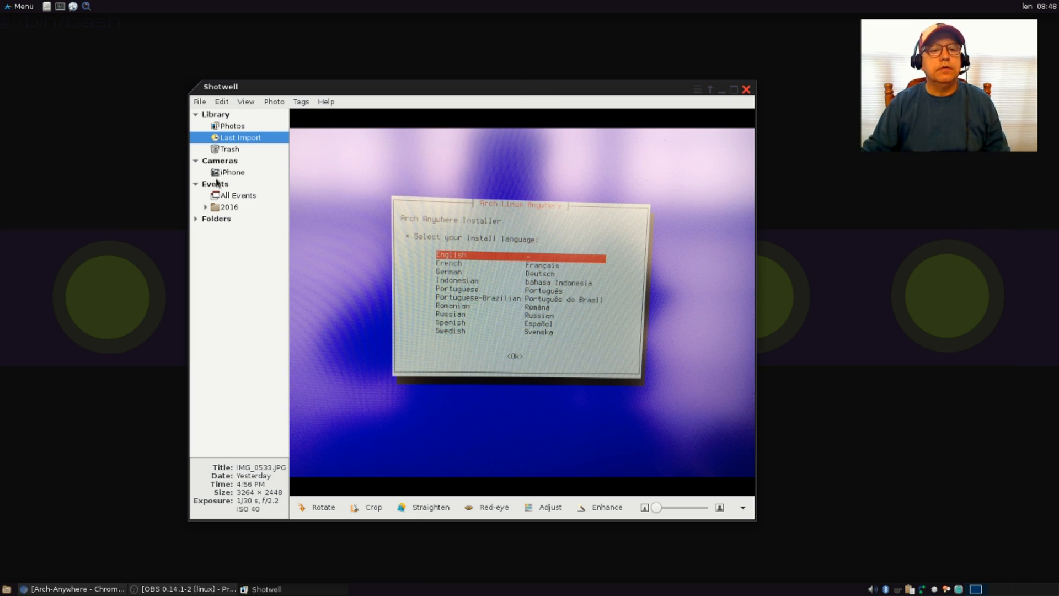
{"action": "left_click", "coordinate": [232, 125]}
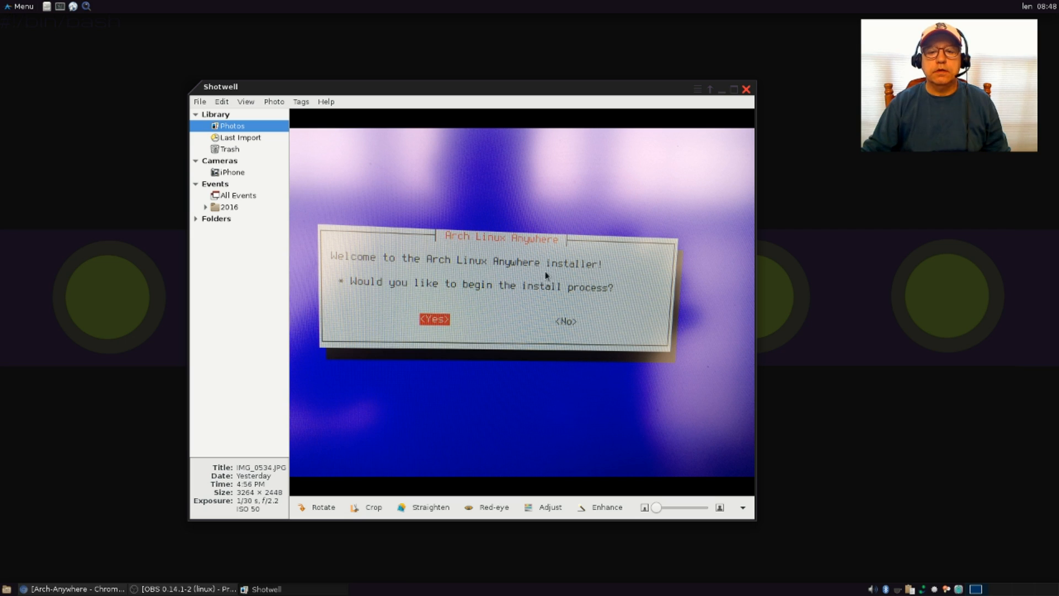
{"action": "mouse_move", "coordinate": [552, 302]}
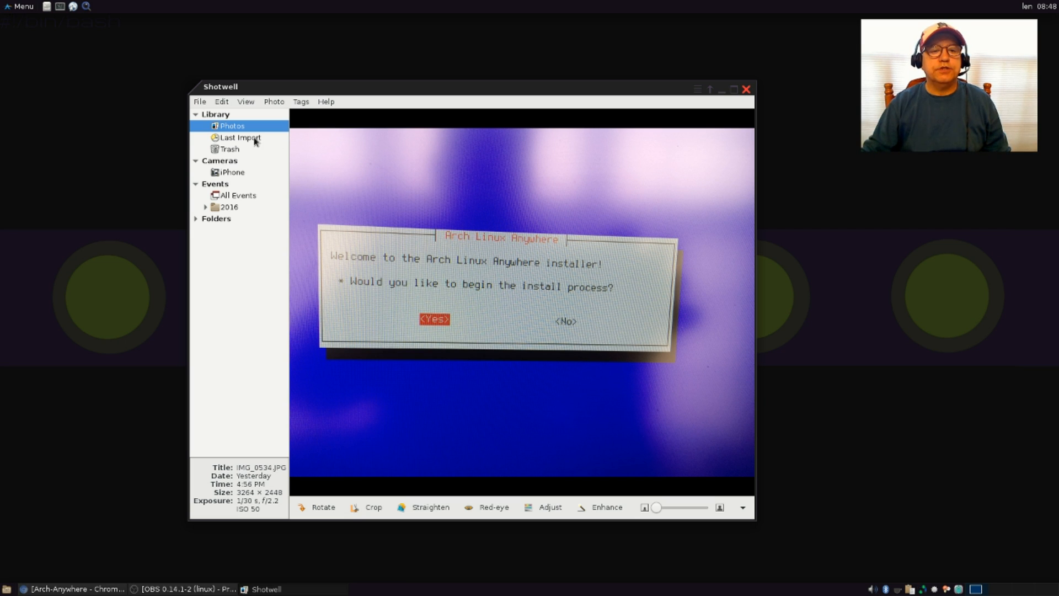
{"action": "left_click", "coordinate": [241, 137]}
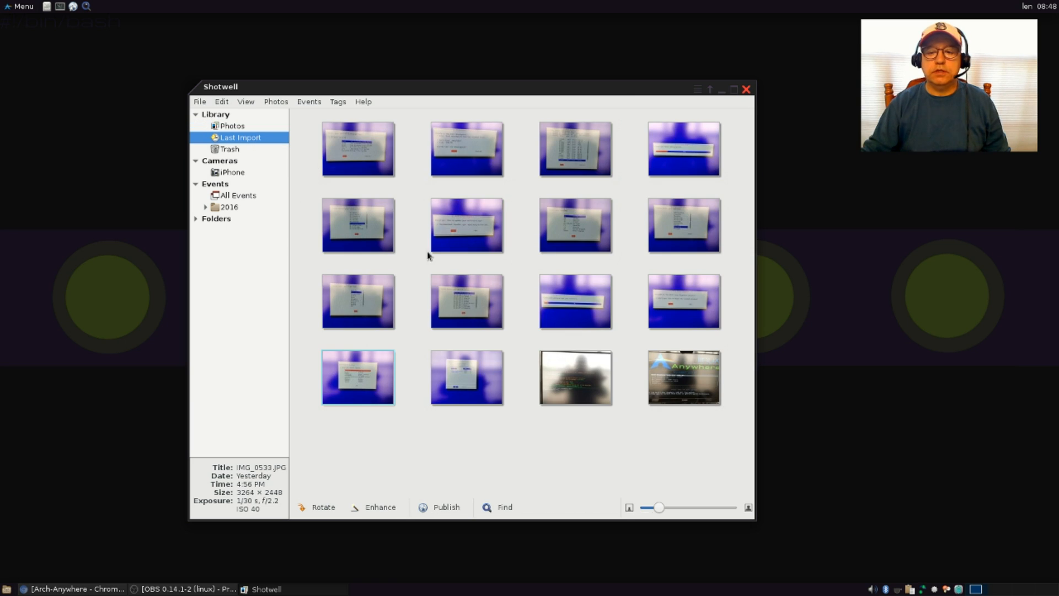
View the locale-selection and time-zone installer photos full size from the imports grid.
{"action": "left_click", "coordinate": [573, 301]}
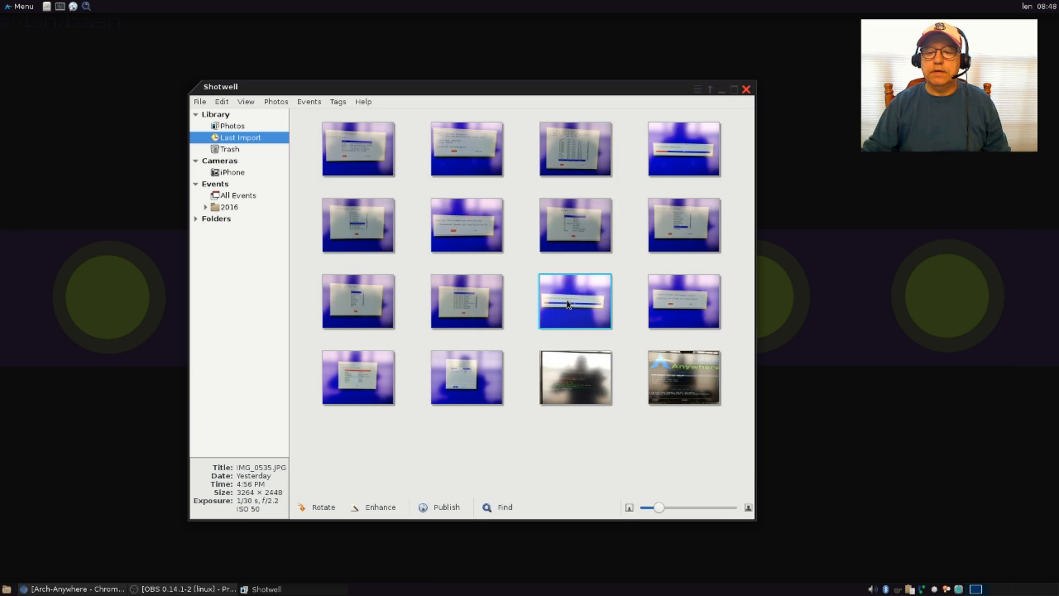
{"action": "double_click", "coordinate": [575, 301]}
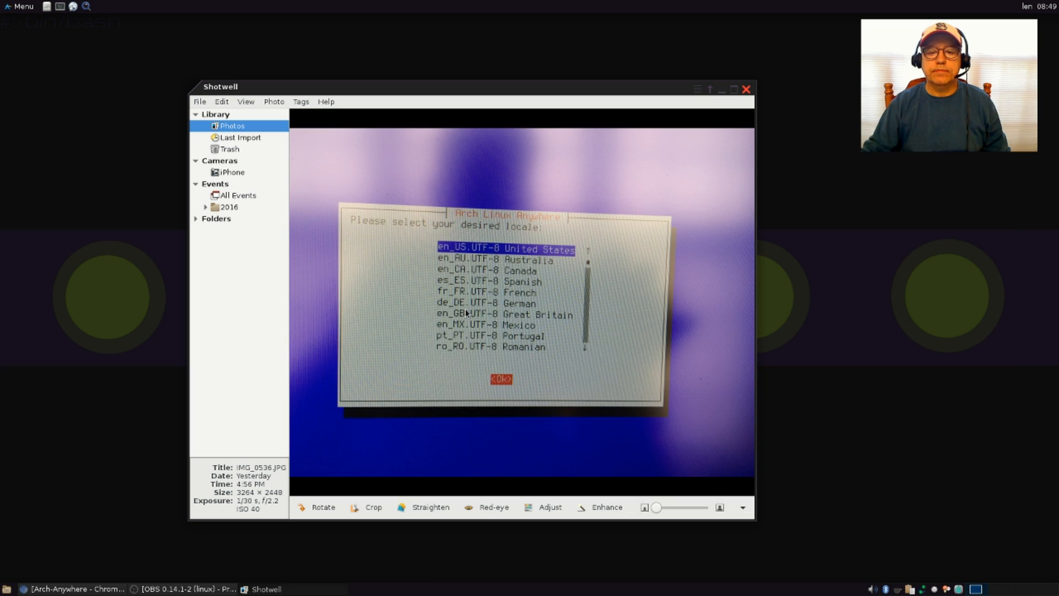
{"action": "mouse_move", "coordinate": [301, 213]}
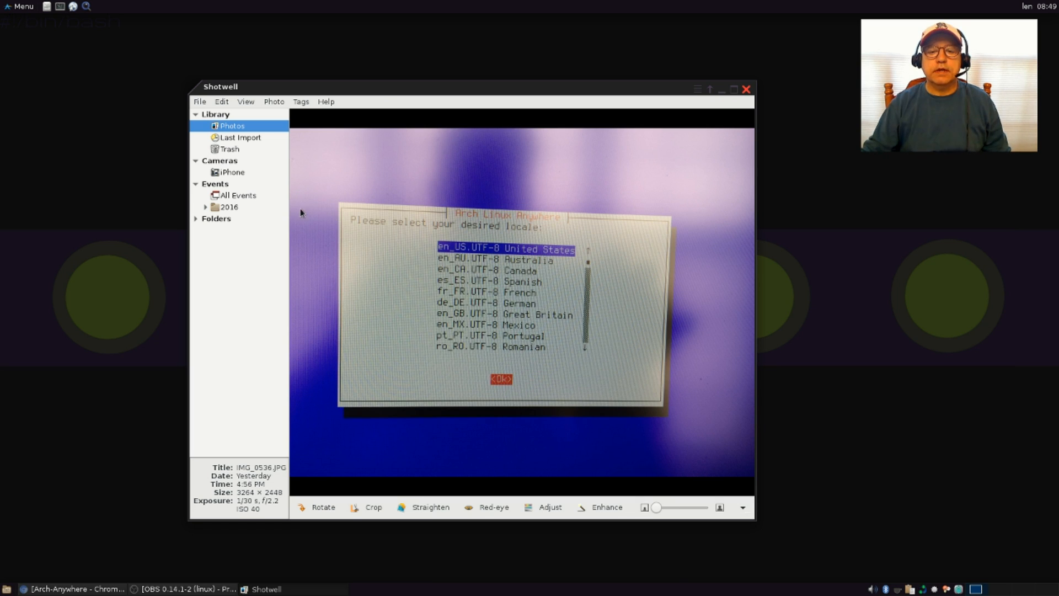
{"action": "left_click", "coordinate": [240, 137]}
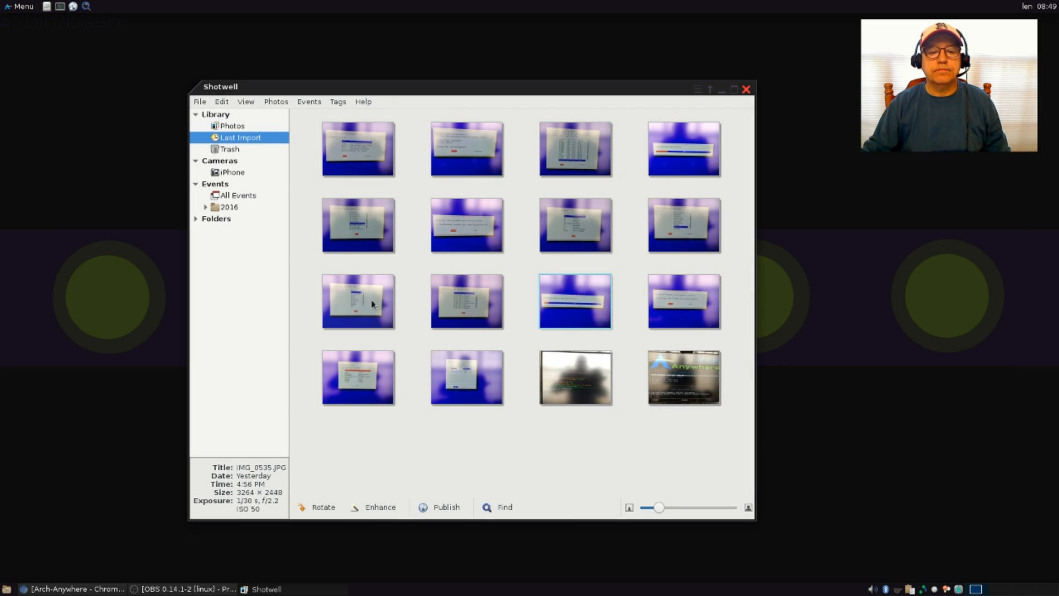
{"action": "double_click", "coordinate": [575, 300]}
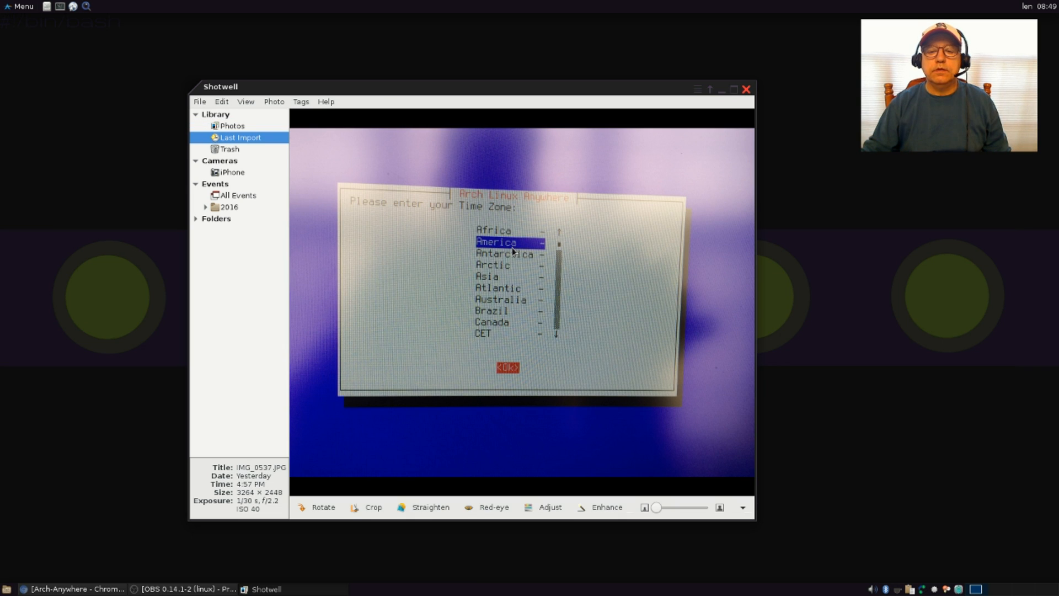
Step on through the sub-zone and country-code photos to the mirror-ranking photo, IMG_0542.
{"action": "left_click", "coordinate": [231, 126]}
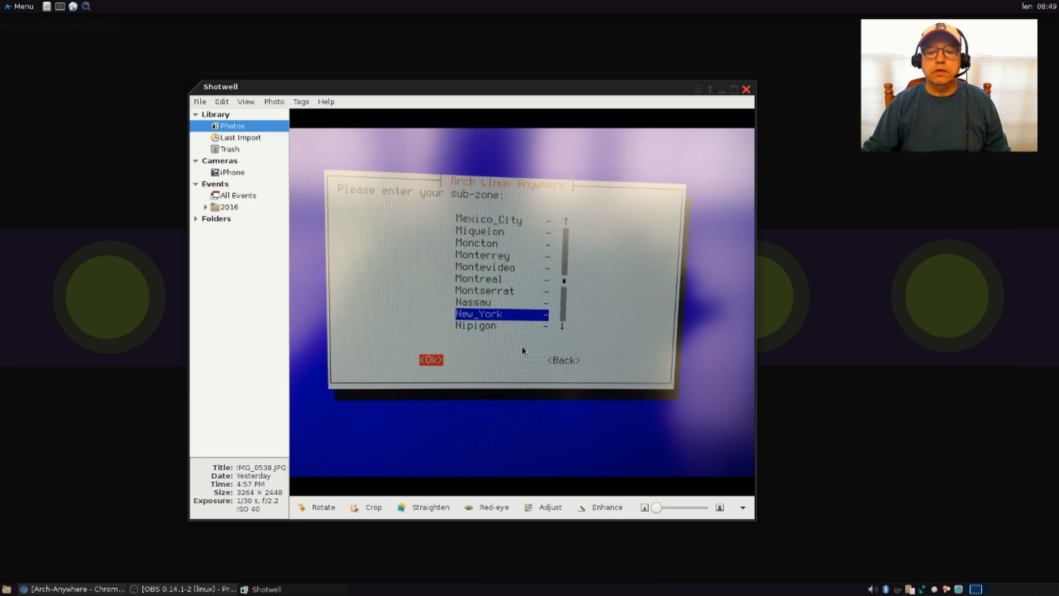
{"action": "mouse_move", "coordinate": [249, 146]}
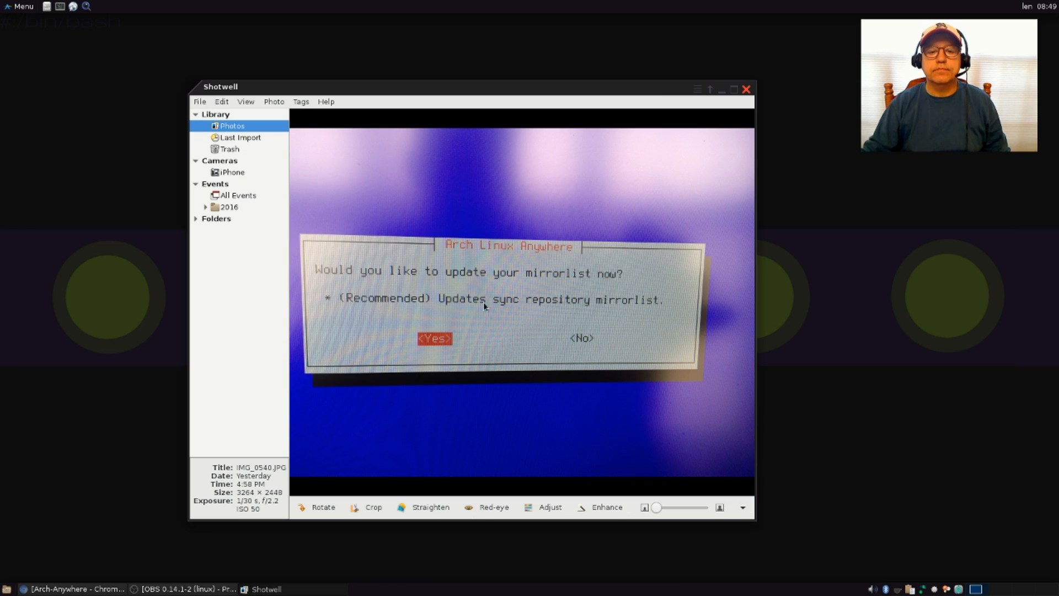
{"action": "mouse_move", "coordinate": [466, 333]}
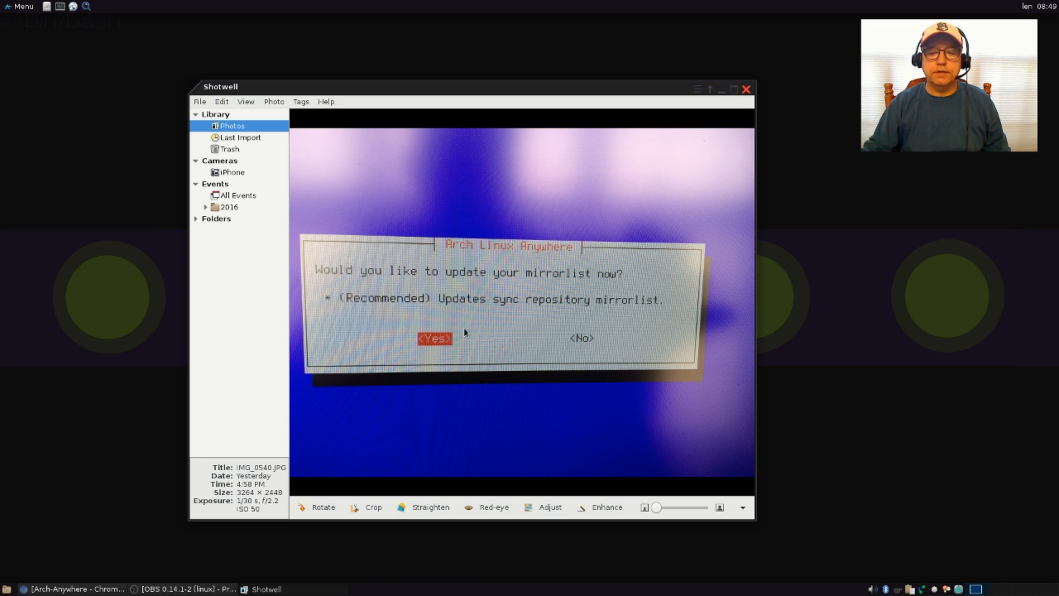
{"action": "left_click", "coordinate": [241, 136]}
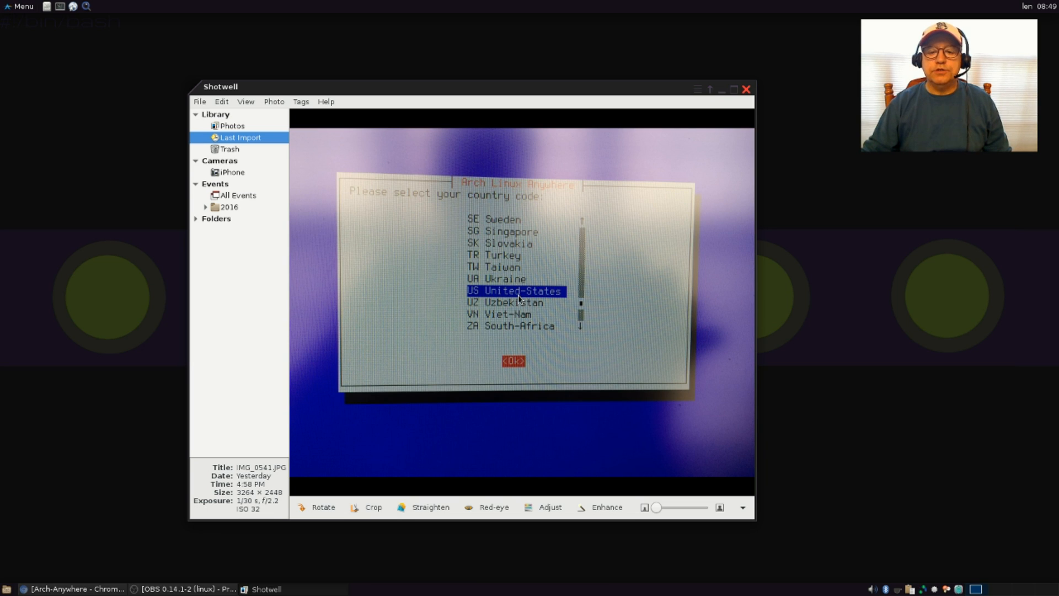
{"action": "left_click", "coordinate": [232, 126]}
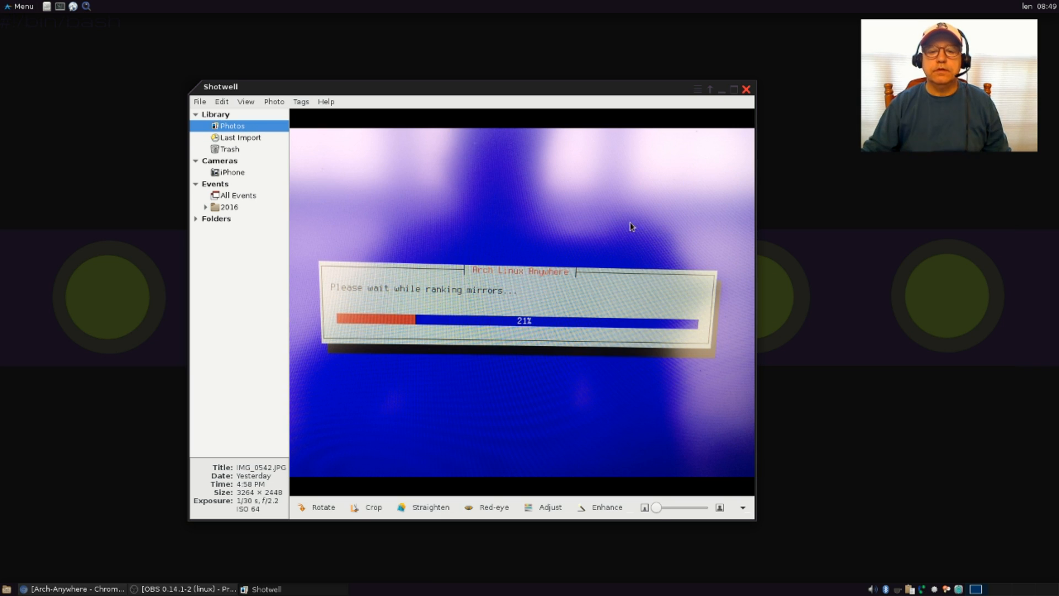
Advance past the partition-drive photo IMG_0543 to the root-mountpoint photo IMG_0544.
{"action": "left_click", "coordinate": [241, 137]}
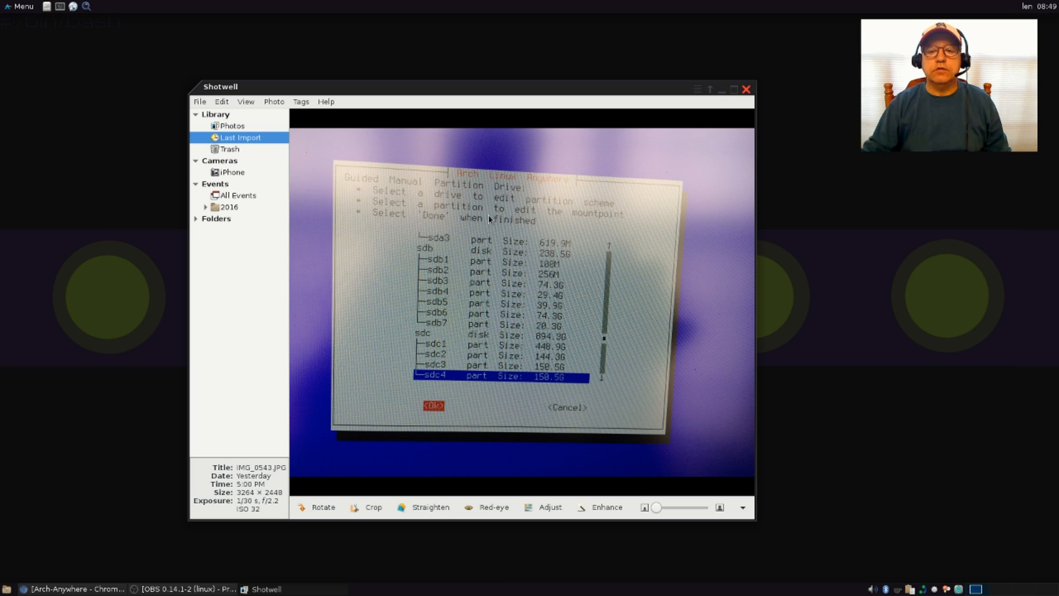
{"action": "mouse_move", "coordinate": [481, 380]}
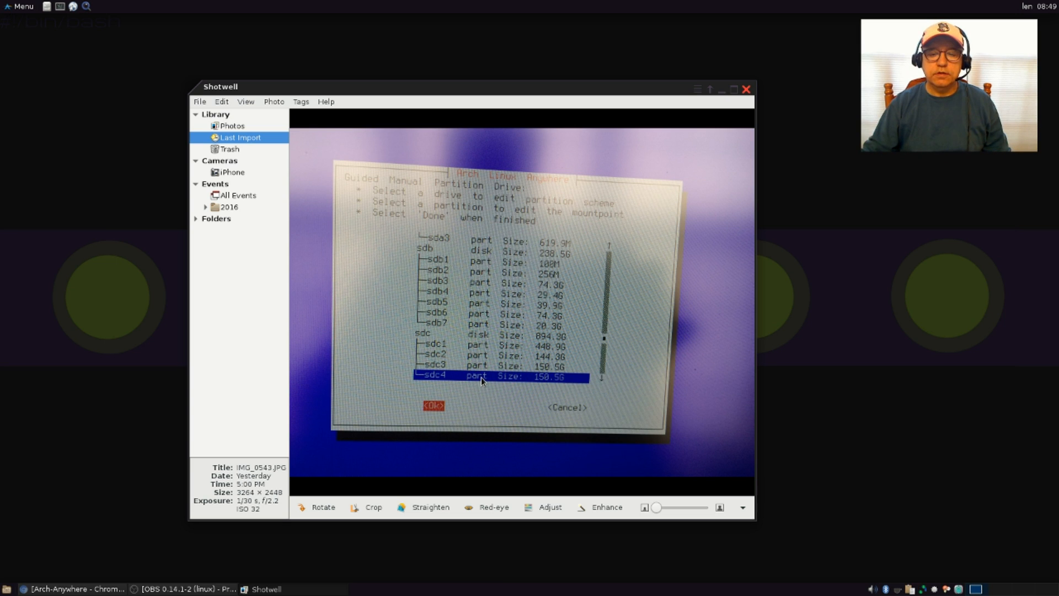
{"action": "mouse_move", "coordinate": [486, 379]}
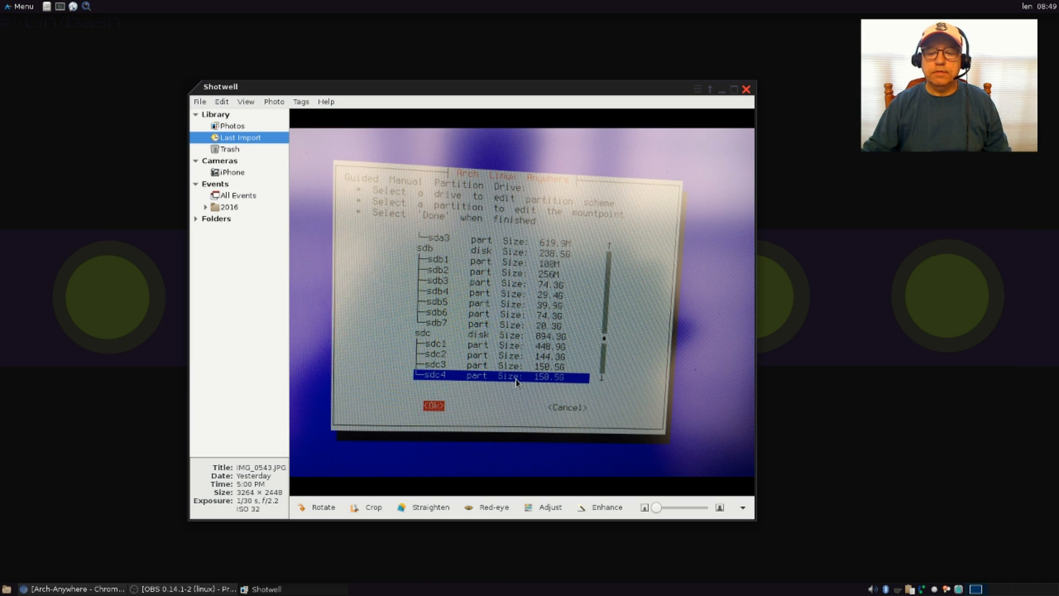
{"action": "mouse_move", "coordinate": [525, 384]}
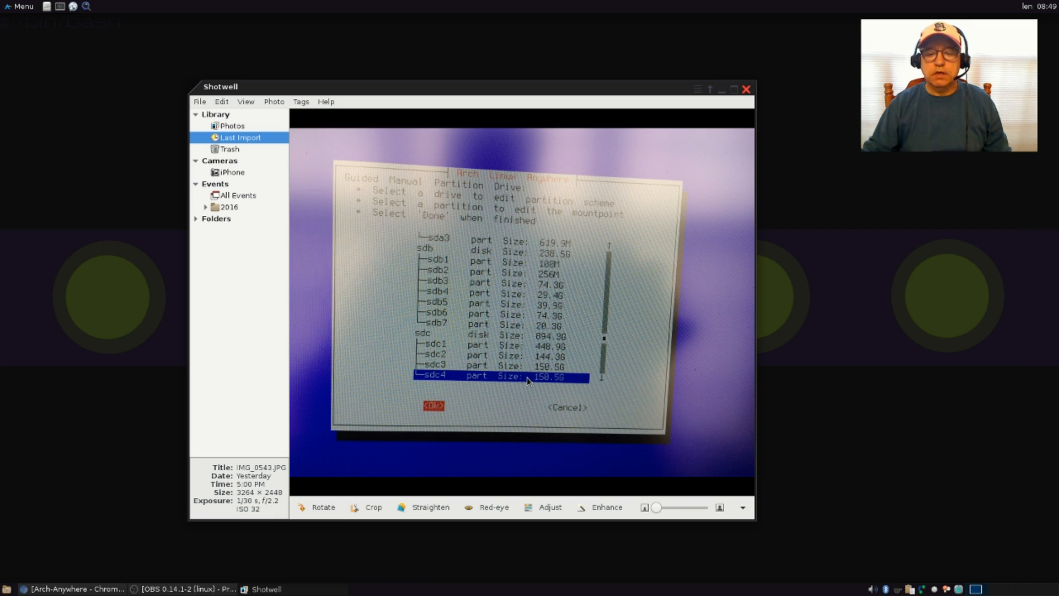
{"action": "mouse_move", "coordinate": [521, 383]}
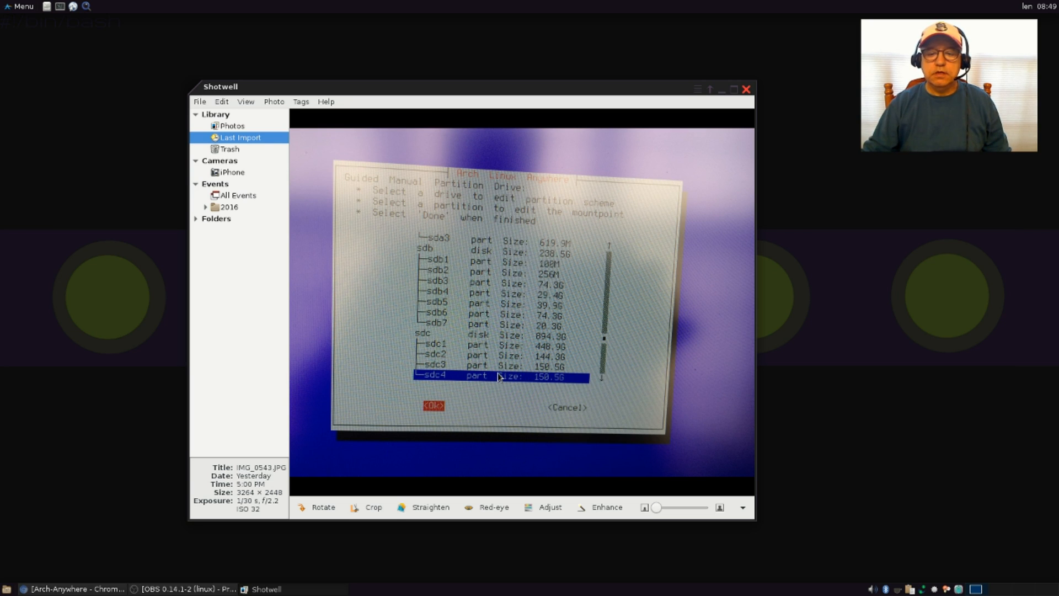
{"action": "mouse_move", "coordinate": [491, 385]}
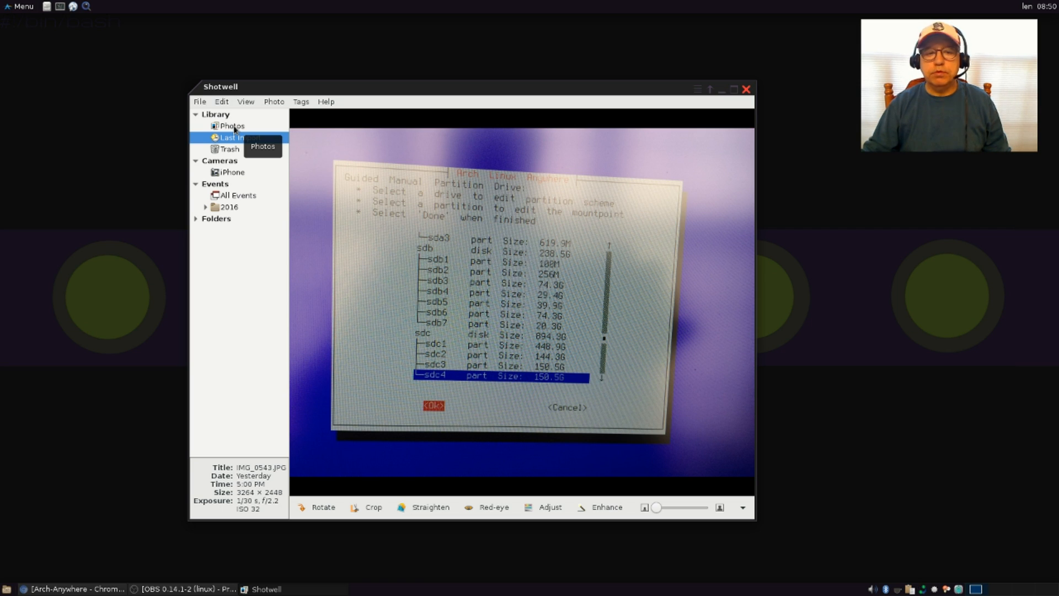
{"action": "left_click", "coordinate": [232, 126]}
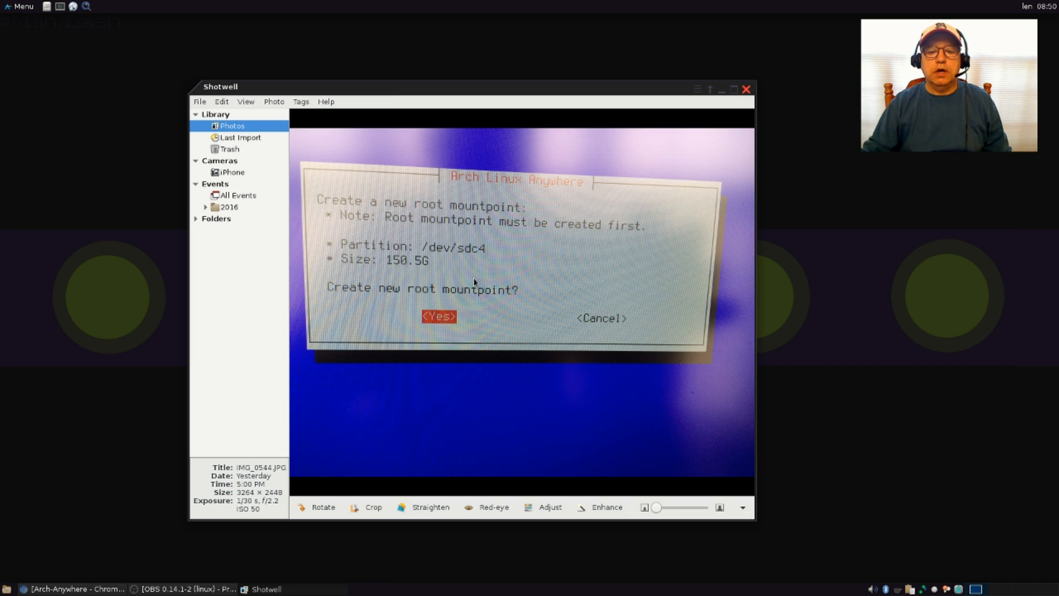
Return from the root-mountpoint photo to the Last Import grid of 16 photos.
{"action": "left_click", "coordinate": [240, 137]}
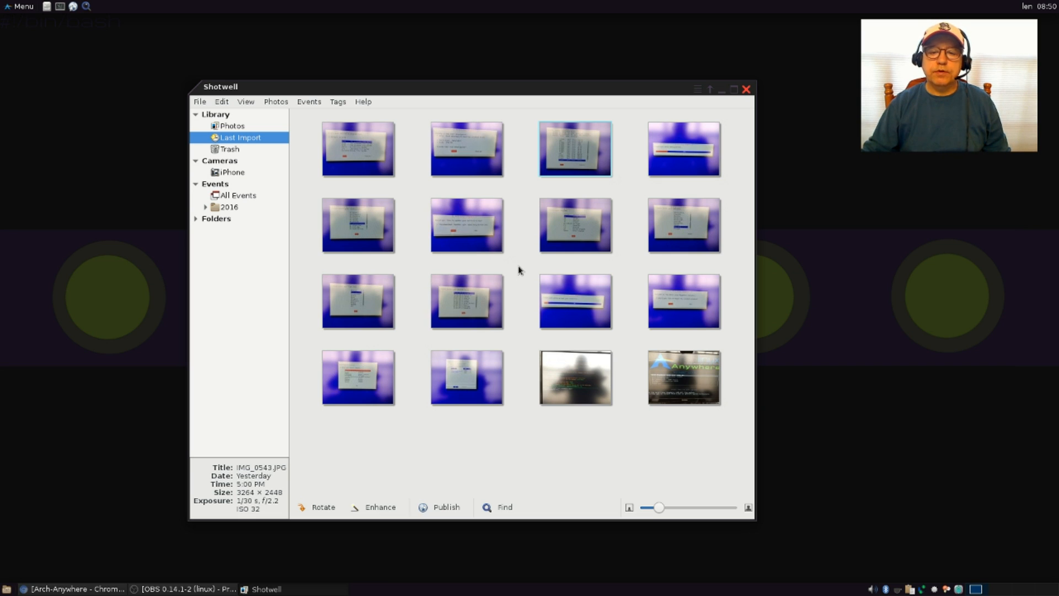
{"action": "mouse_move", "coordinate": [523, 267]}
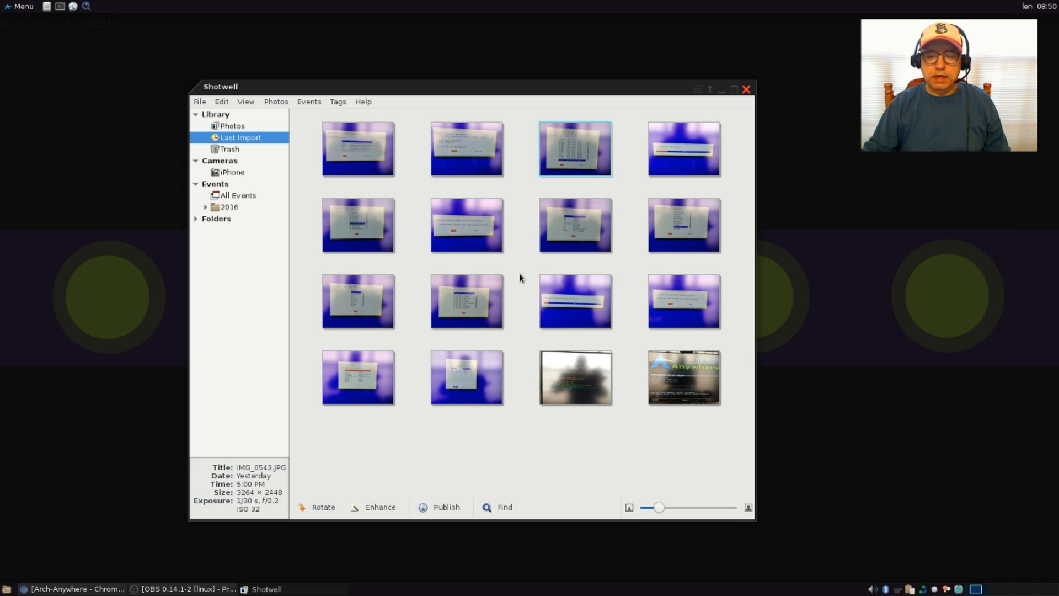
{"action": "mouse_move", "coordinate": [521, 272]}
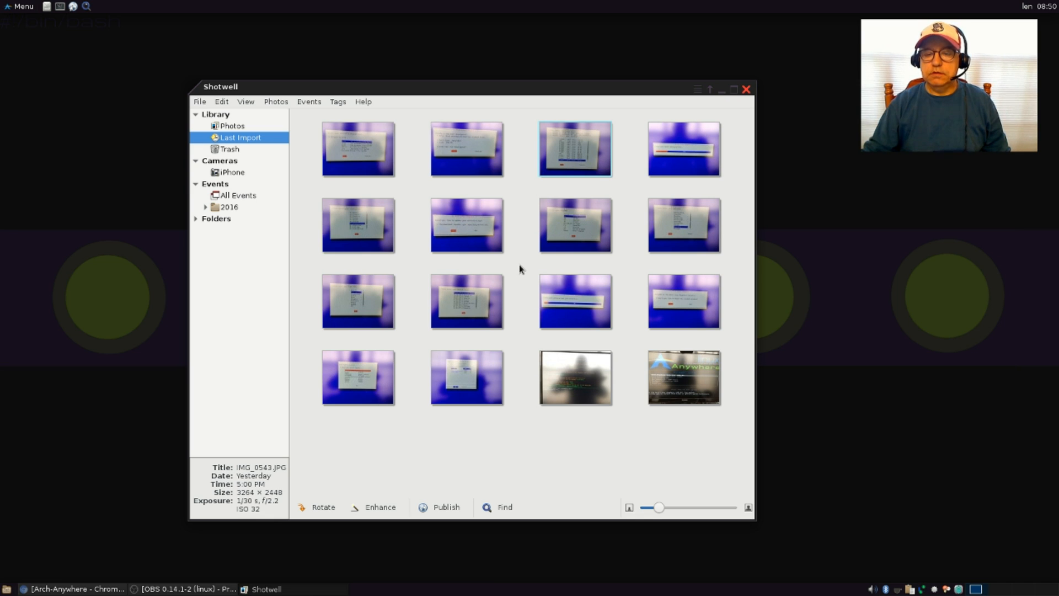
{"action": "mouse_move", "coordinate": [523, 264]}
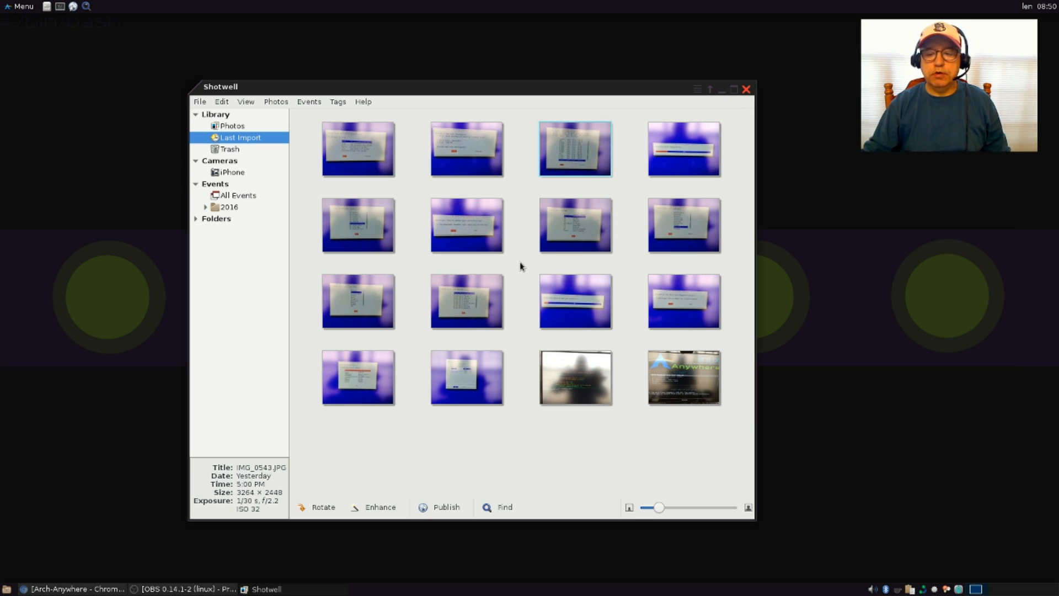
{"action": "mouse_move", "coordinate": [530, 278]}
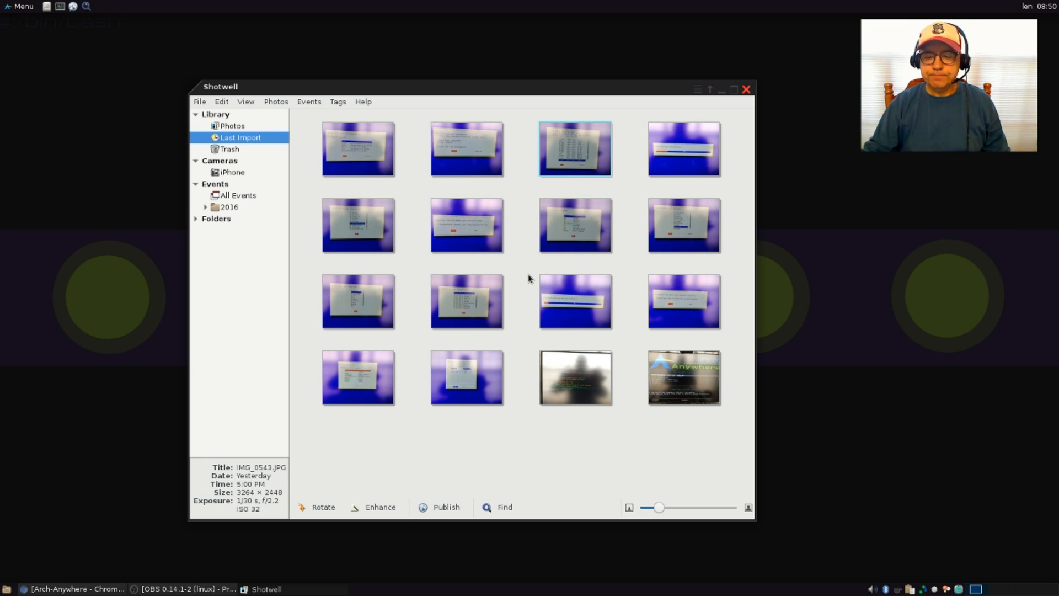
{"action": "mouse_move", "coordinate": [523, 271]}
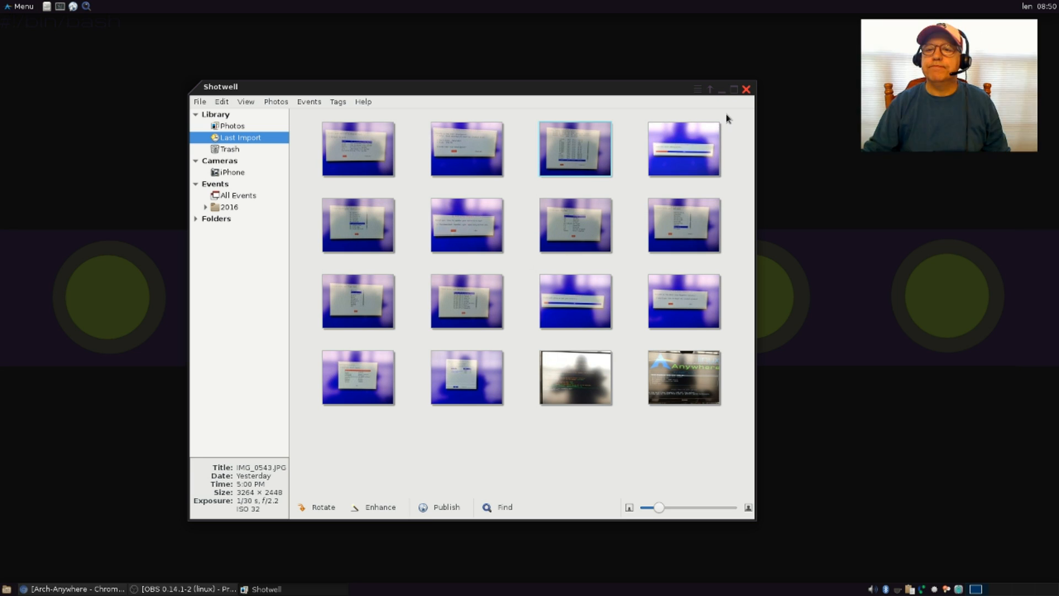
Close Shotwell, leaving only the Arch Anywhere wallpaper on the XFCE desktop.
{"action": "left_click", "coordinate": [746, 88]}
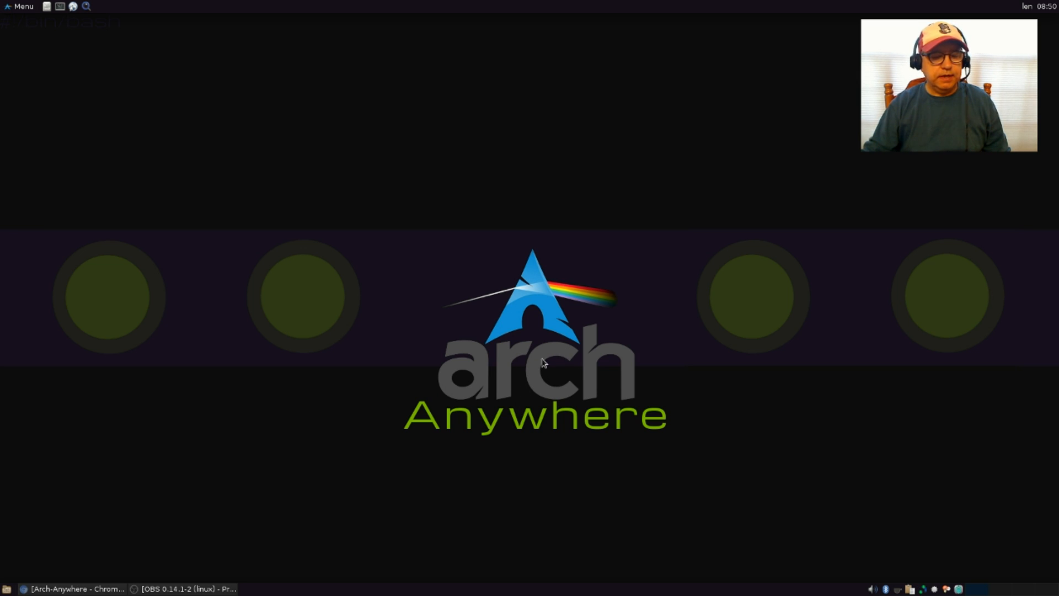
{"action": "mouse_move", "coordinate": [533, 450]}
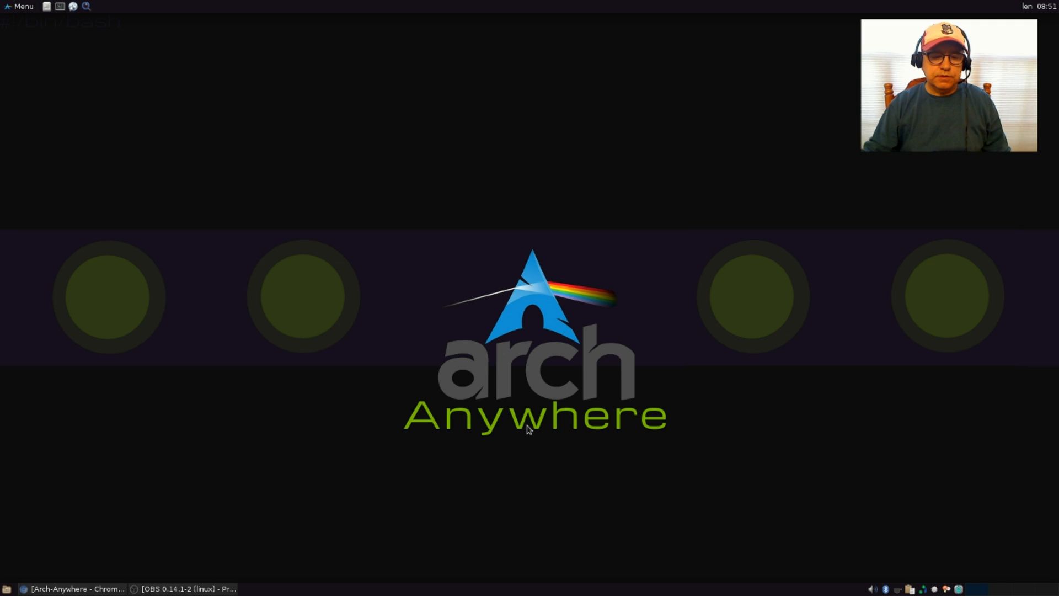
{"action": "mouse_move", "coordinate": [529, 425]}
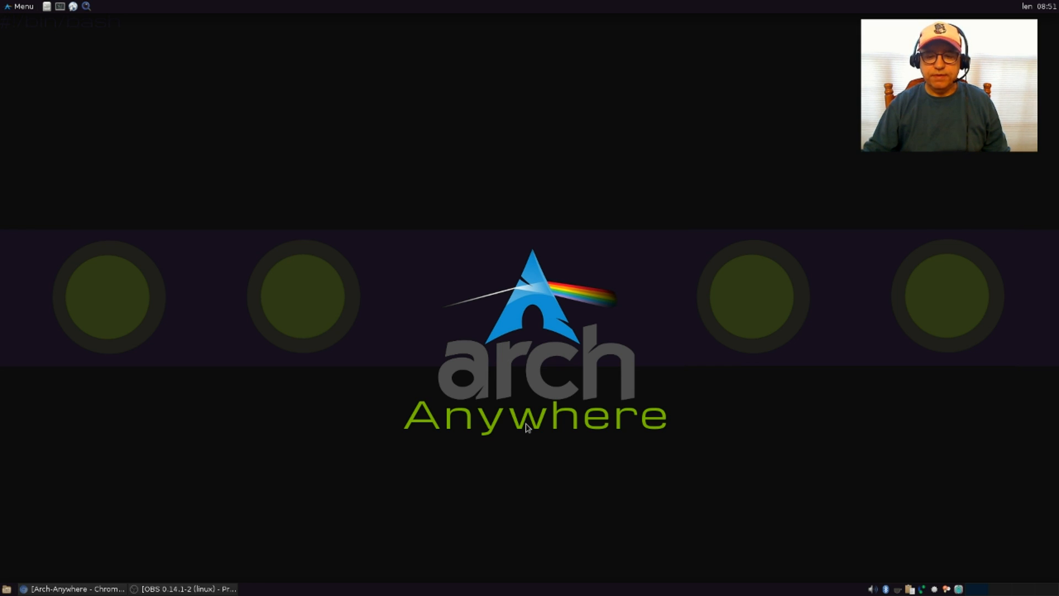
{"action": "mouse_move", "coordinate": [531, 440]}
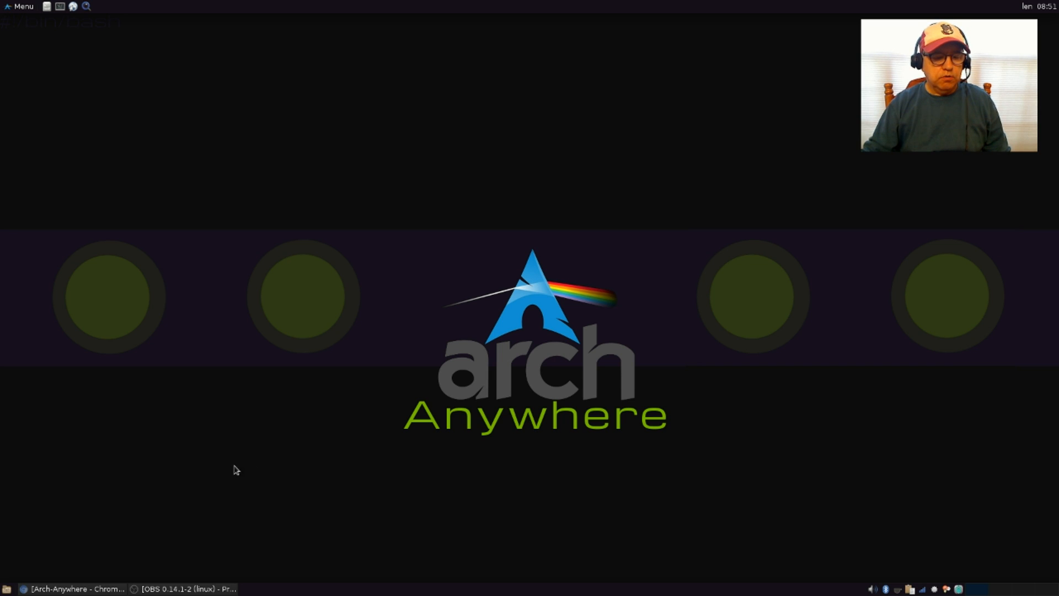
{"action": "mouse_move", "coordinate": [504, 433]}
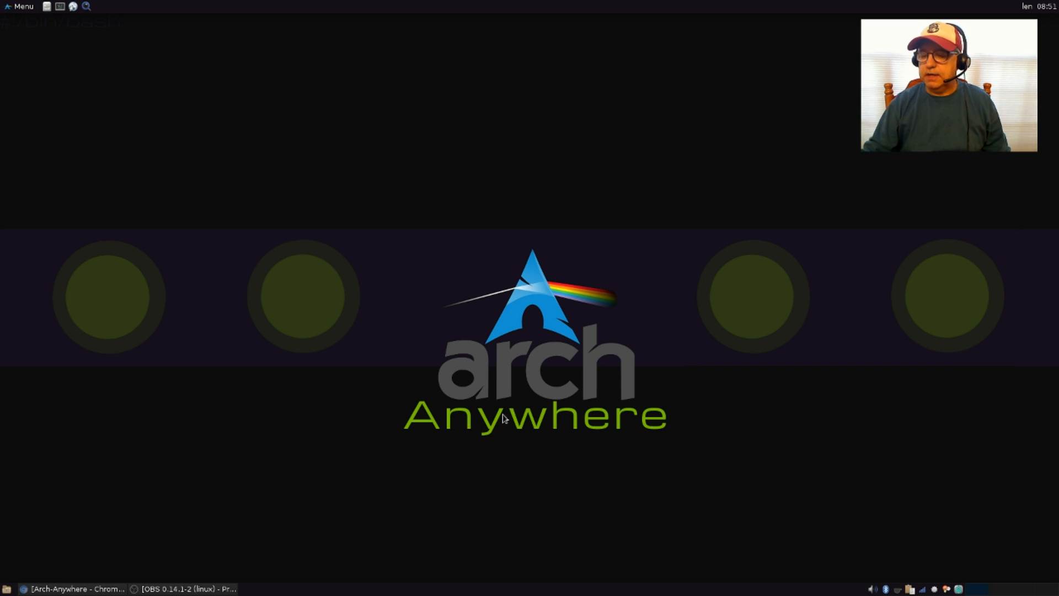